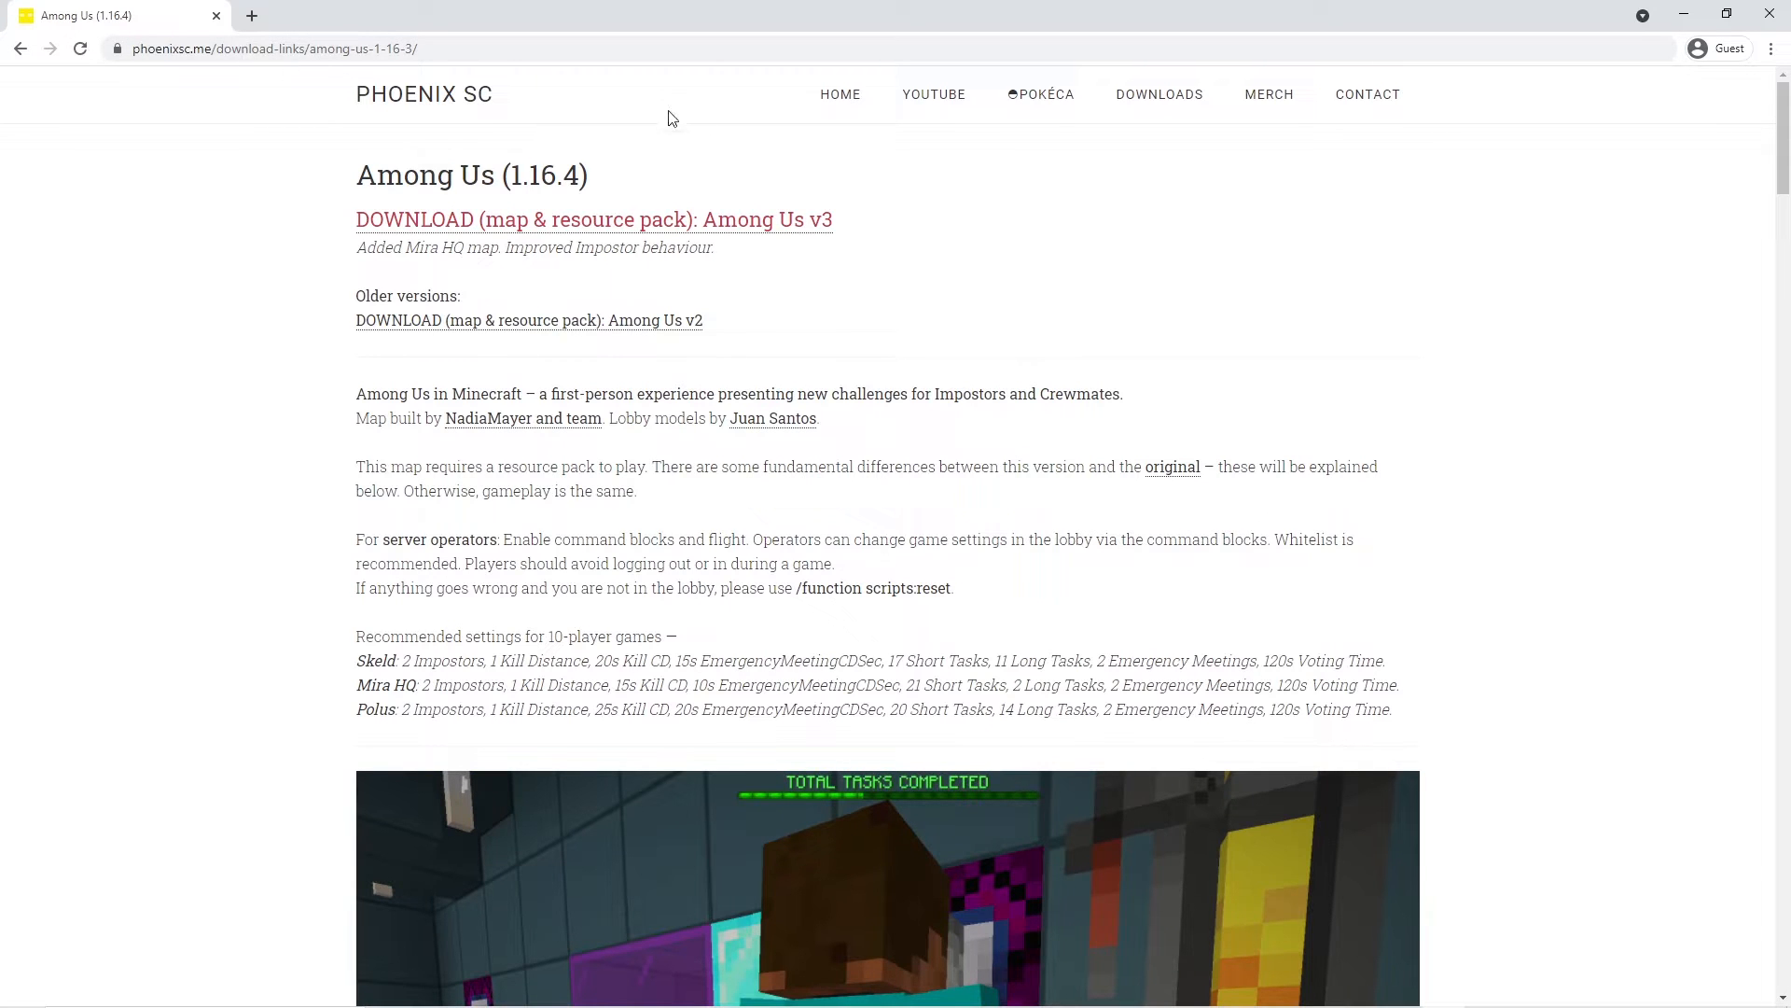
Step: Follow the 'Among Us v3' map & resource pack link and start the MediaFire download
{"action": "left_click", "coordinate": [595, 219]}
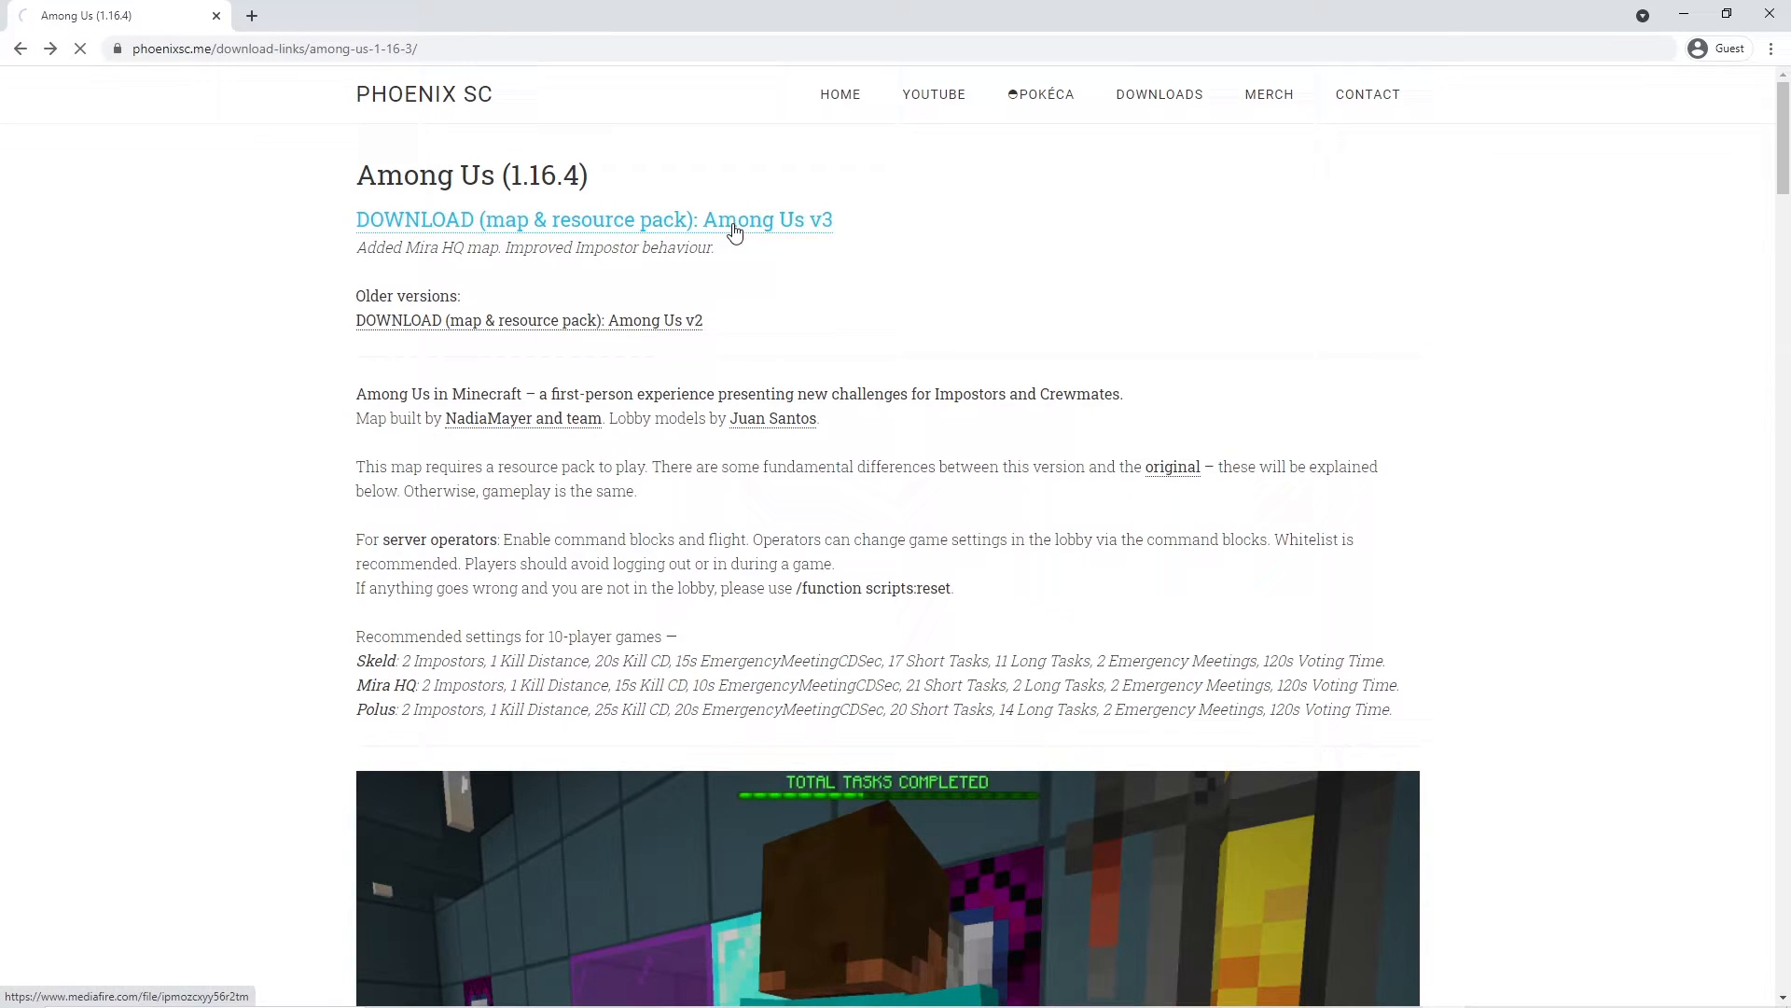
{"action": "left_click", "coordinate": [594, 219]}
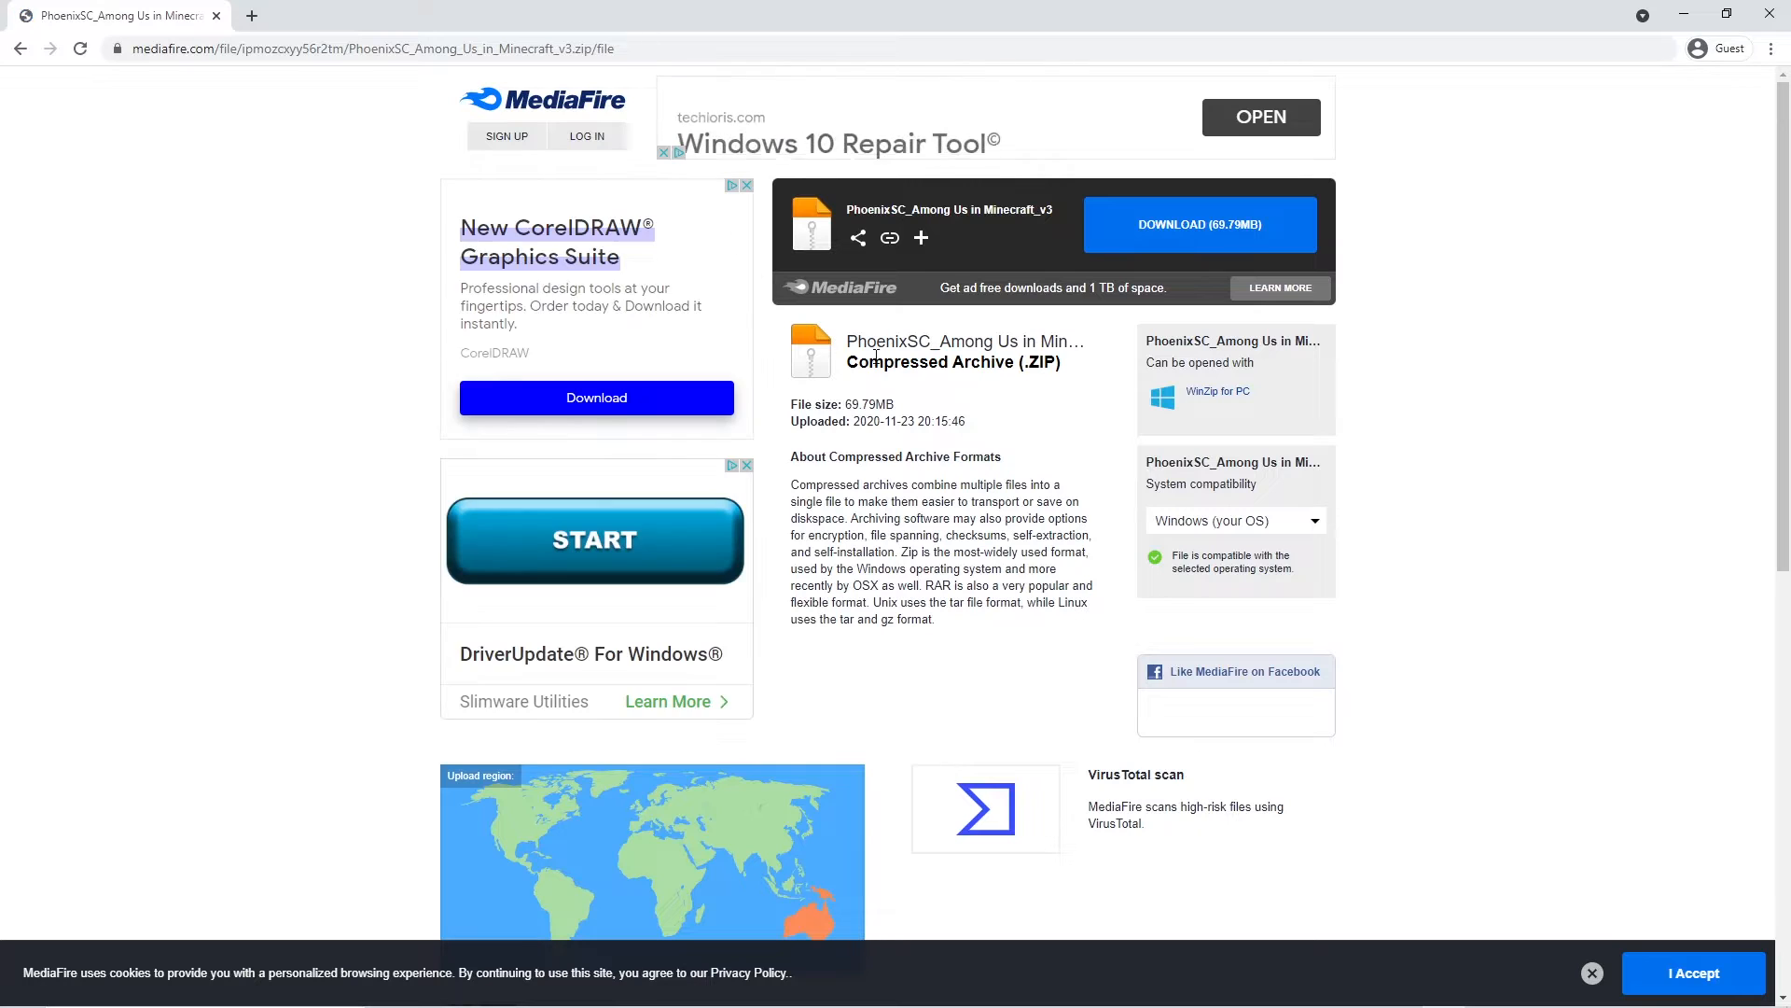
{"action": "left_click", "coordinate": [1198, 224]}
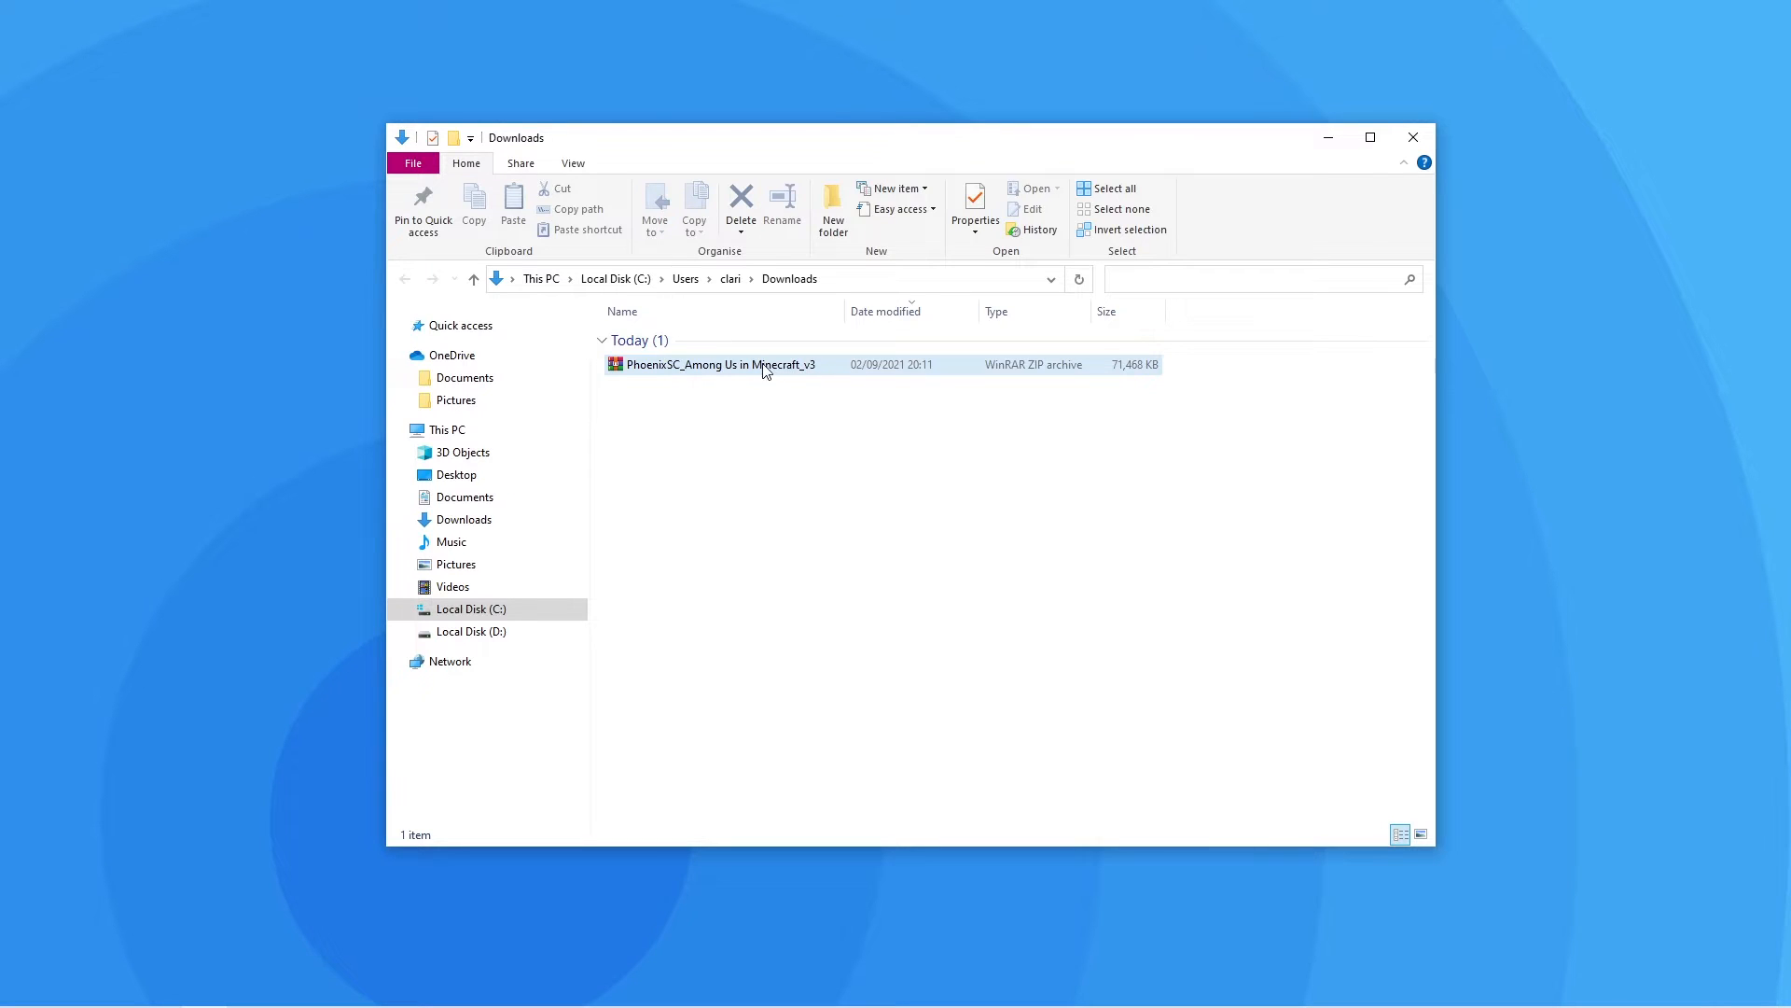
{"action": "mouse_move", "coordinate": [799, 368]}
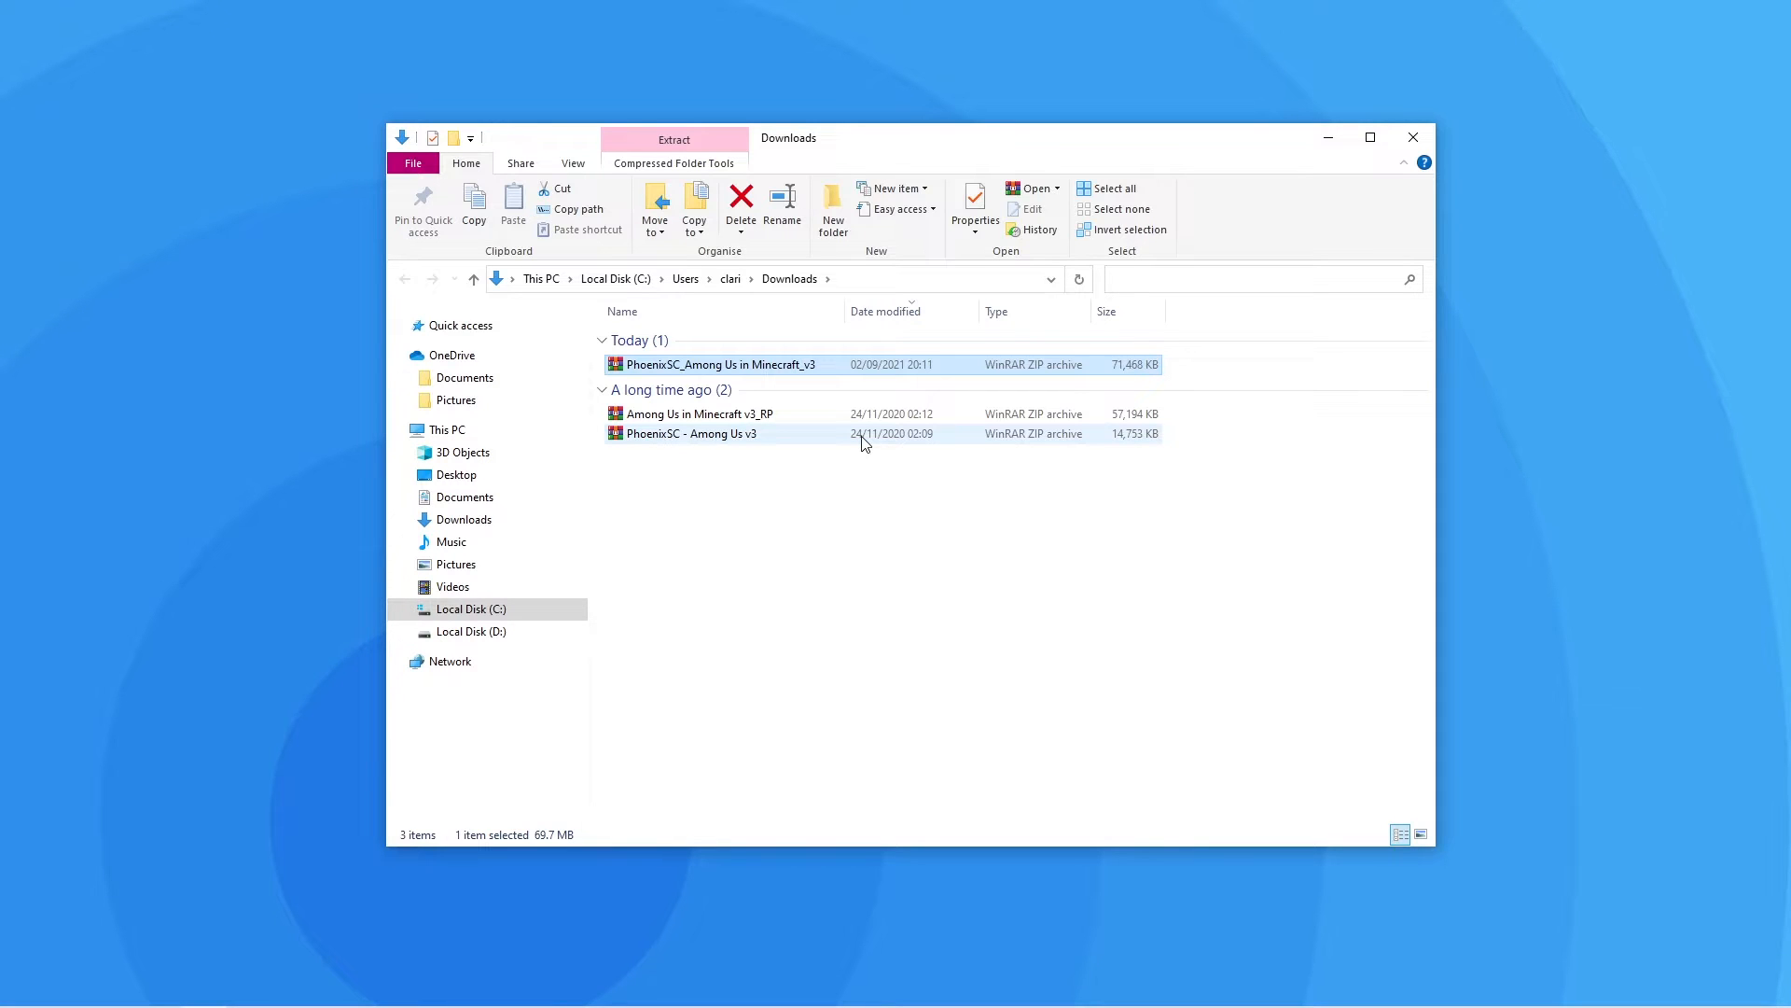
Step: Extract the PhoenixSC - Among Us v3 zip in Downloads and drag the map folder to the desktop
{"action": "right_click", "coordinate": [691, 433]}
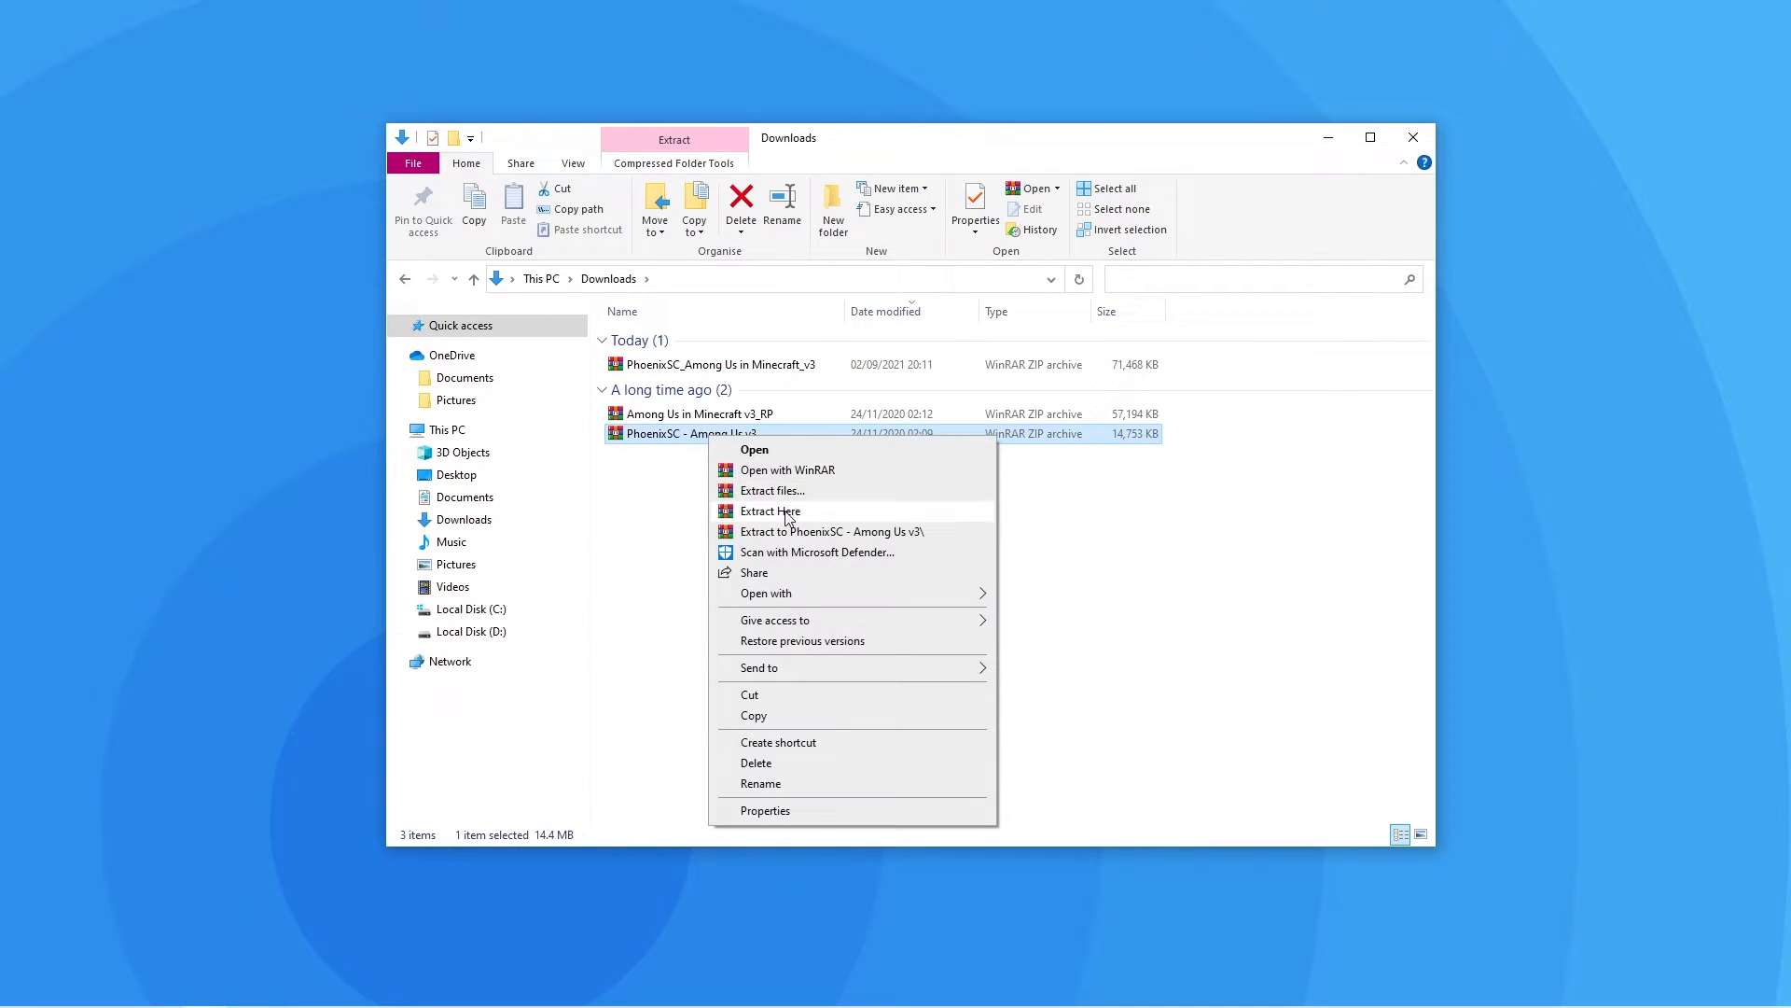
{"action": "left_click", "coordinate": [769, 510]}
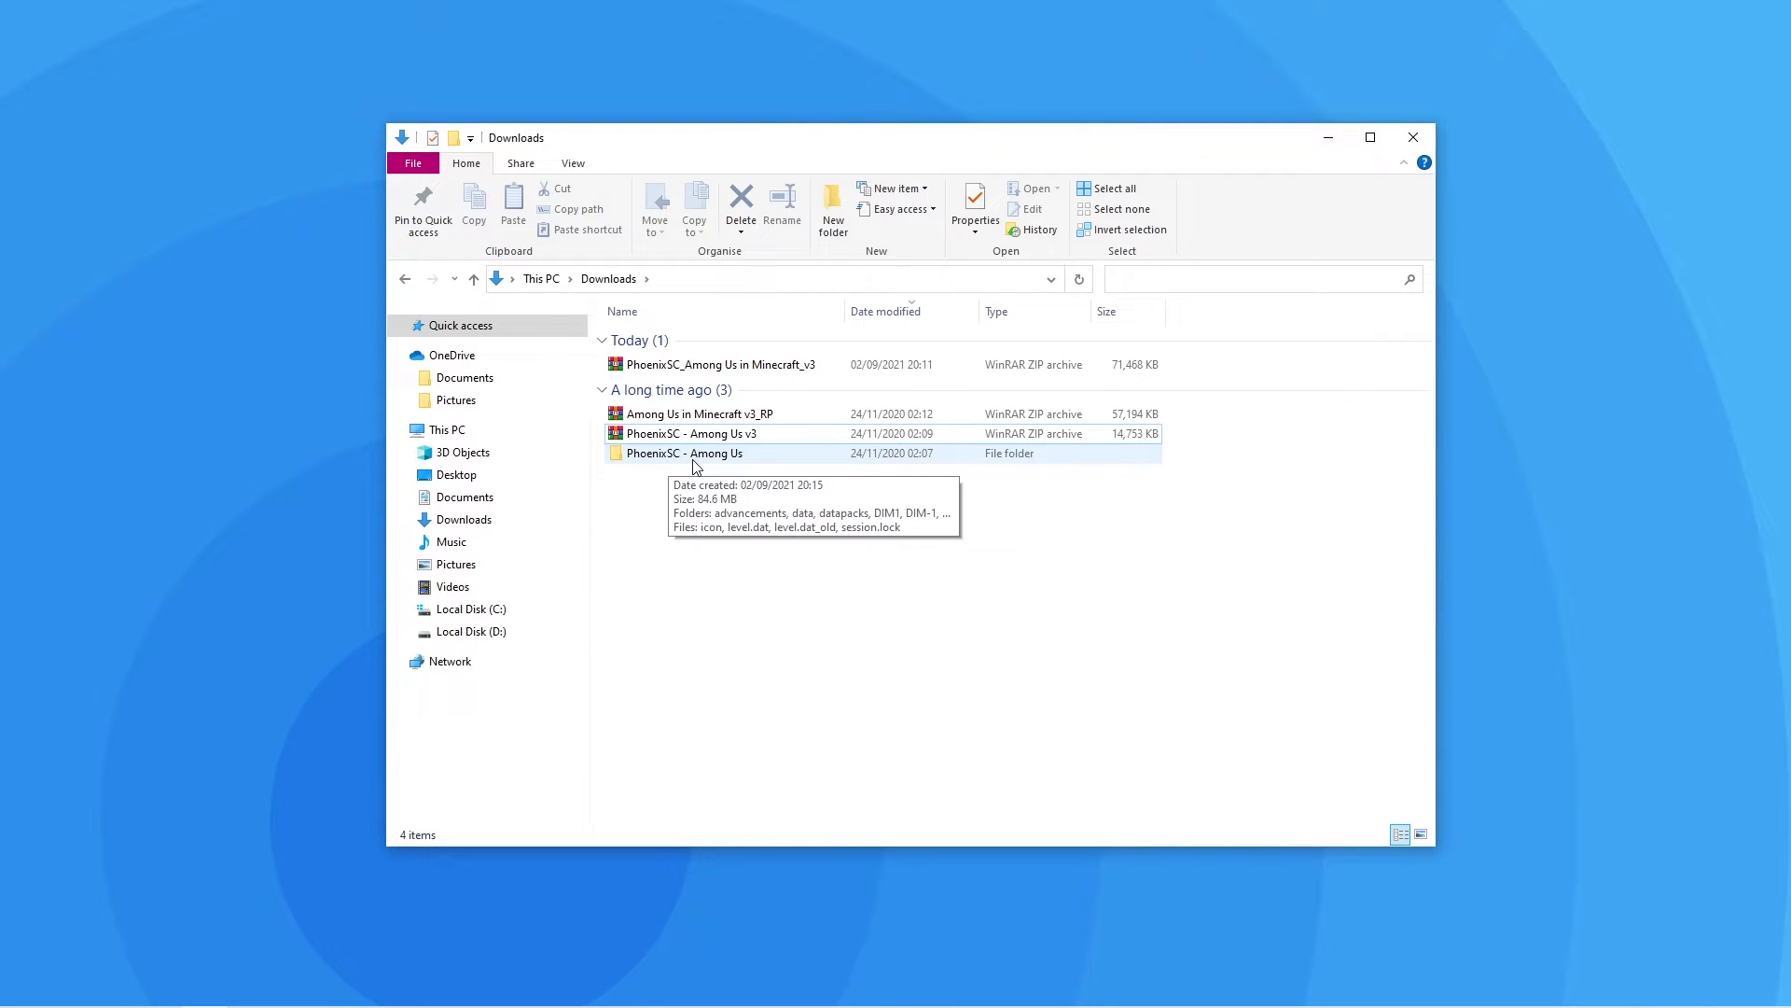
{"action": "left_click_drag", "start_coordinate": [686, 453], "coordinate": [366, 457]}
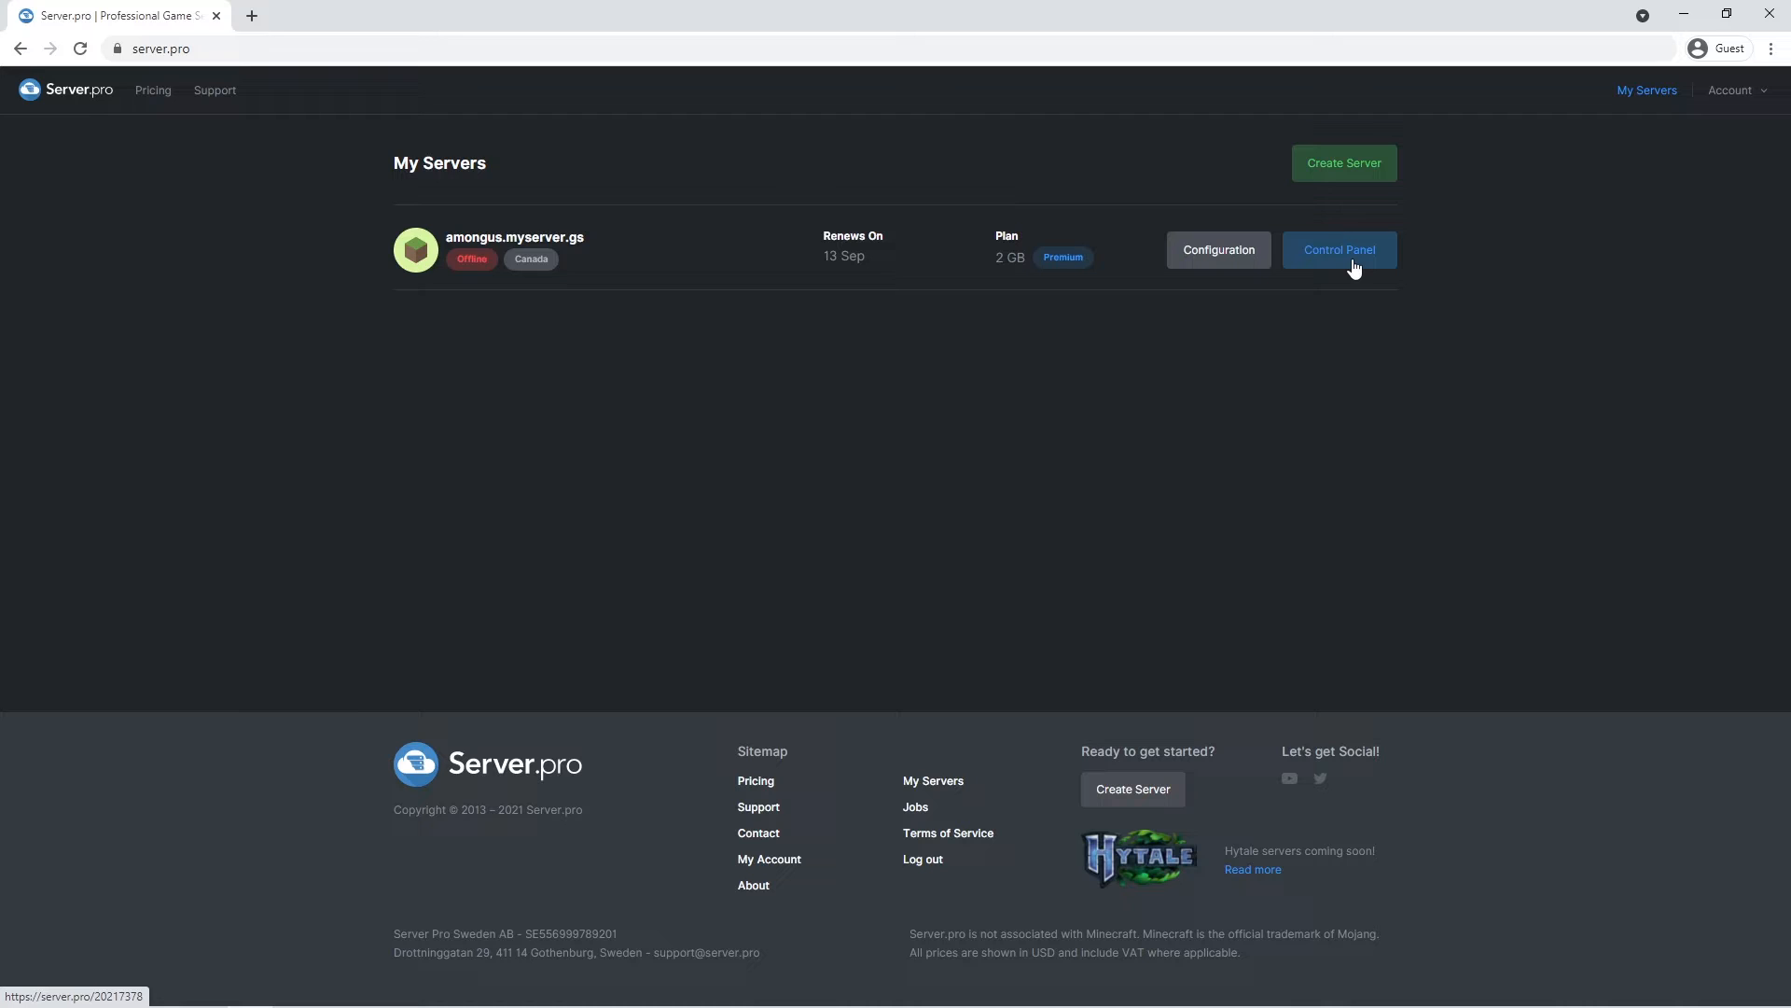
Step: Review the amongus server's details and game change options, then go to its file list
{"action": "left_click", "coordinate": [1338, 249]}
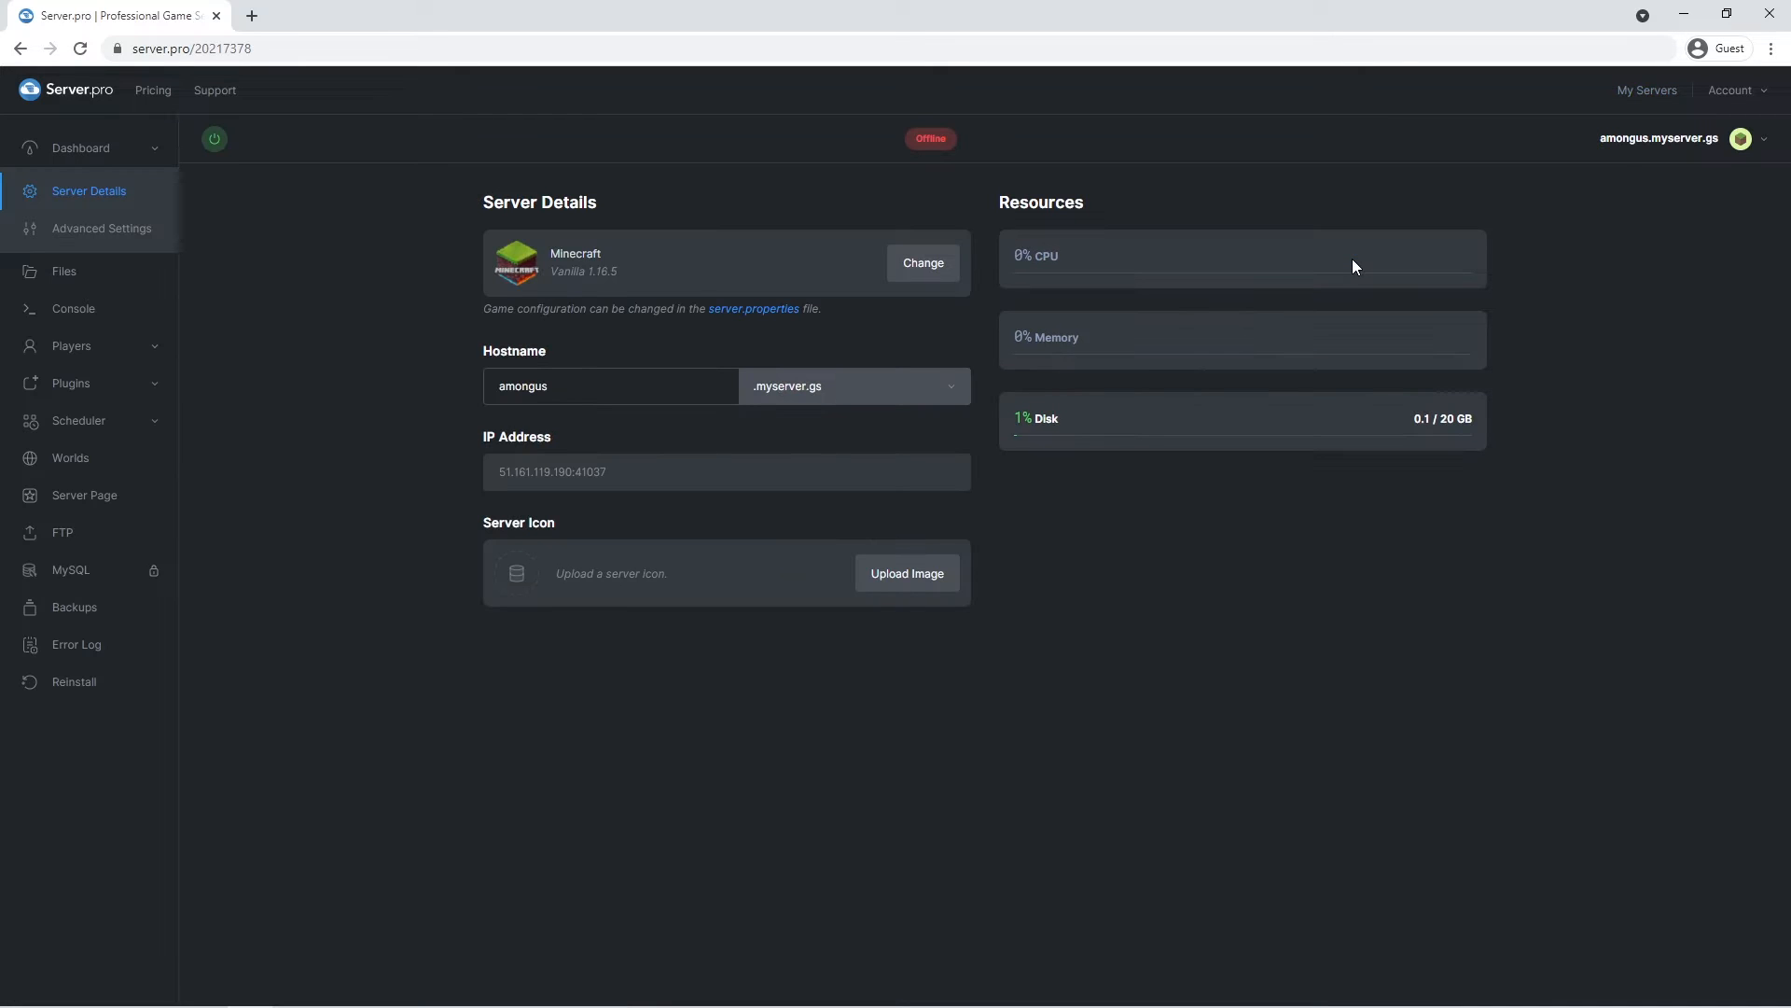
{"action": "mouse_move", "coordinate": [1429, 467]}
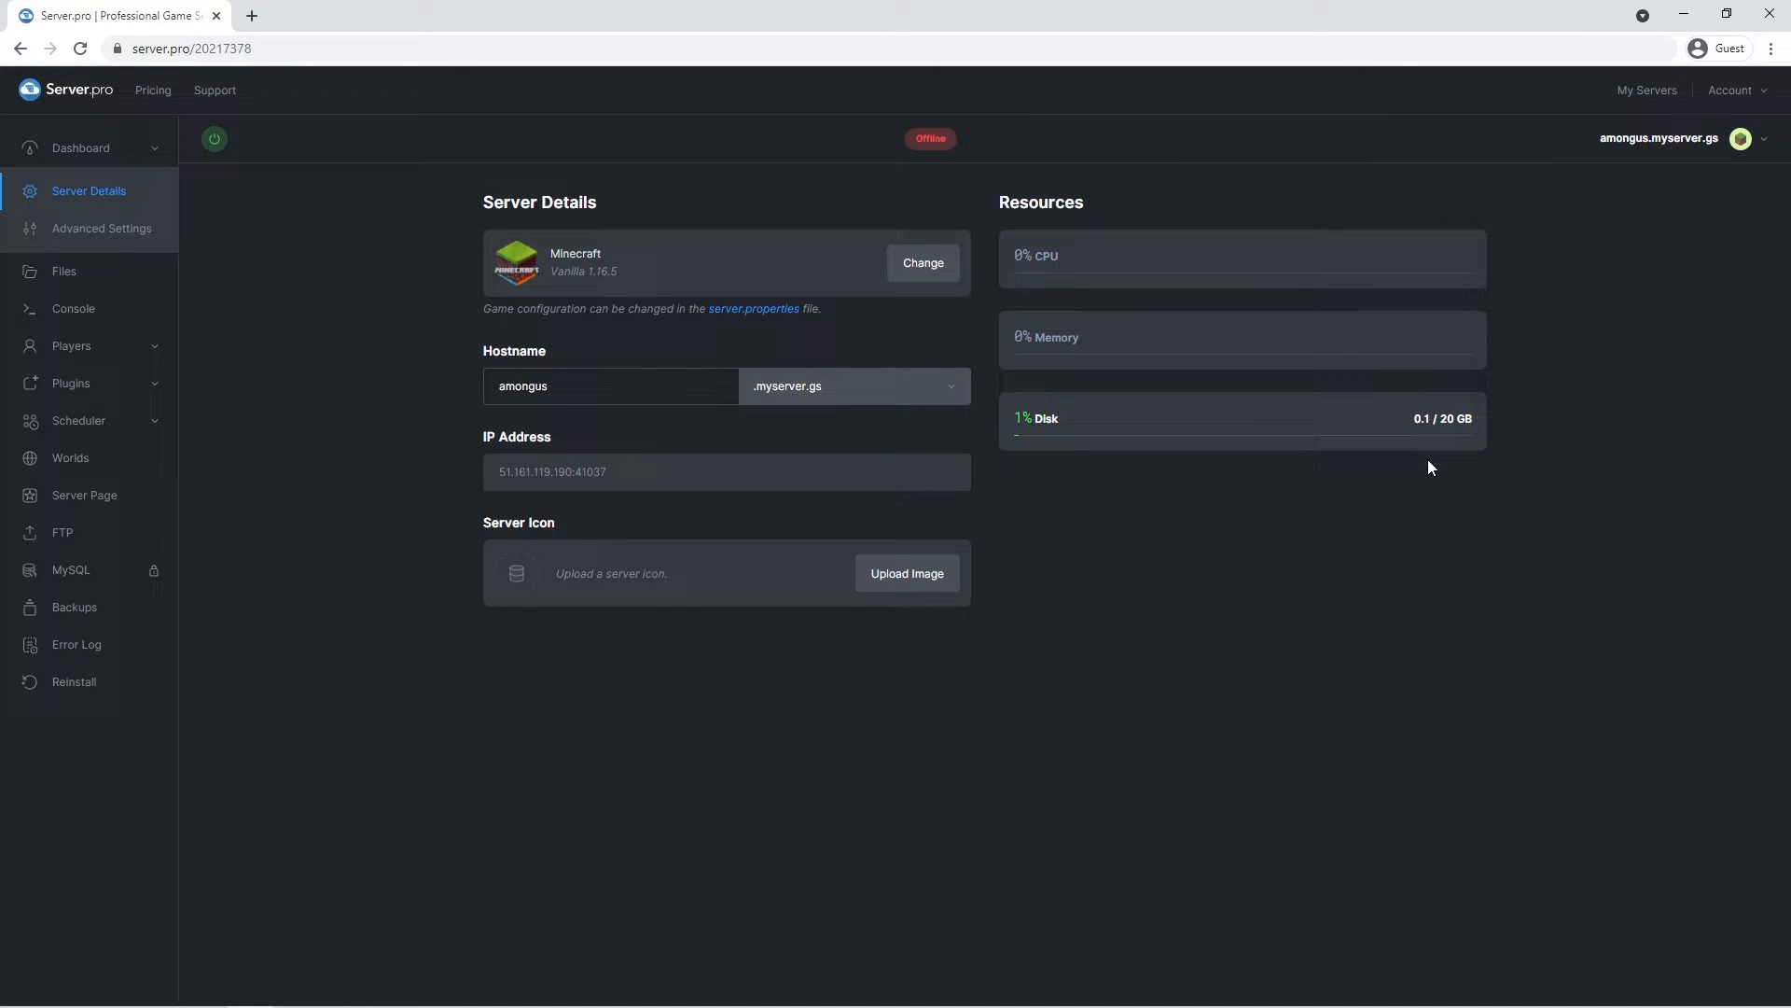
{"action": "mouse_move", "coordinate": [626, 281]}
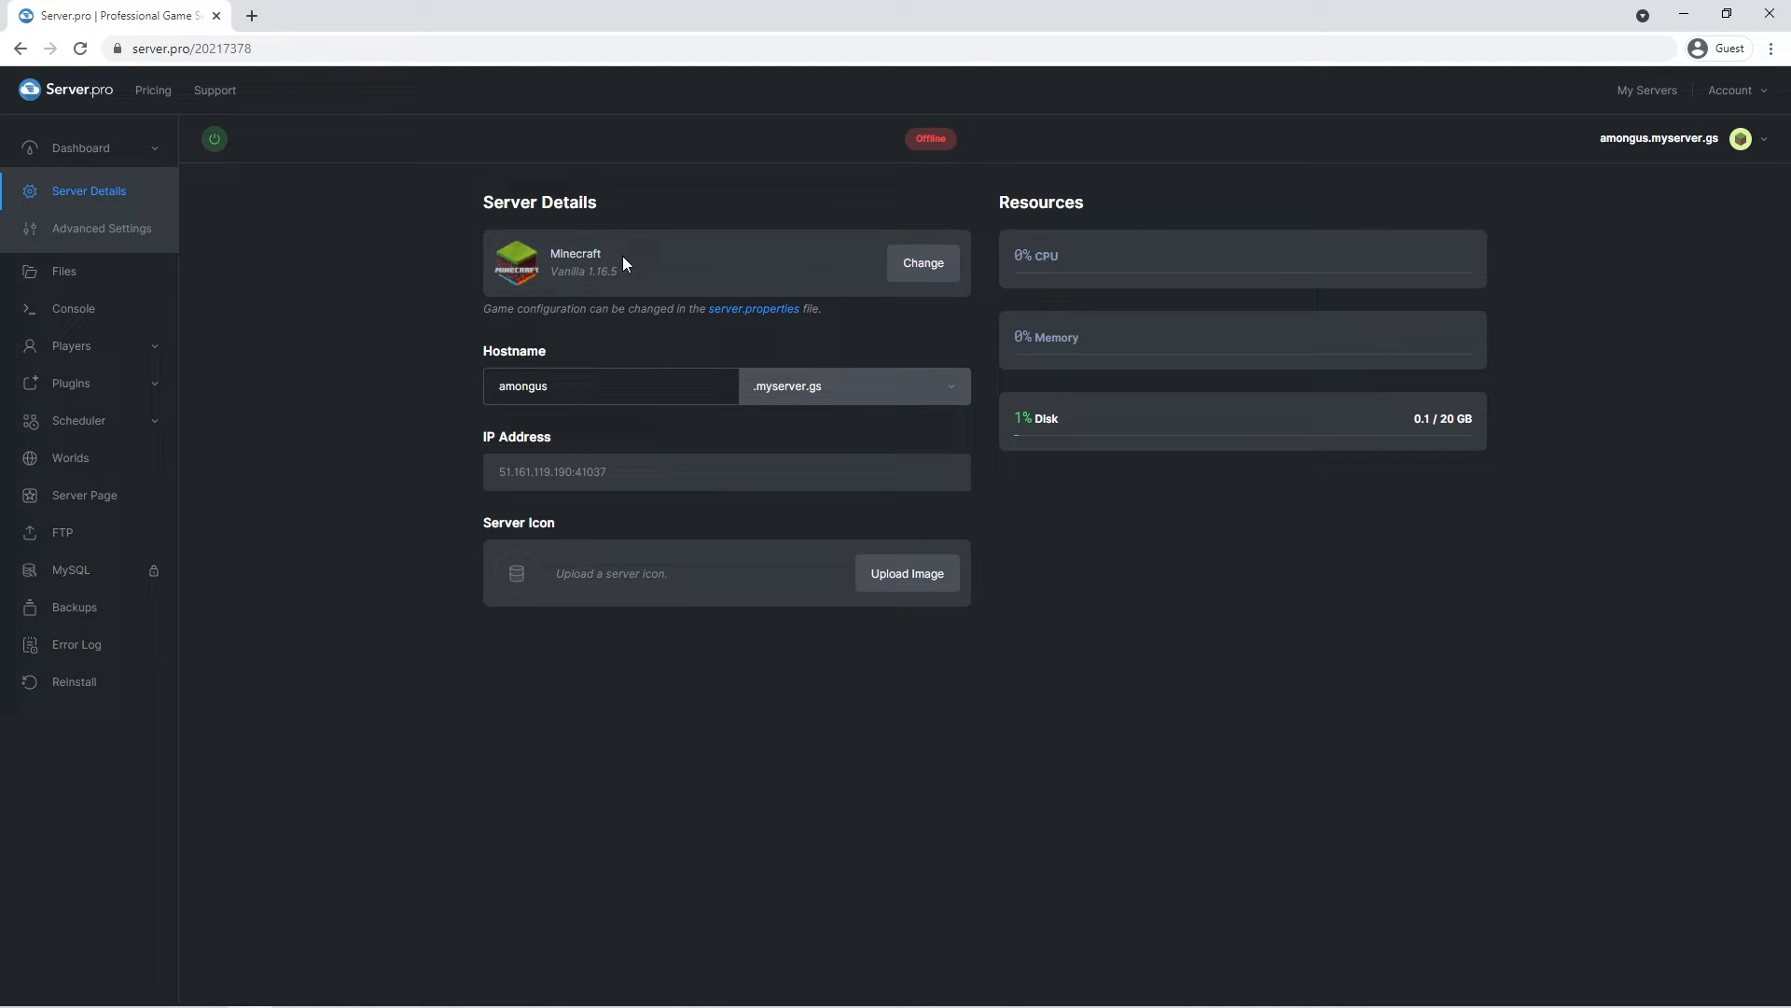
{"action": "left_click", "coordinate": [73, 682]}
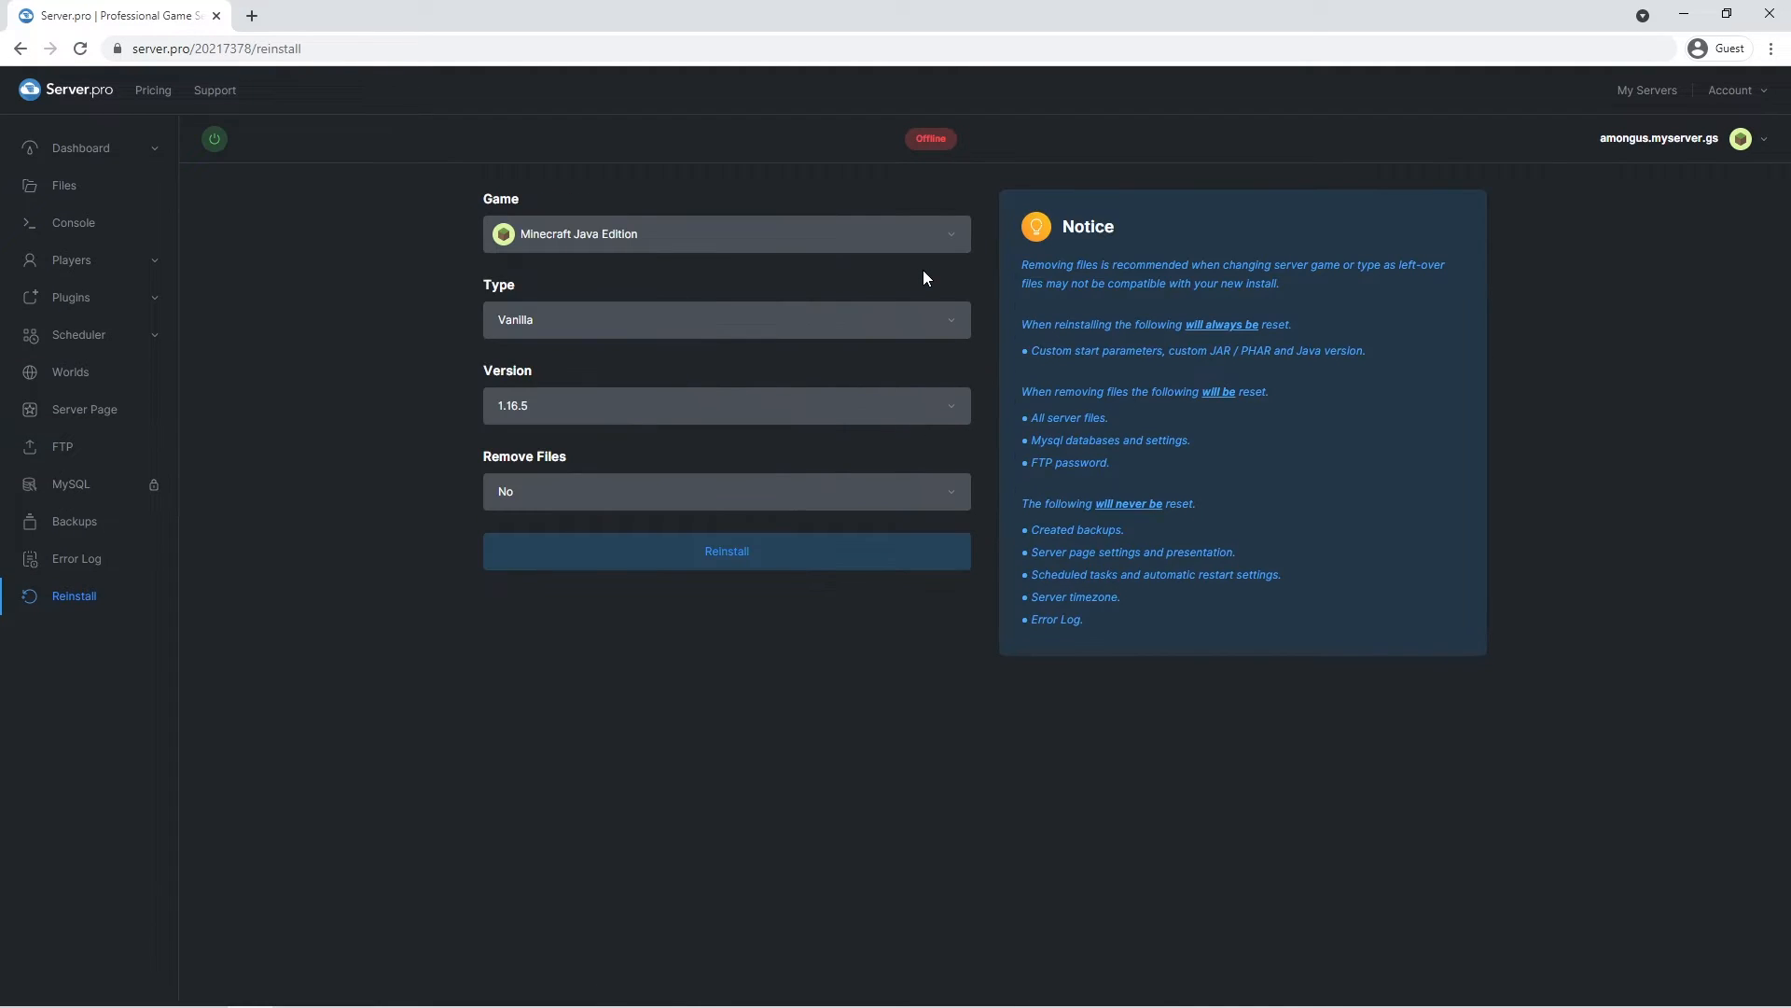
{"action": "mouse_move", "coordinate": [866, 186]}
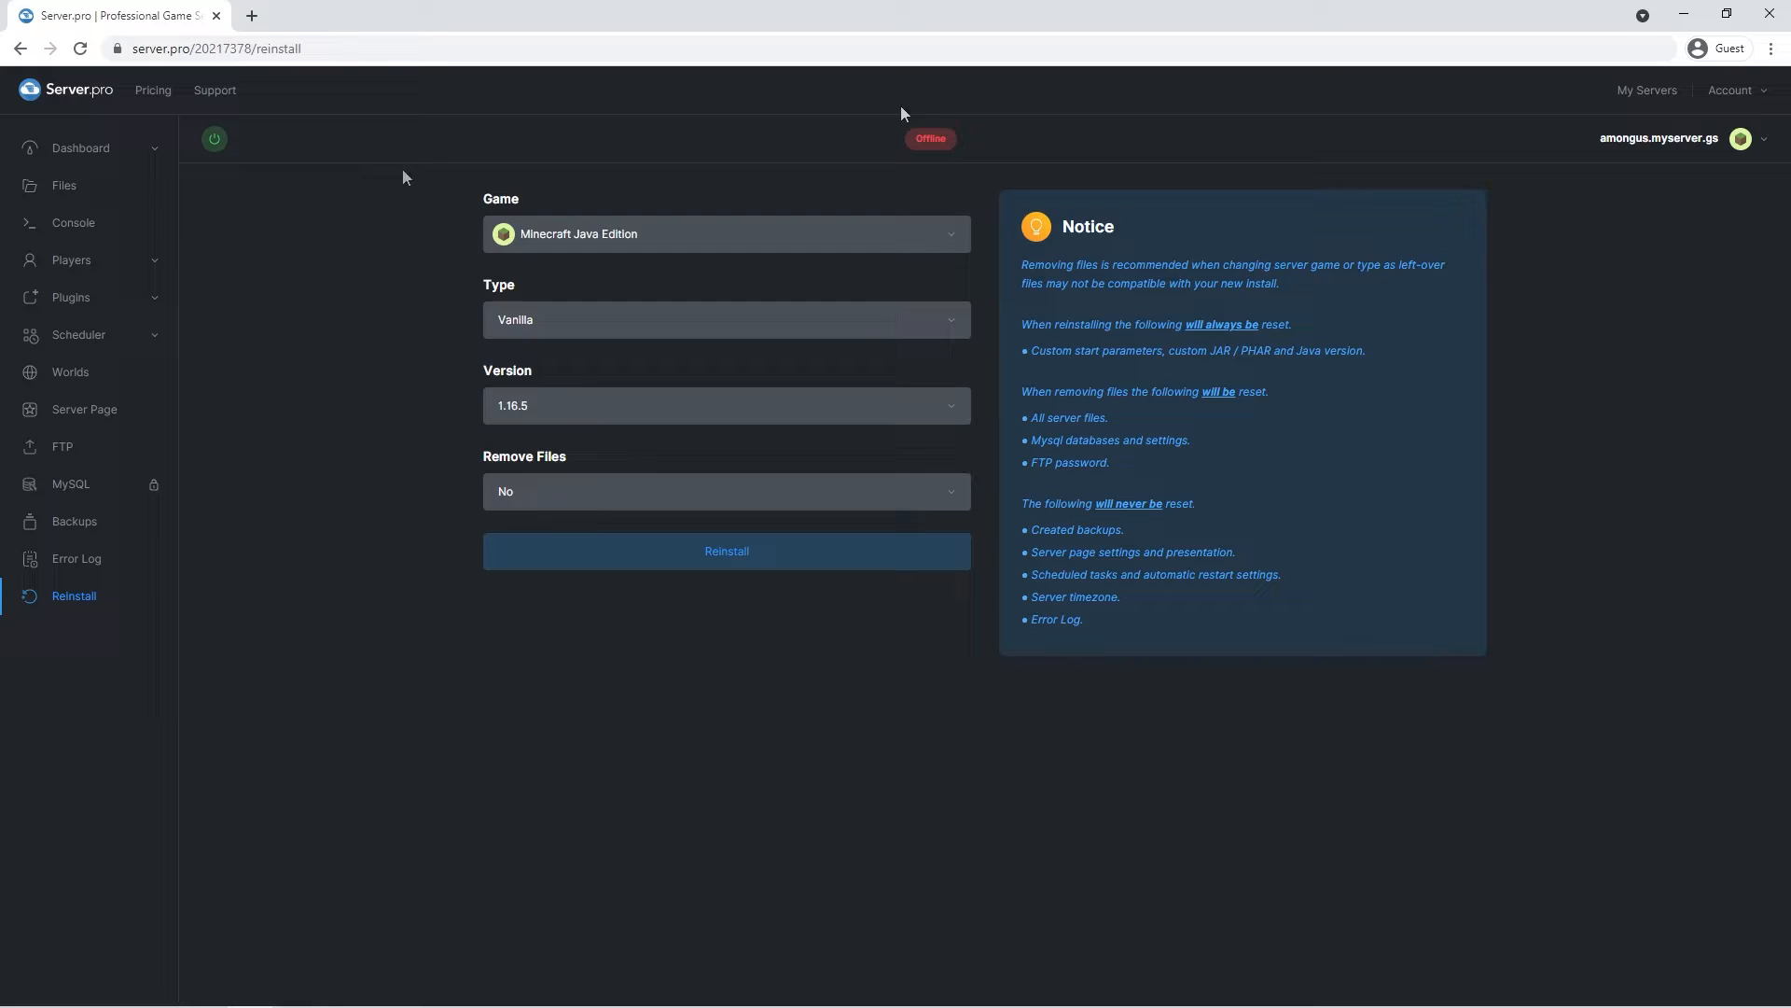
{"action": "left_click", "coordinate": [63, 185]}
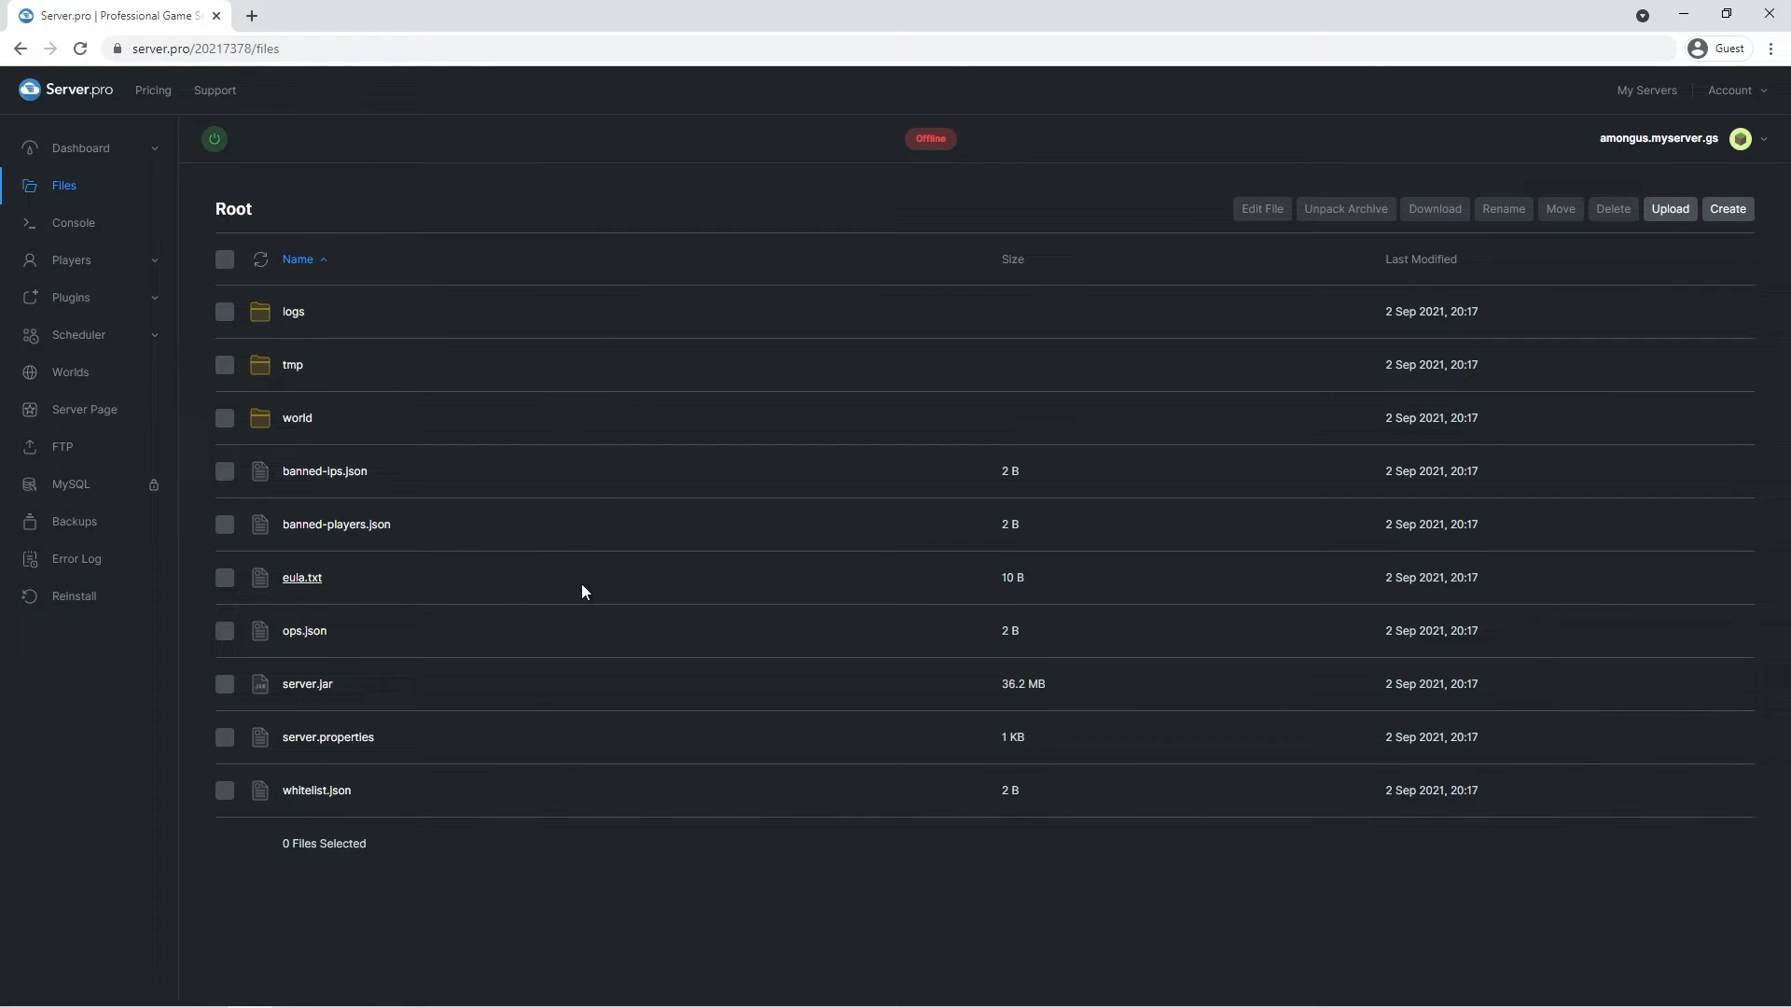
{"action": "mouse_move", "coordinate": [296, 417]}
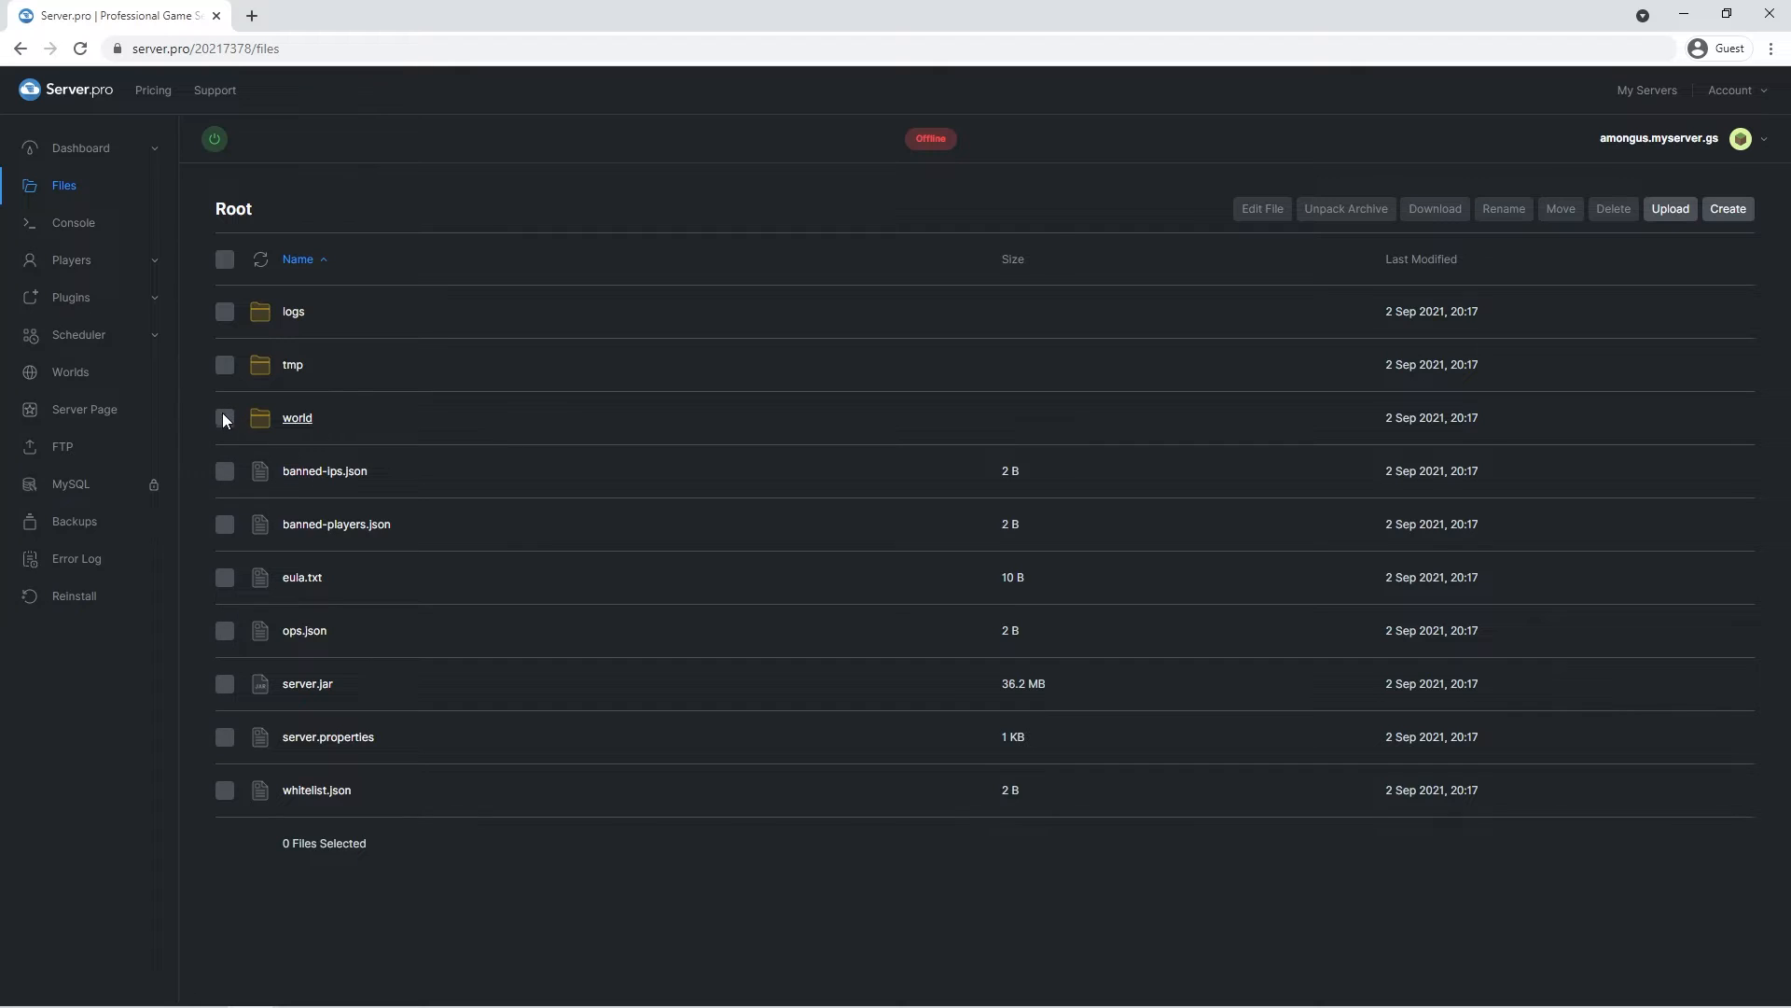
Step: Select the world folder and confirm its deletion
{"action": "left_click", "coordinate": [1613, 208]}
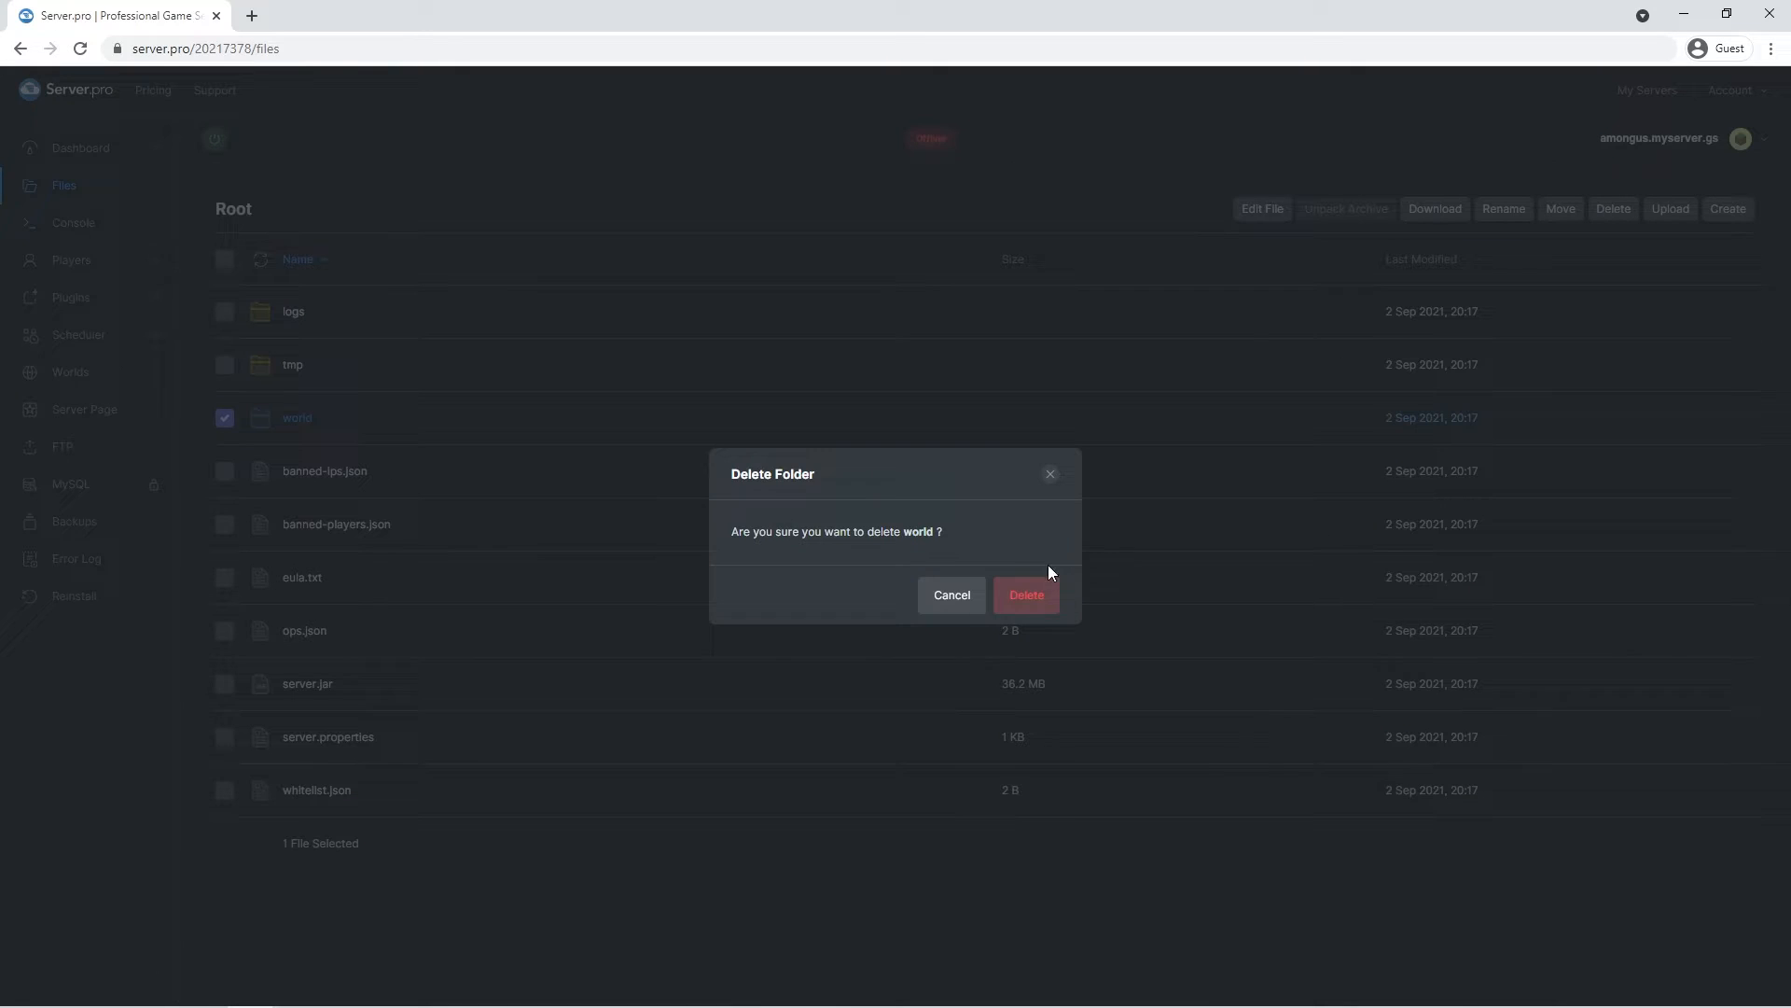
{"action": "left_click", "coordinate": [1025, 594]}
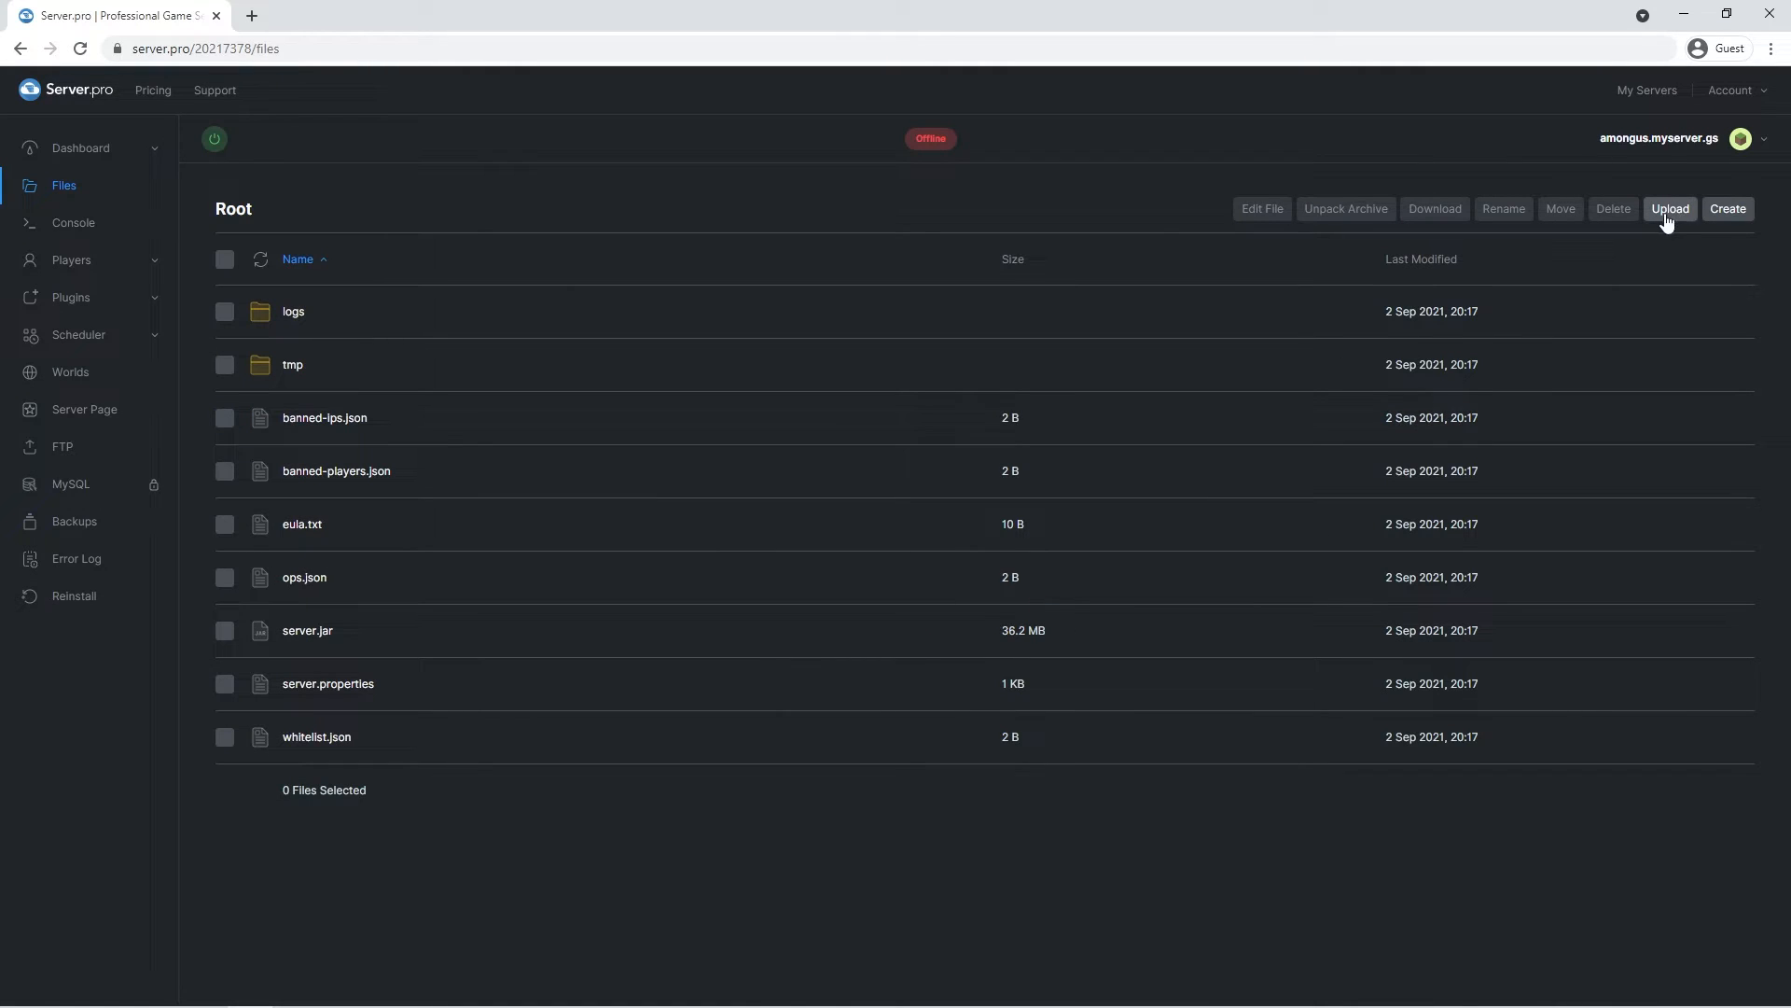
Step: Upload the PhoenixSC - Among Us folder to the server root and begin renaming it to amongus
{"action": "left_click", "coordinate": [1669, 208]}
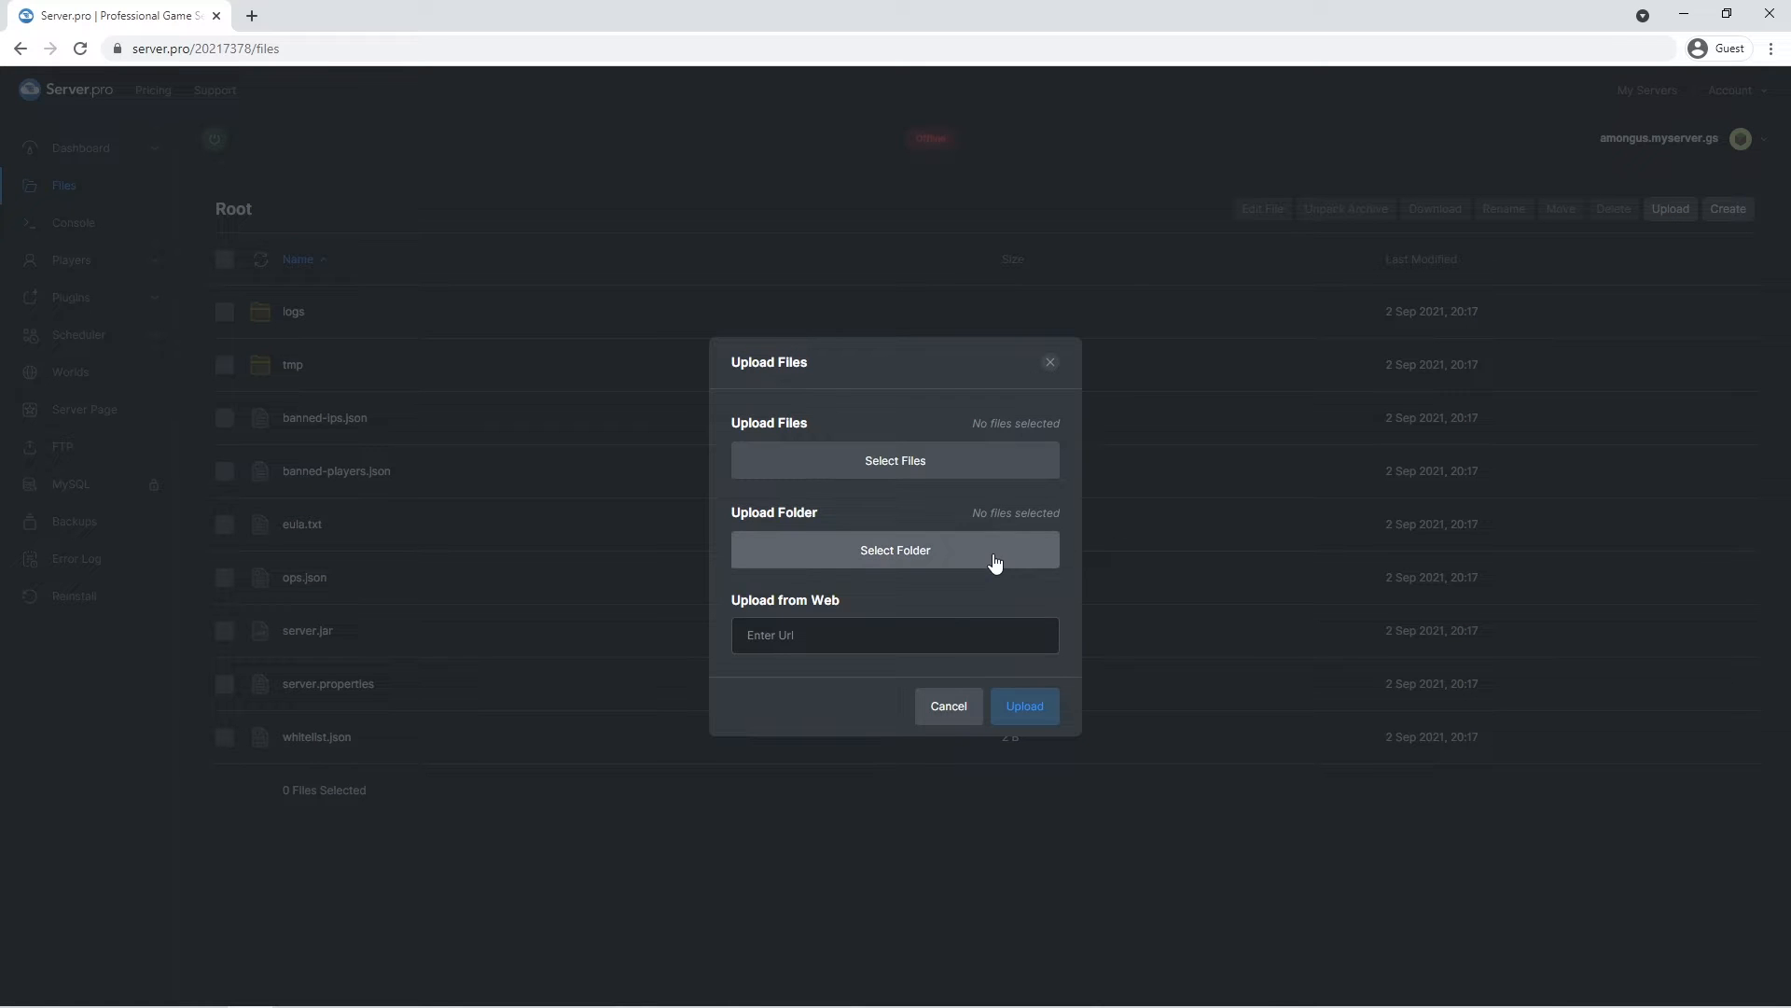
{"action": "left_click", "coordinate": [895, 550]}
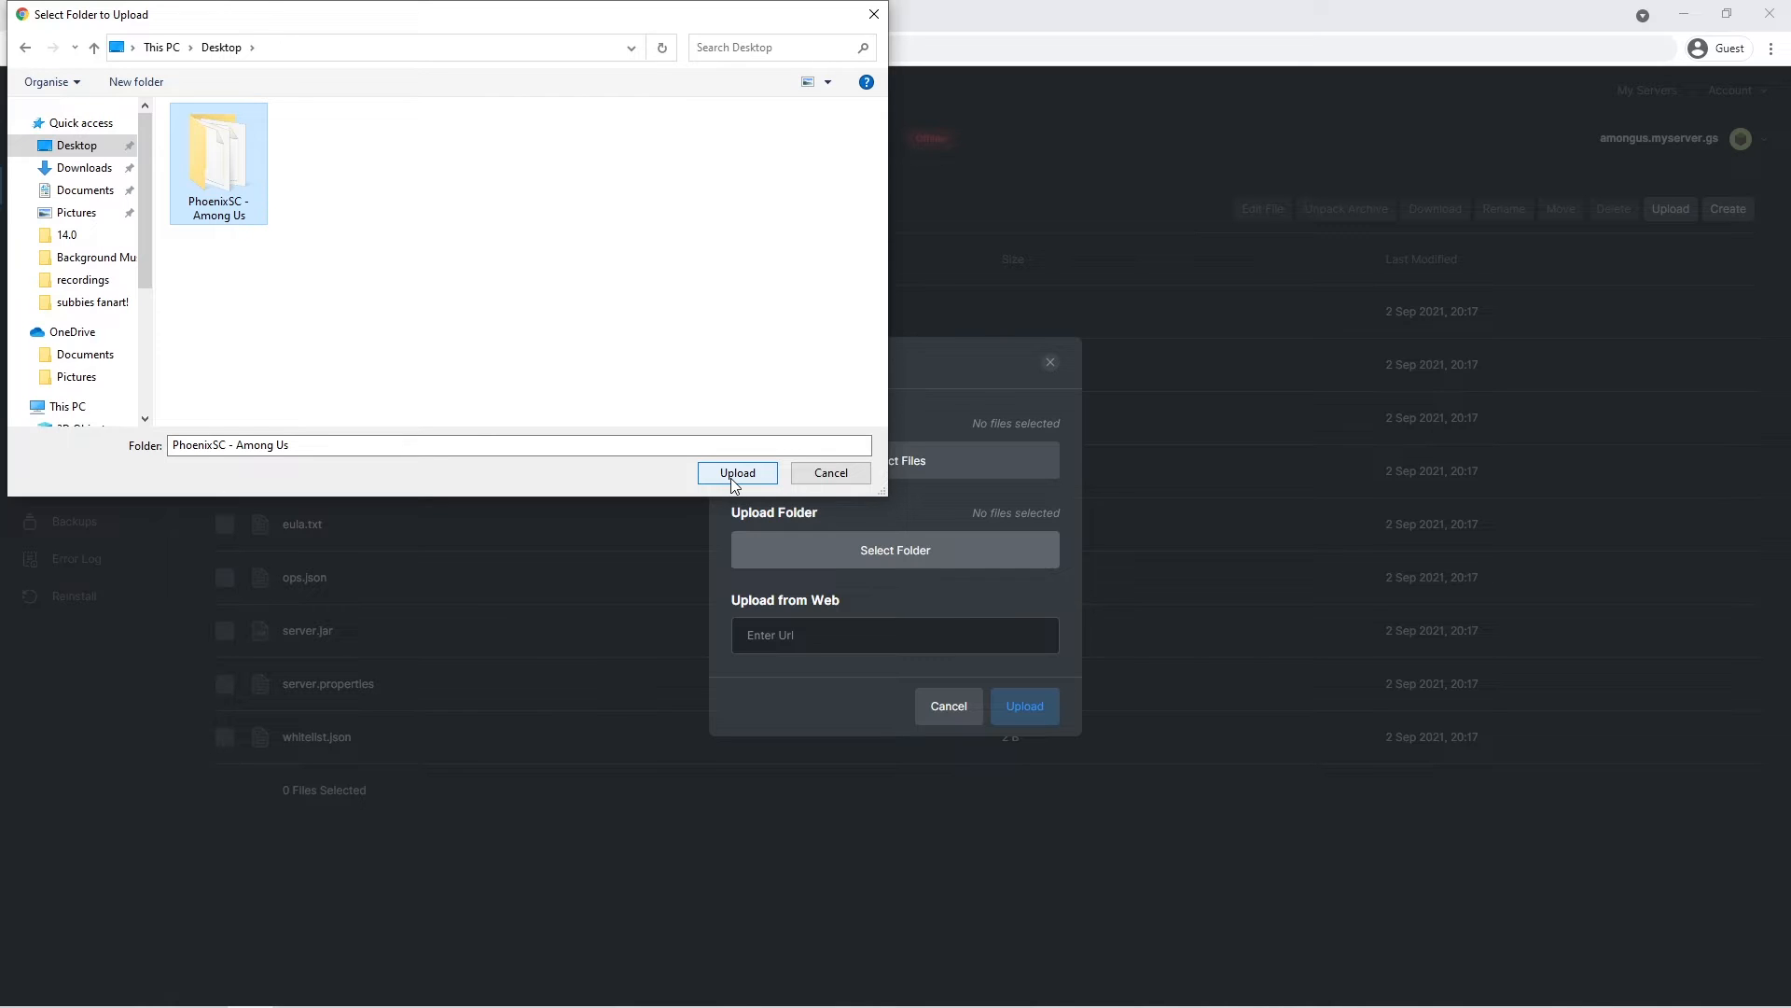
{"action": "left_click", "coordinate": [737, 472]}
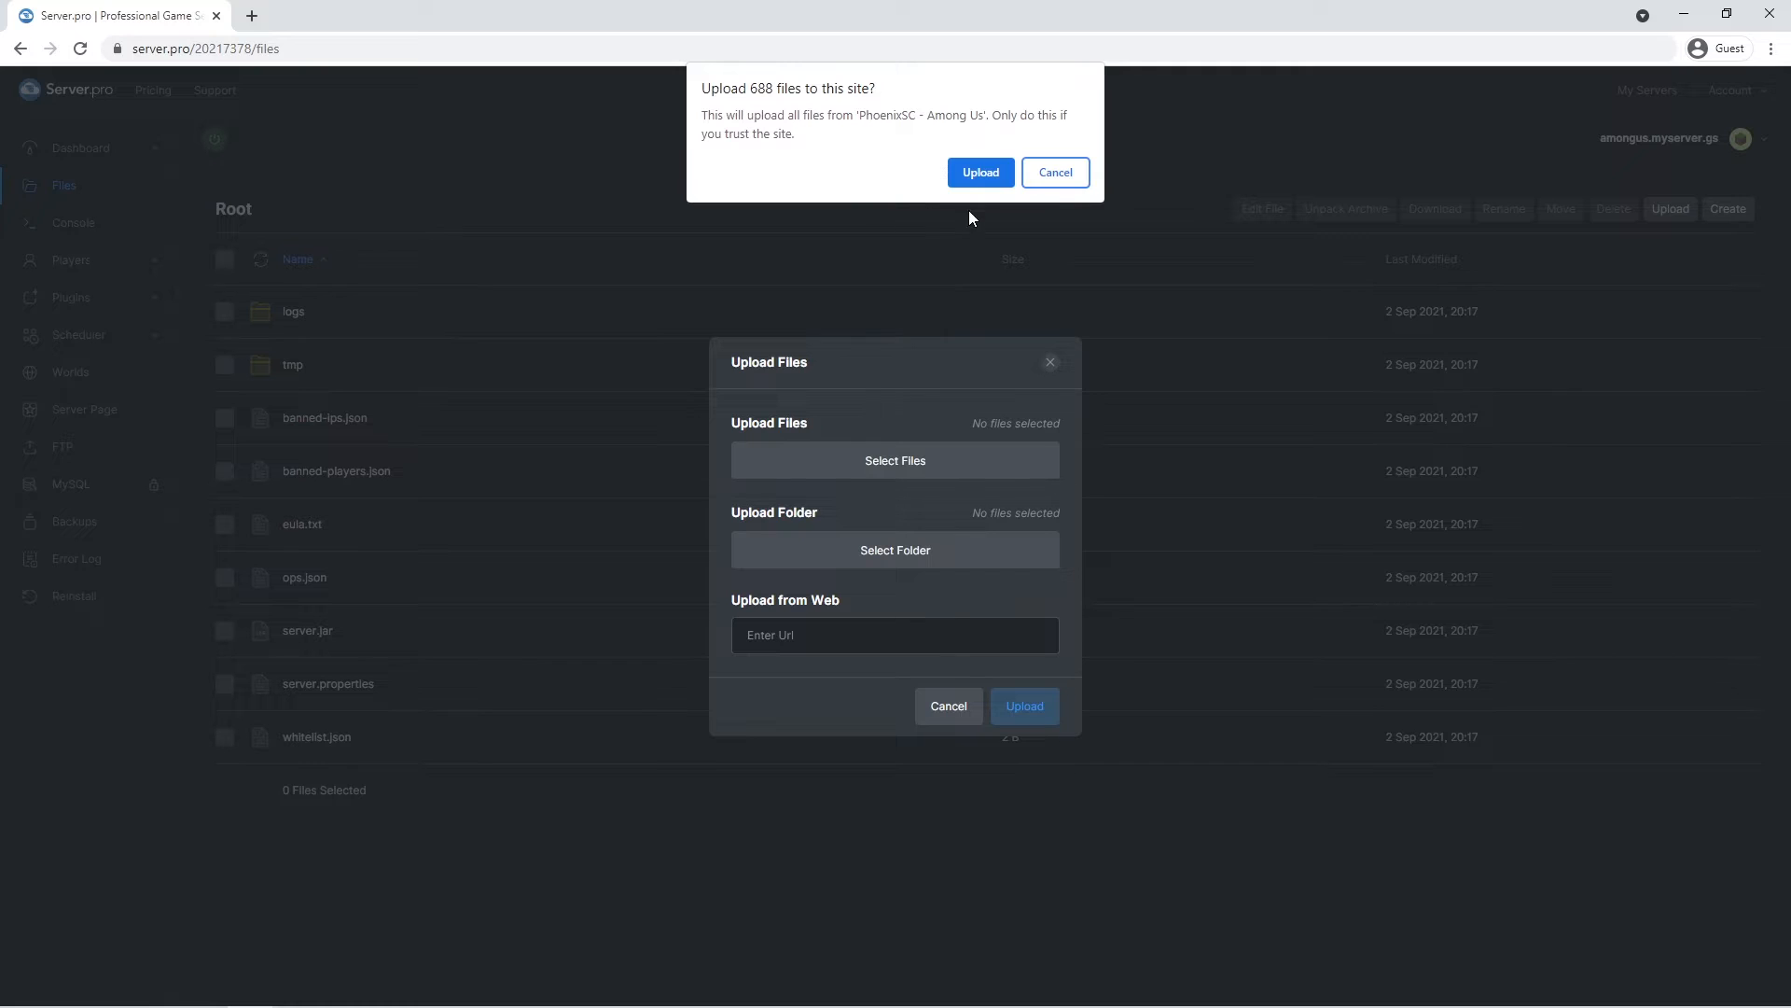
{"action": "left_click", "coordinate": [978, 173]}
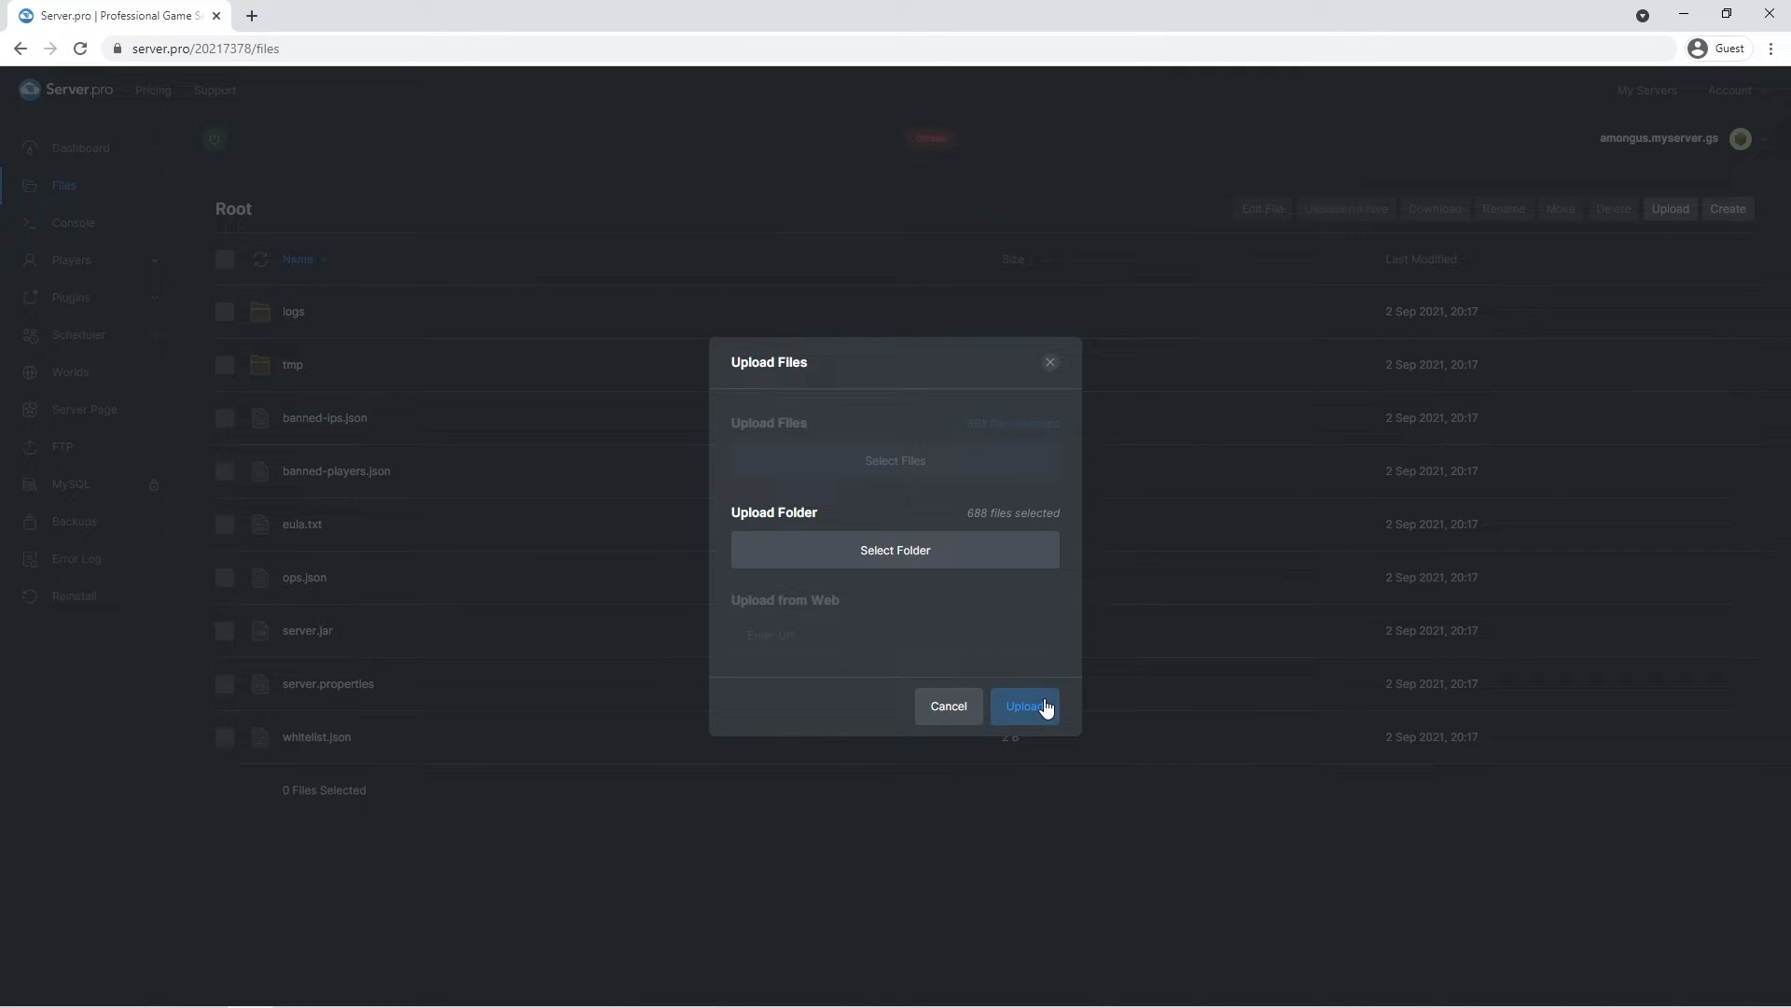
{"action": "left_click", "coordinate": [1024, 706]}
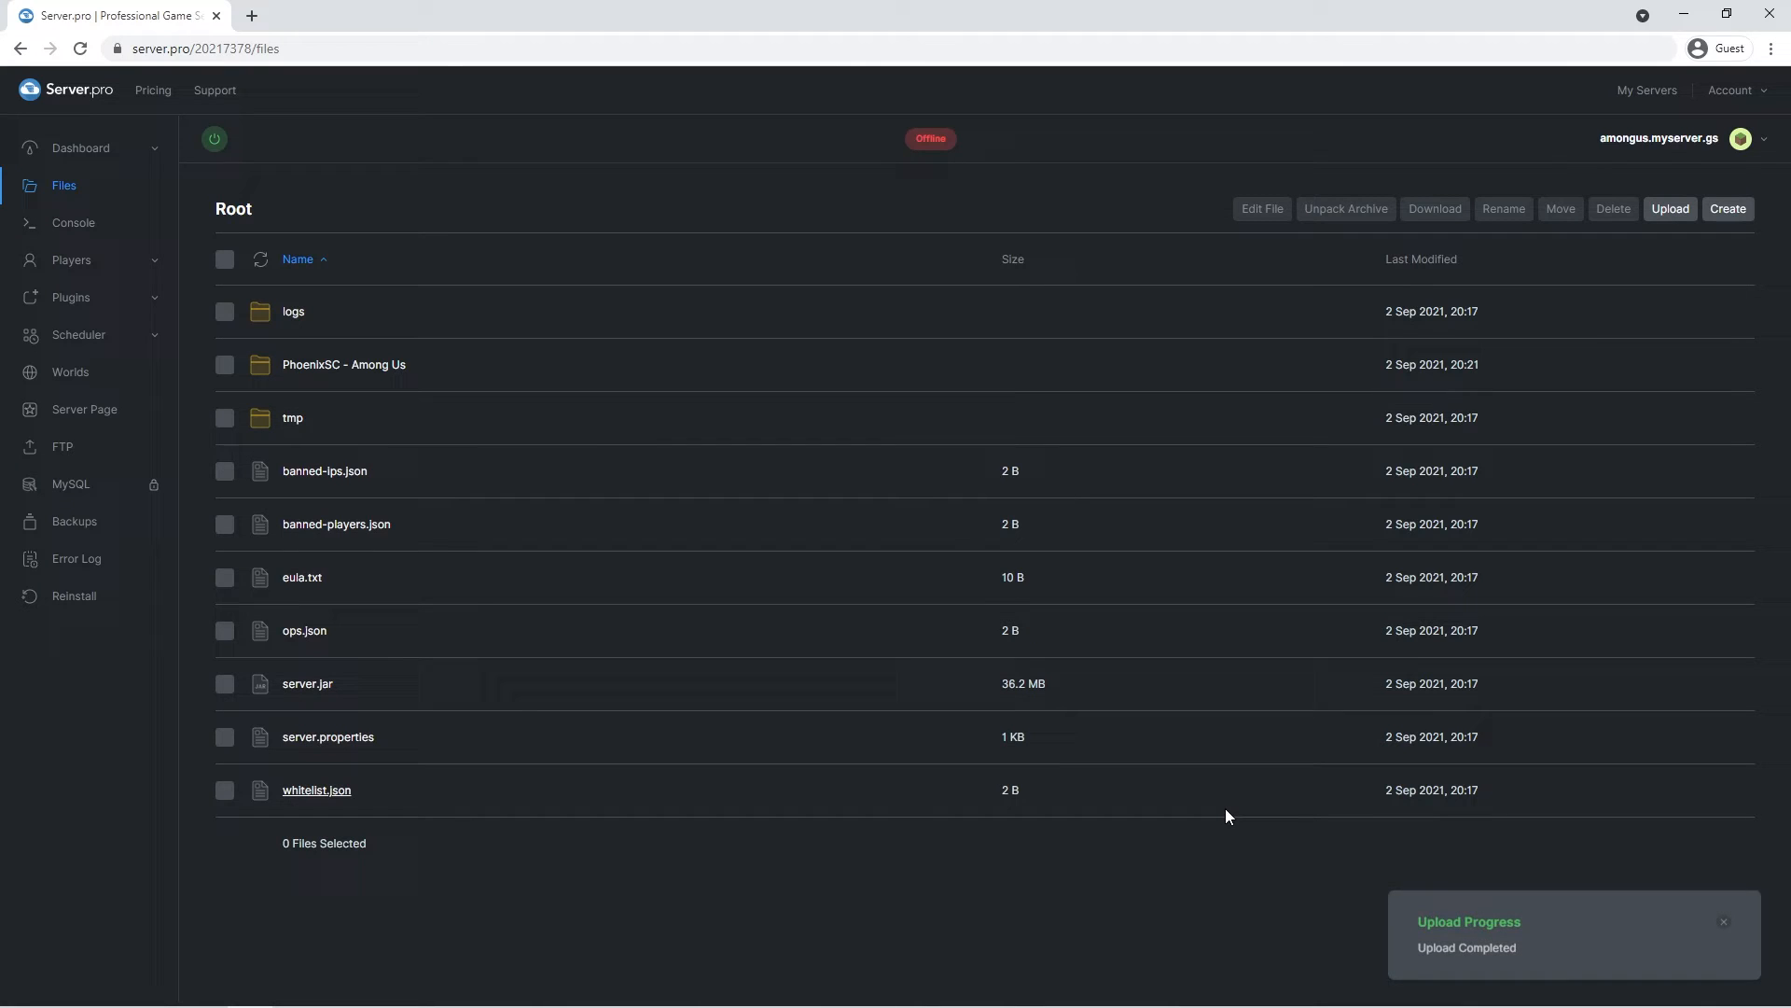
{"action": "left_click", "coordinate": [225, 365]}
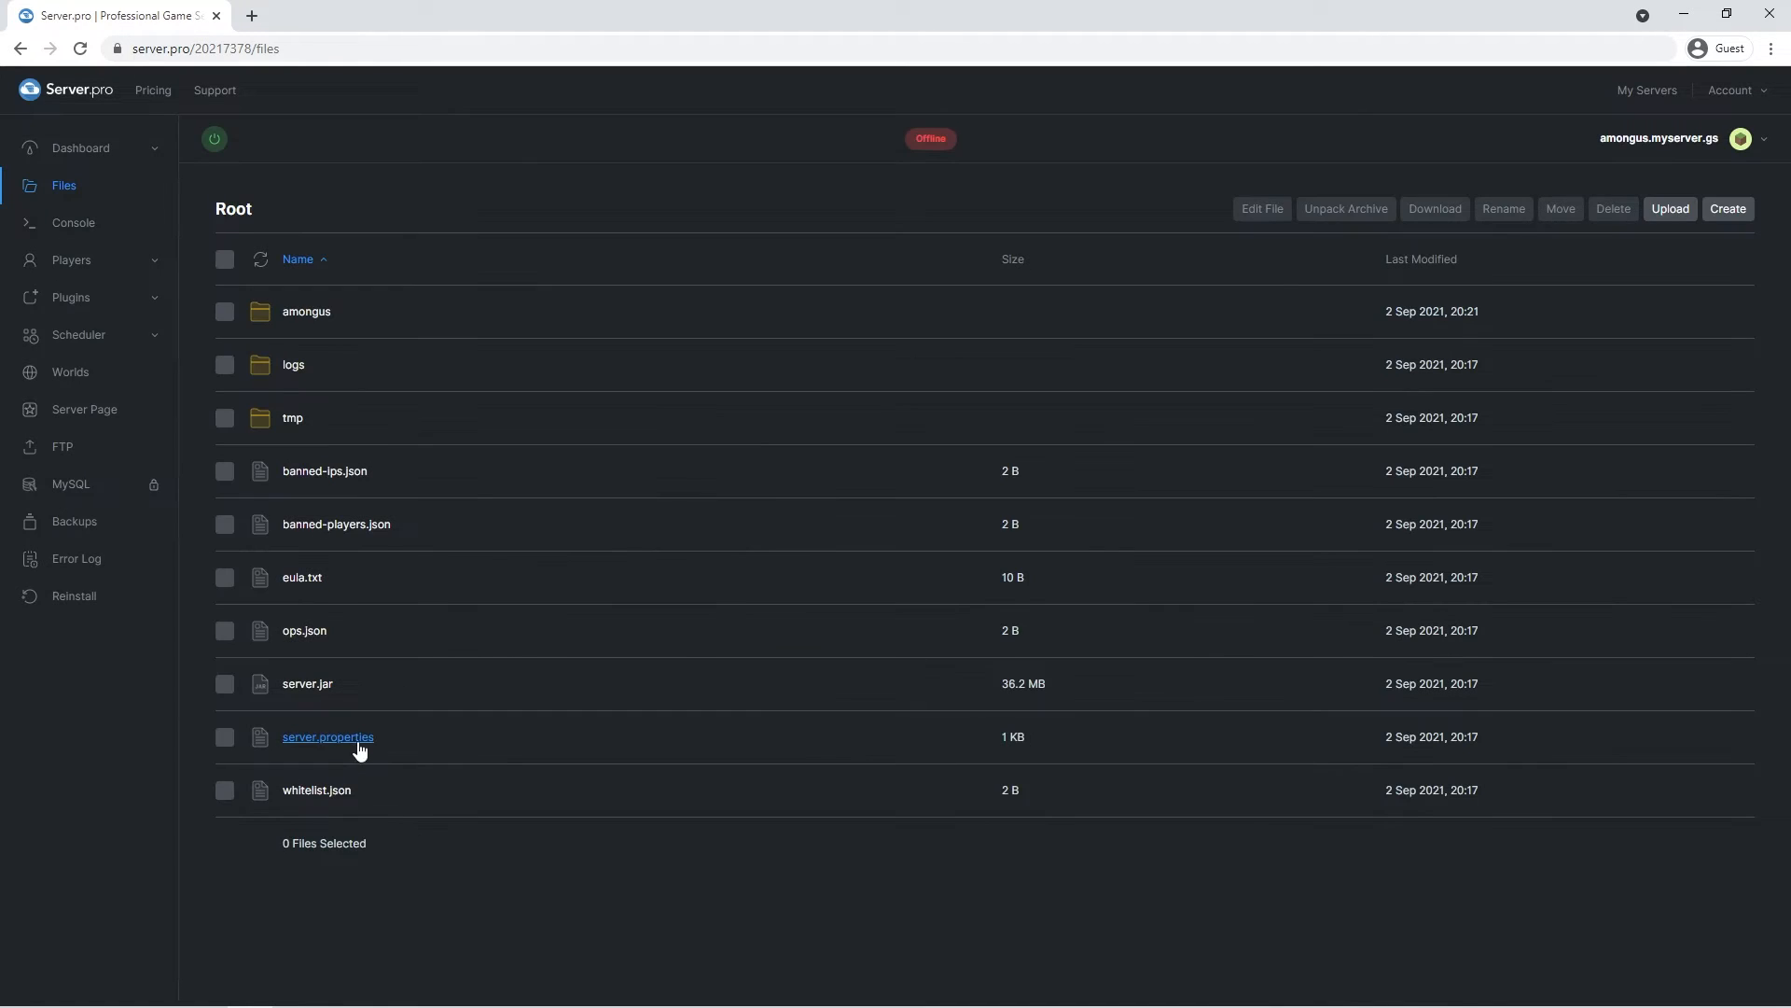
Step: Change level-name in server.properties to amongus and save the file
{"action": "left_click", "coordinate": [327, 736]}
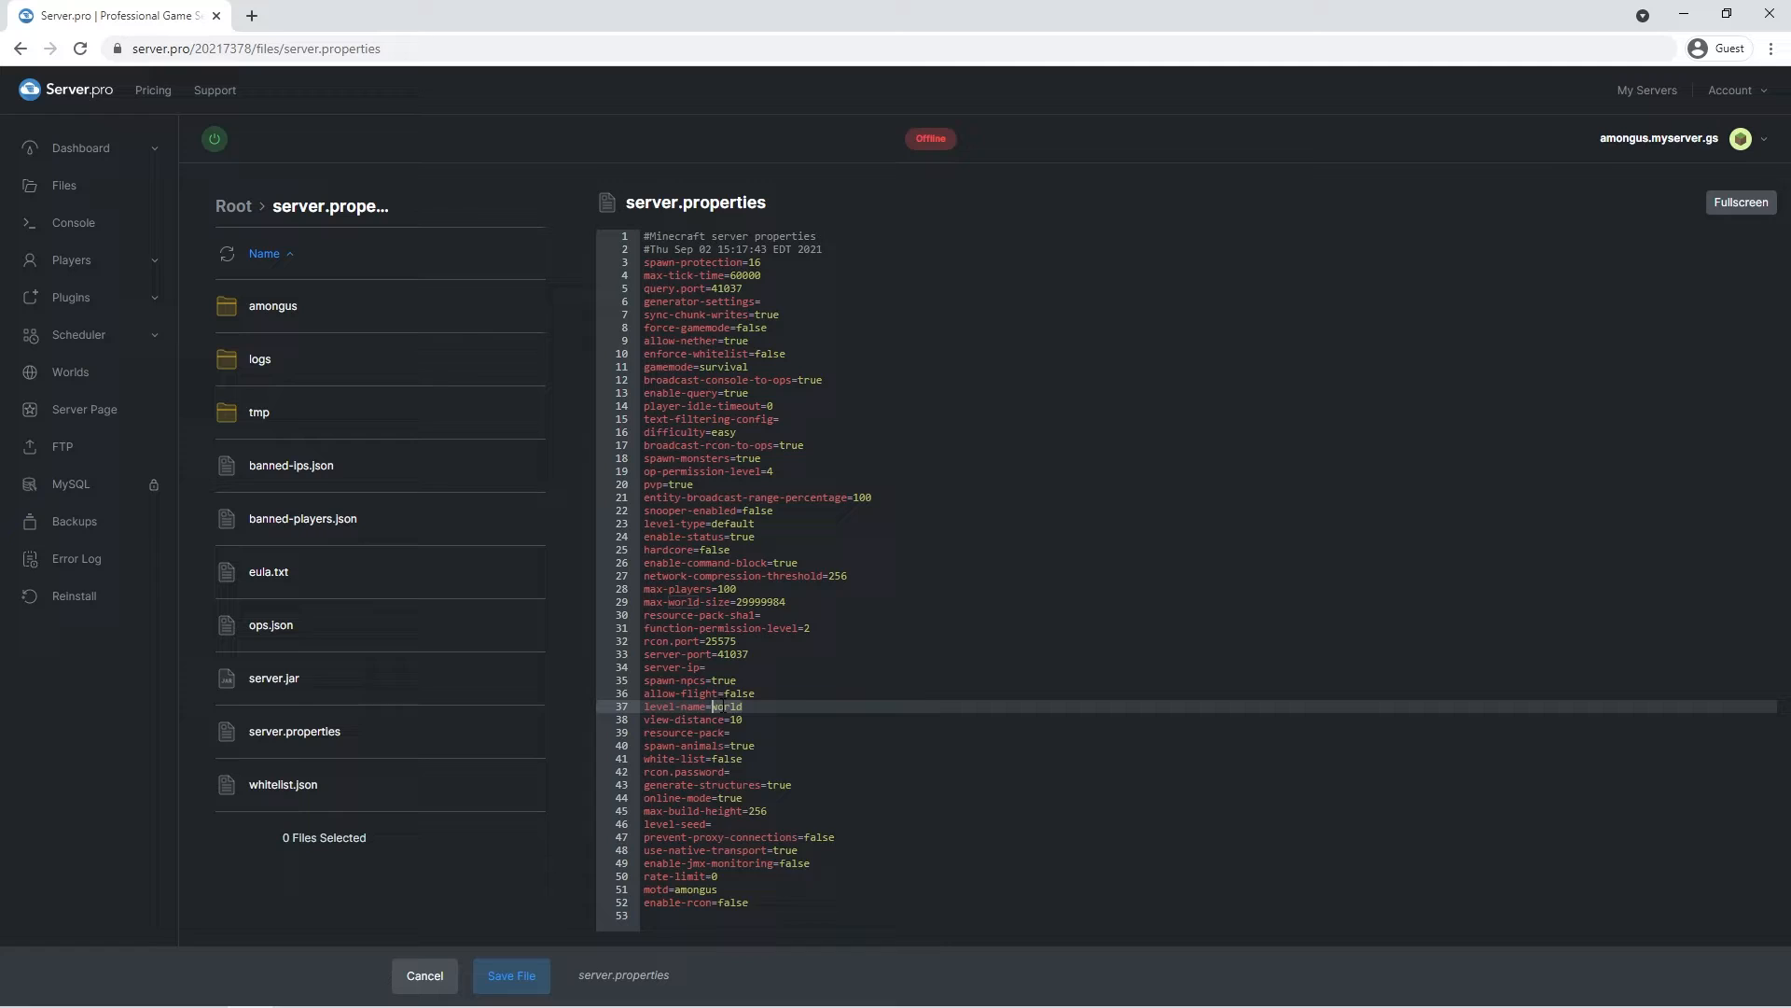
{"action": "type", "text": "amongus"}
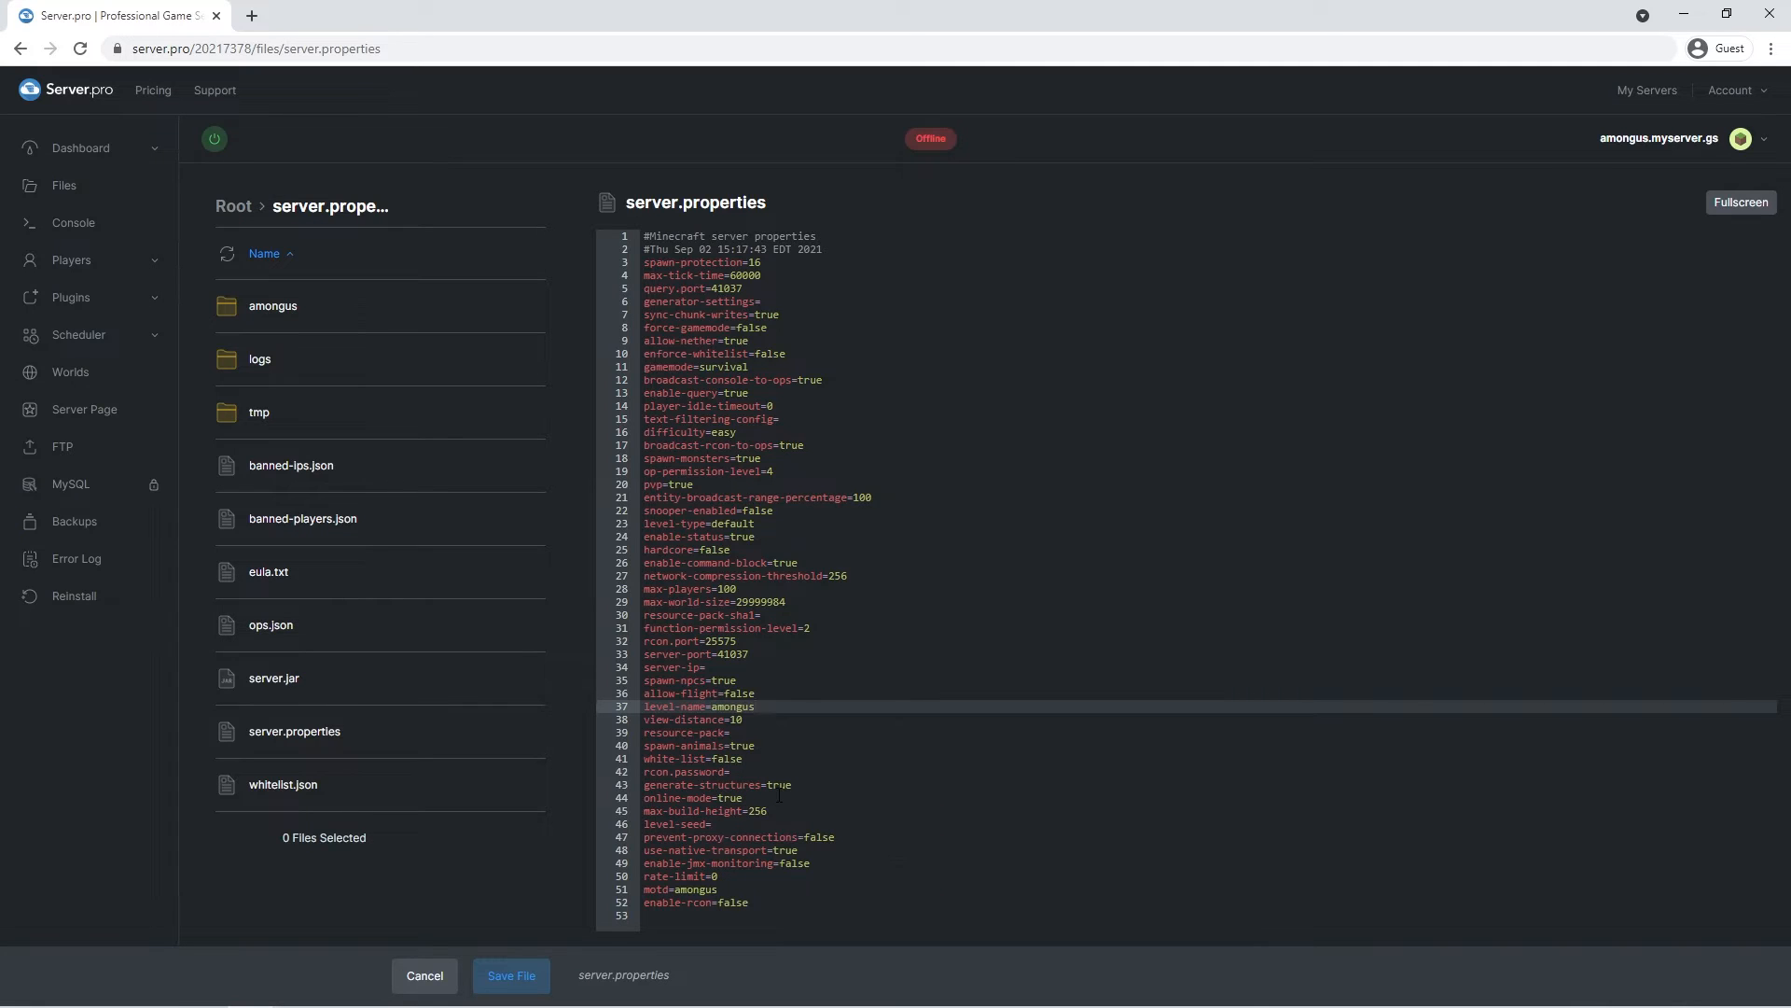
{"action": "left_click", "coordinate": [755, 706]}
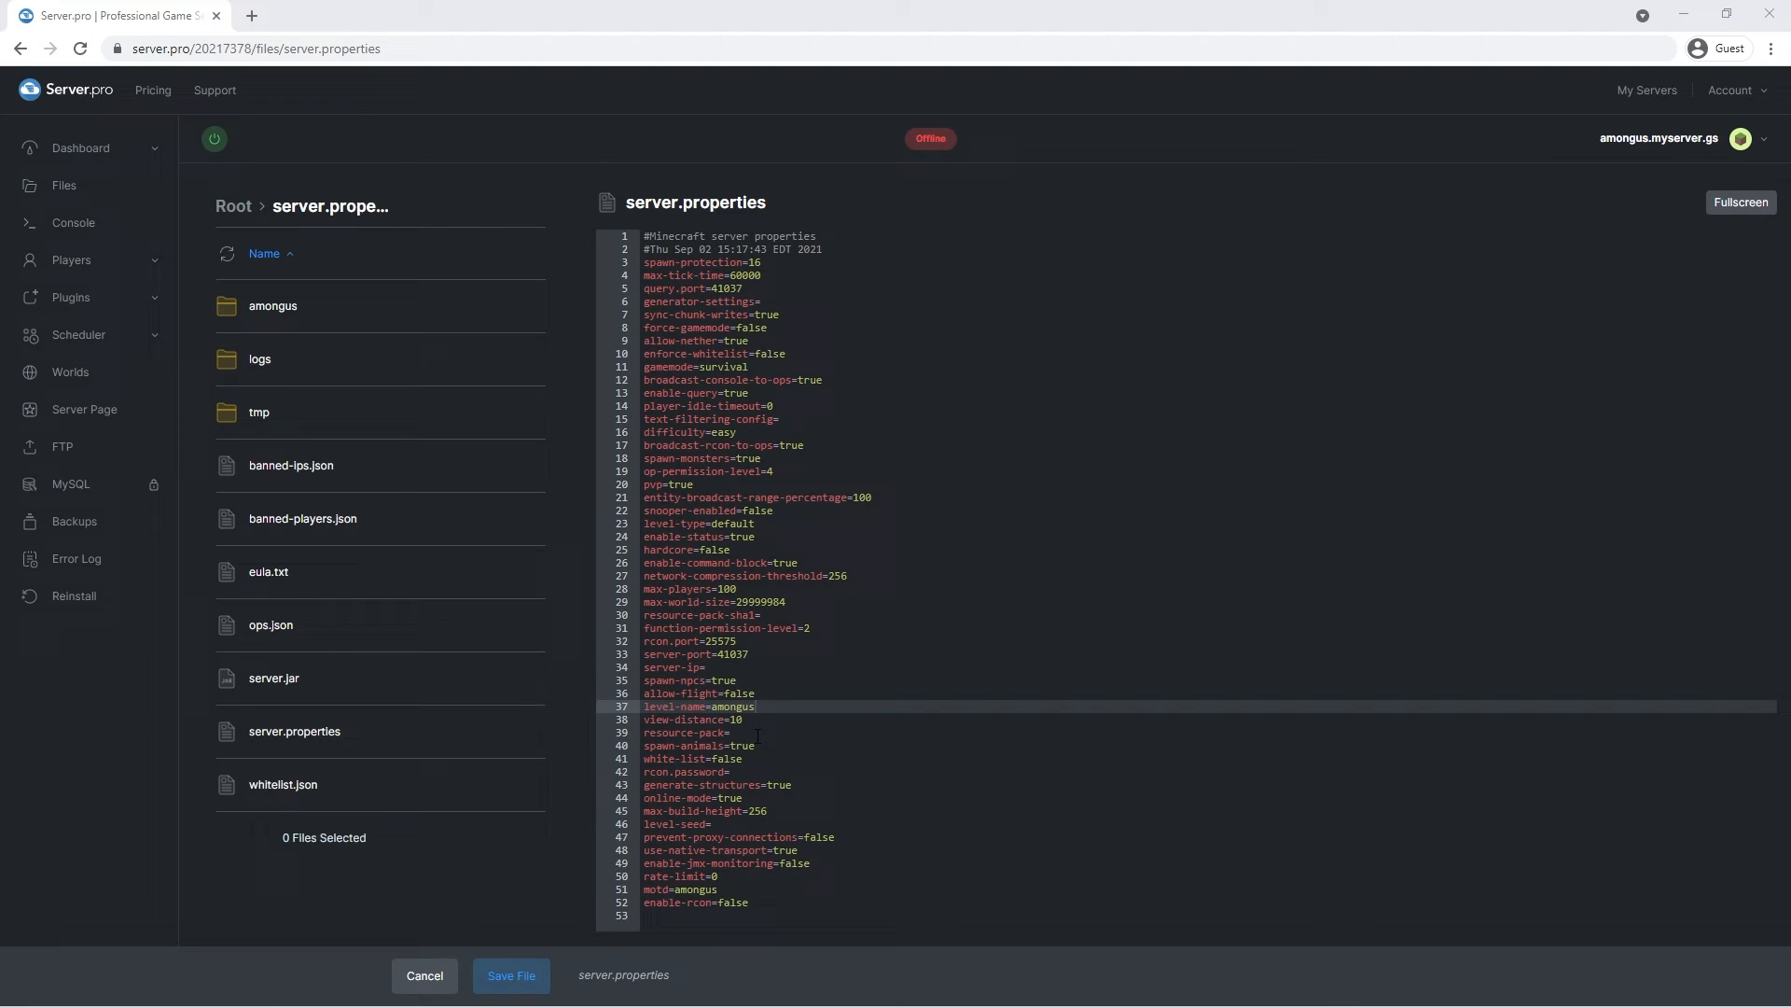
{"action": "right_click", "coordinate": [738, 733]}
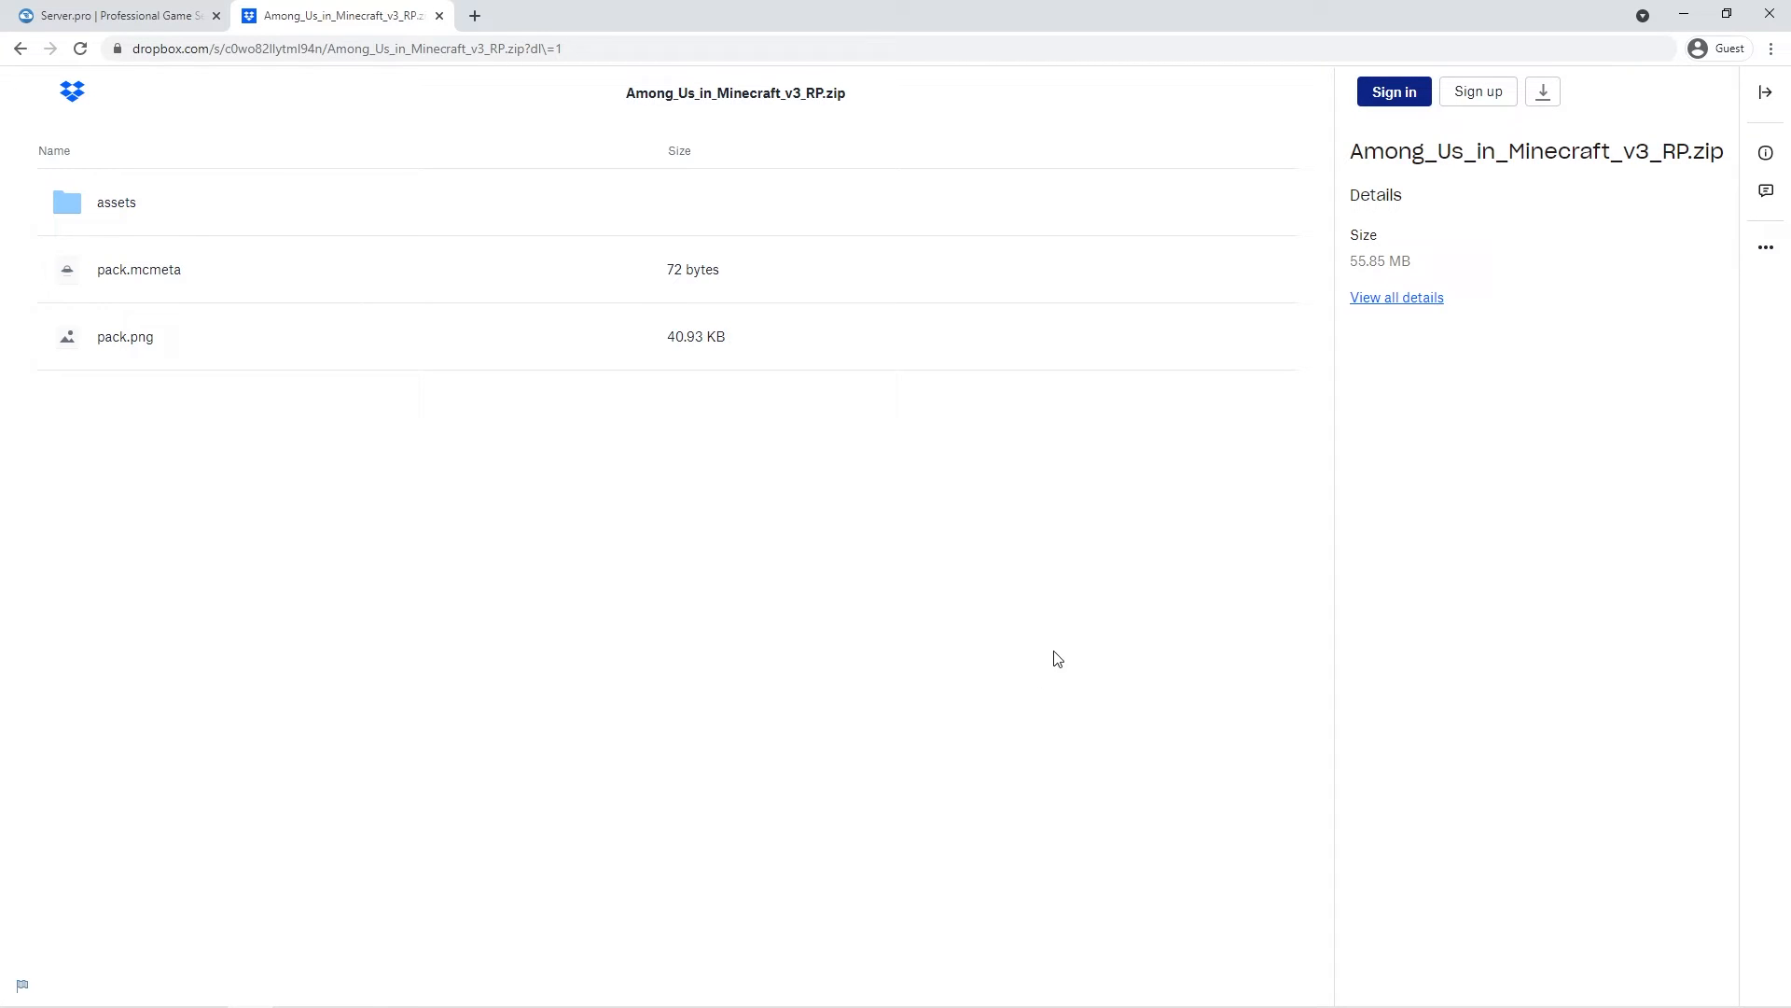
{"action": "mouse_move", "coordinate": [1007, 658]}
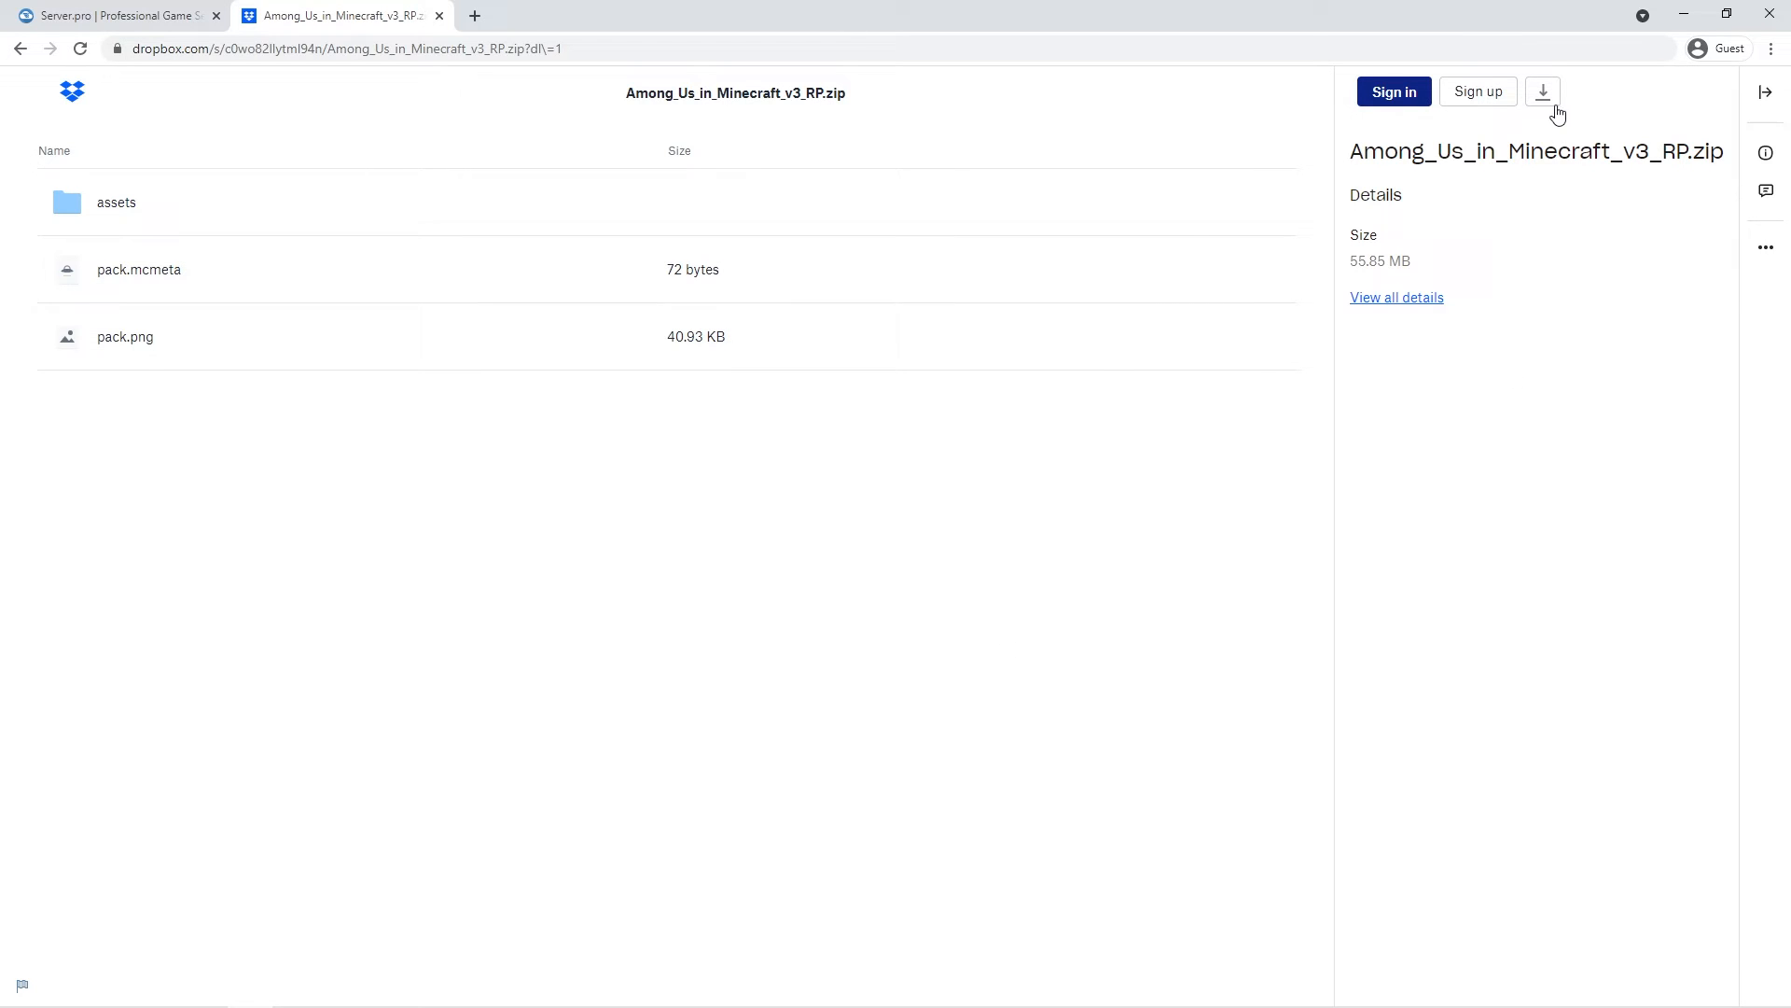
Step: View the resource pack's Dropbox download options, then power on the amongus server
{"action": "left_click", "coordinate": [1542, 91]}
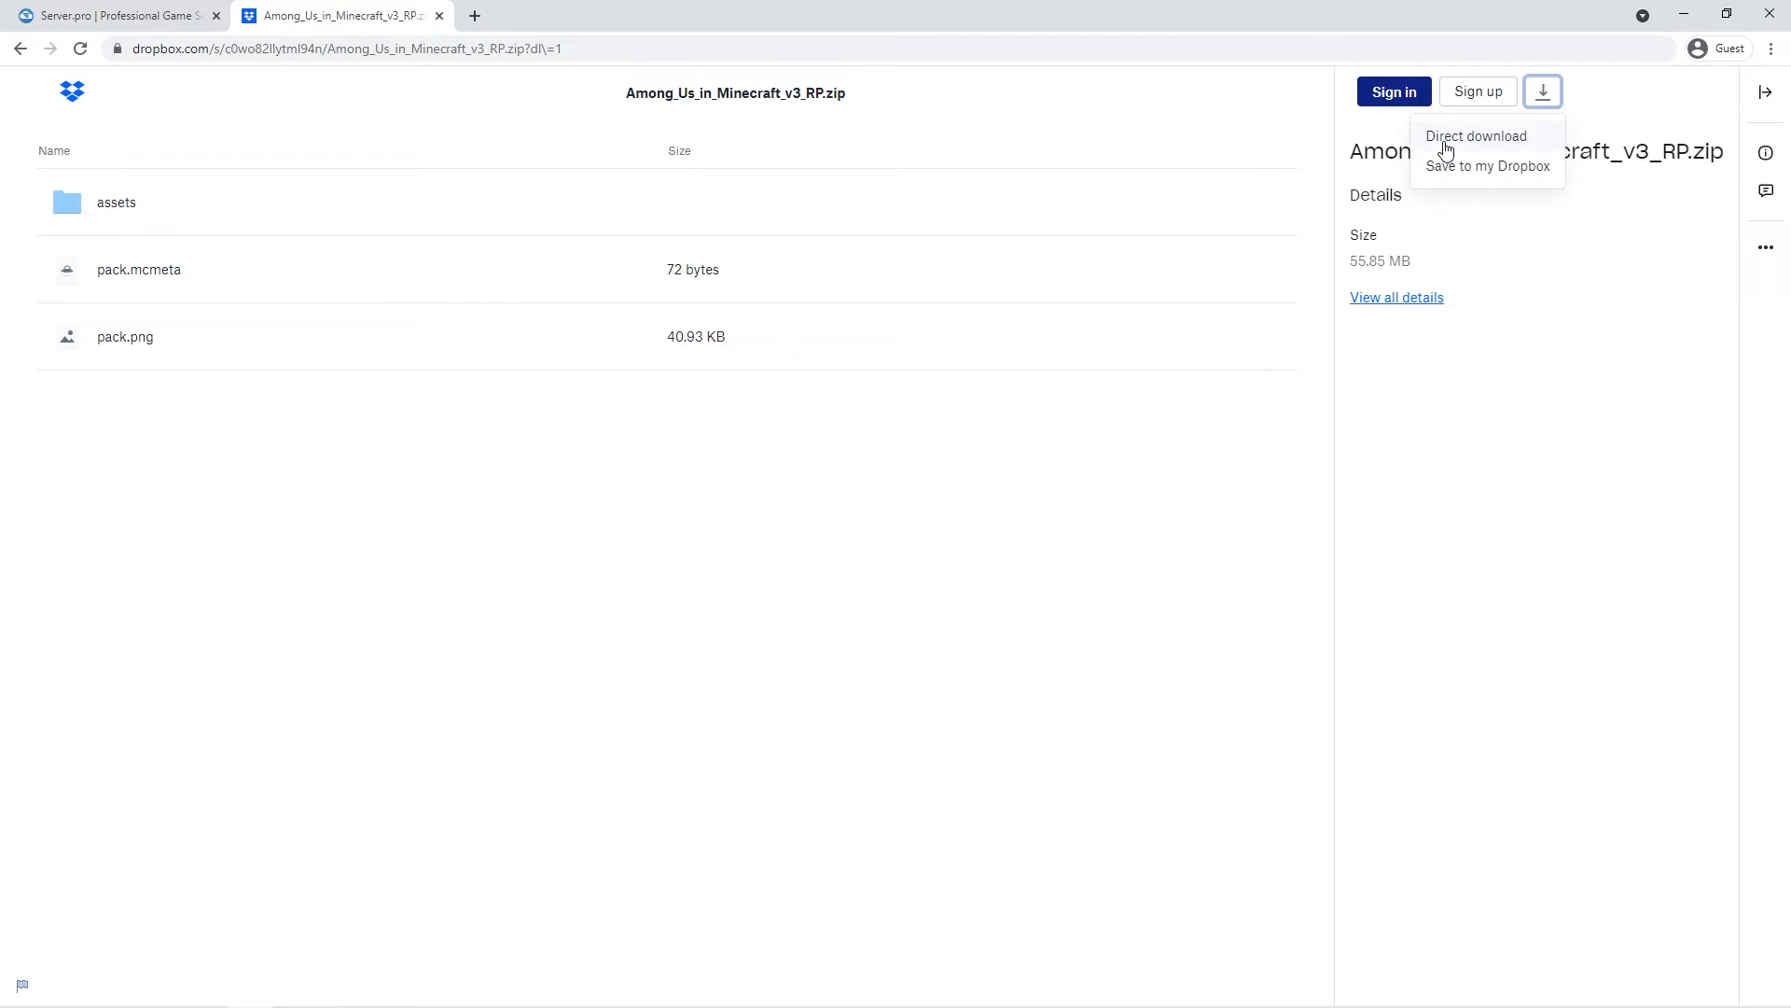
{"action": "mouse_move", "coordinate": [1466, 151]}
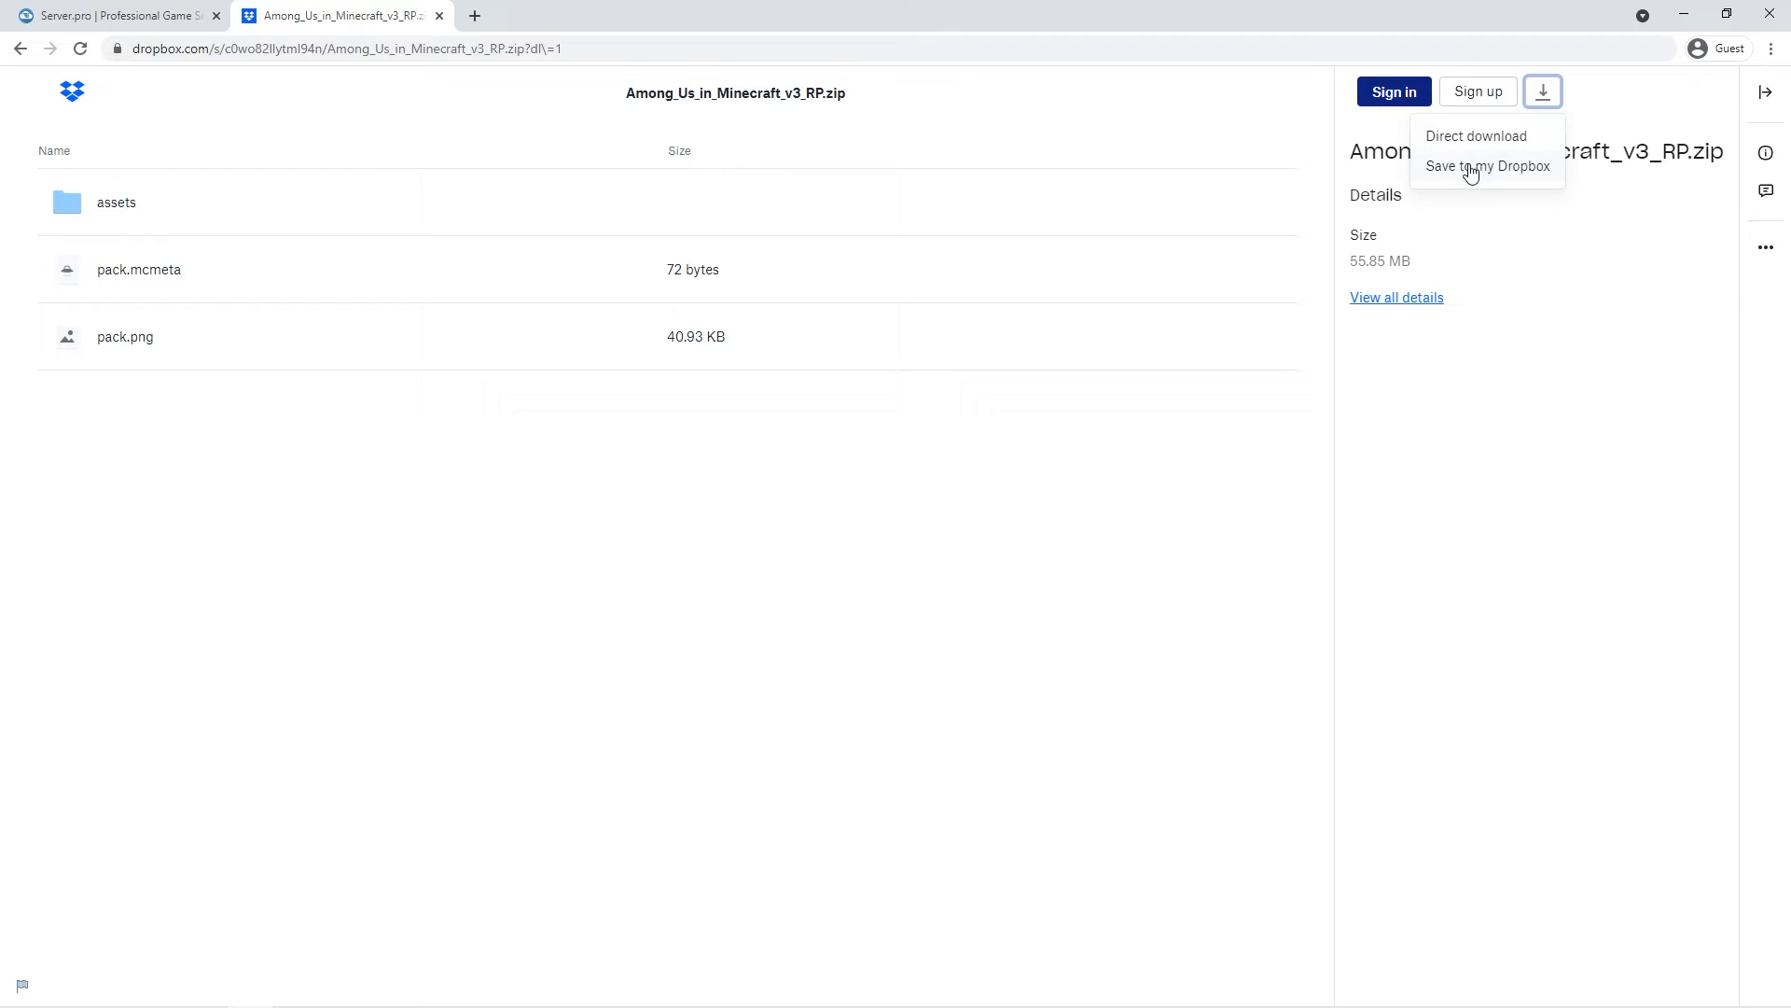
{"action": "left_click", "coordinate": [114, 15]}
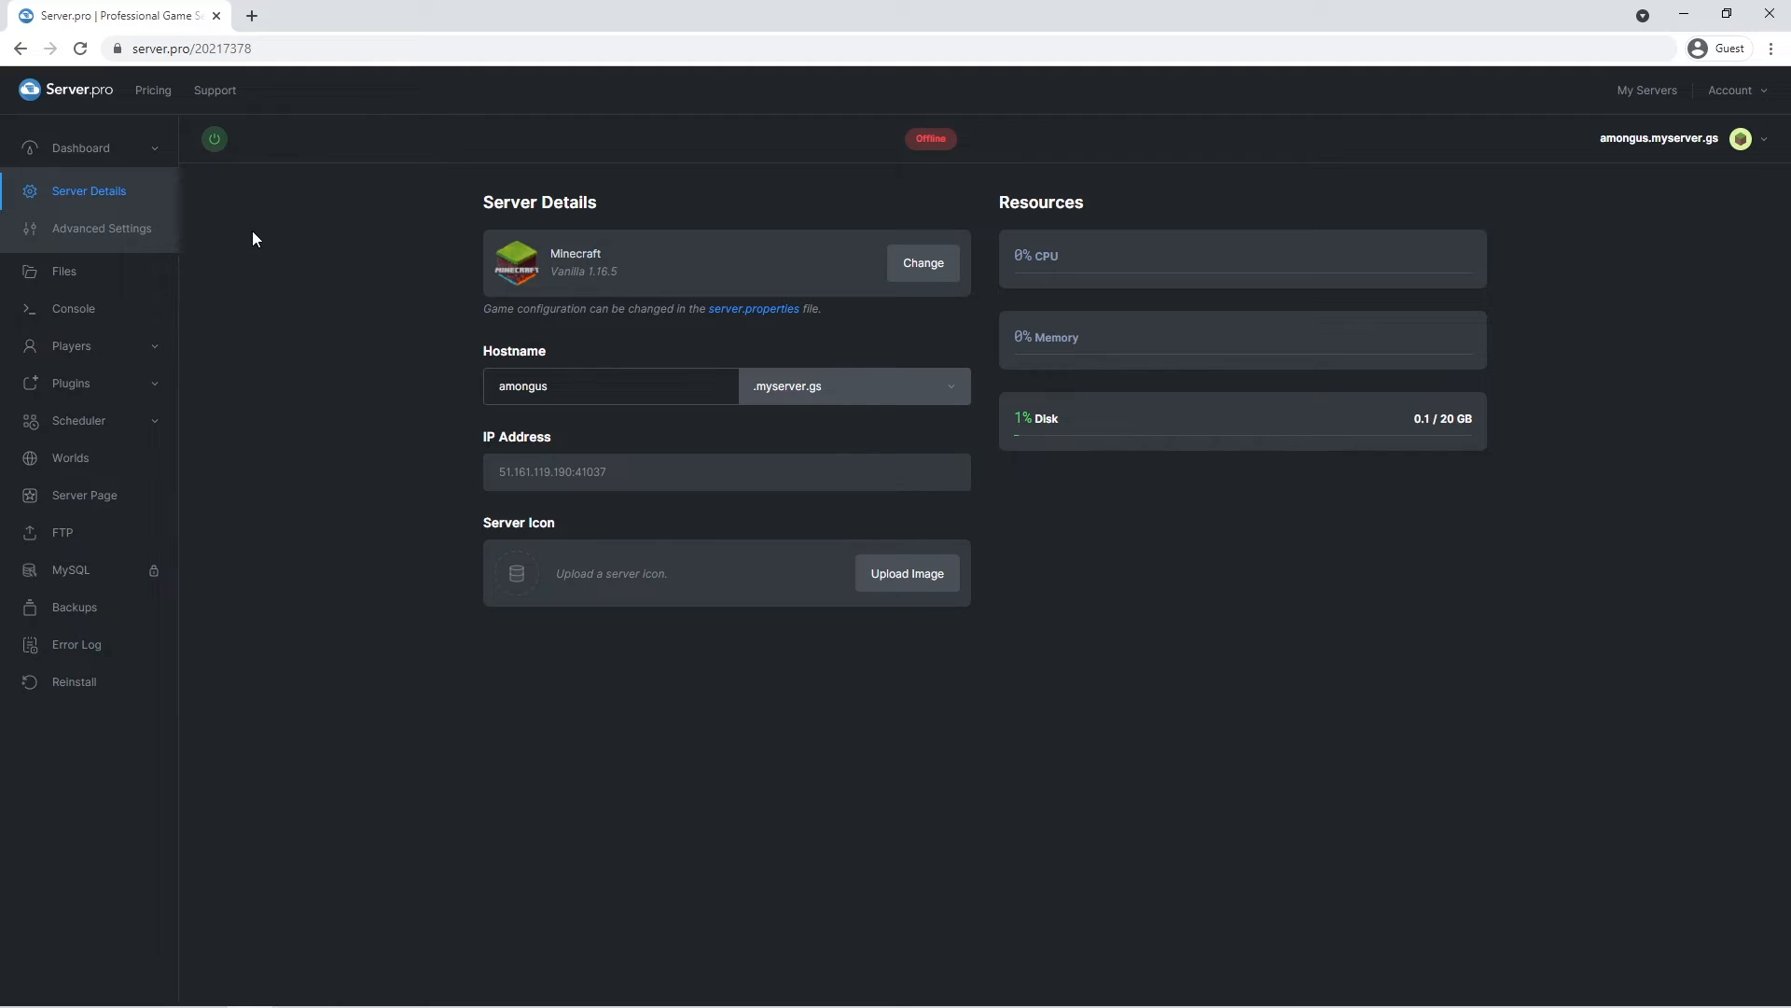
{"action": "left_click", "coordinate": [214, 139]}
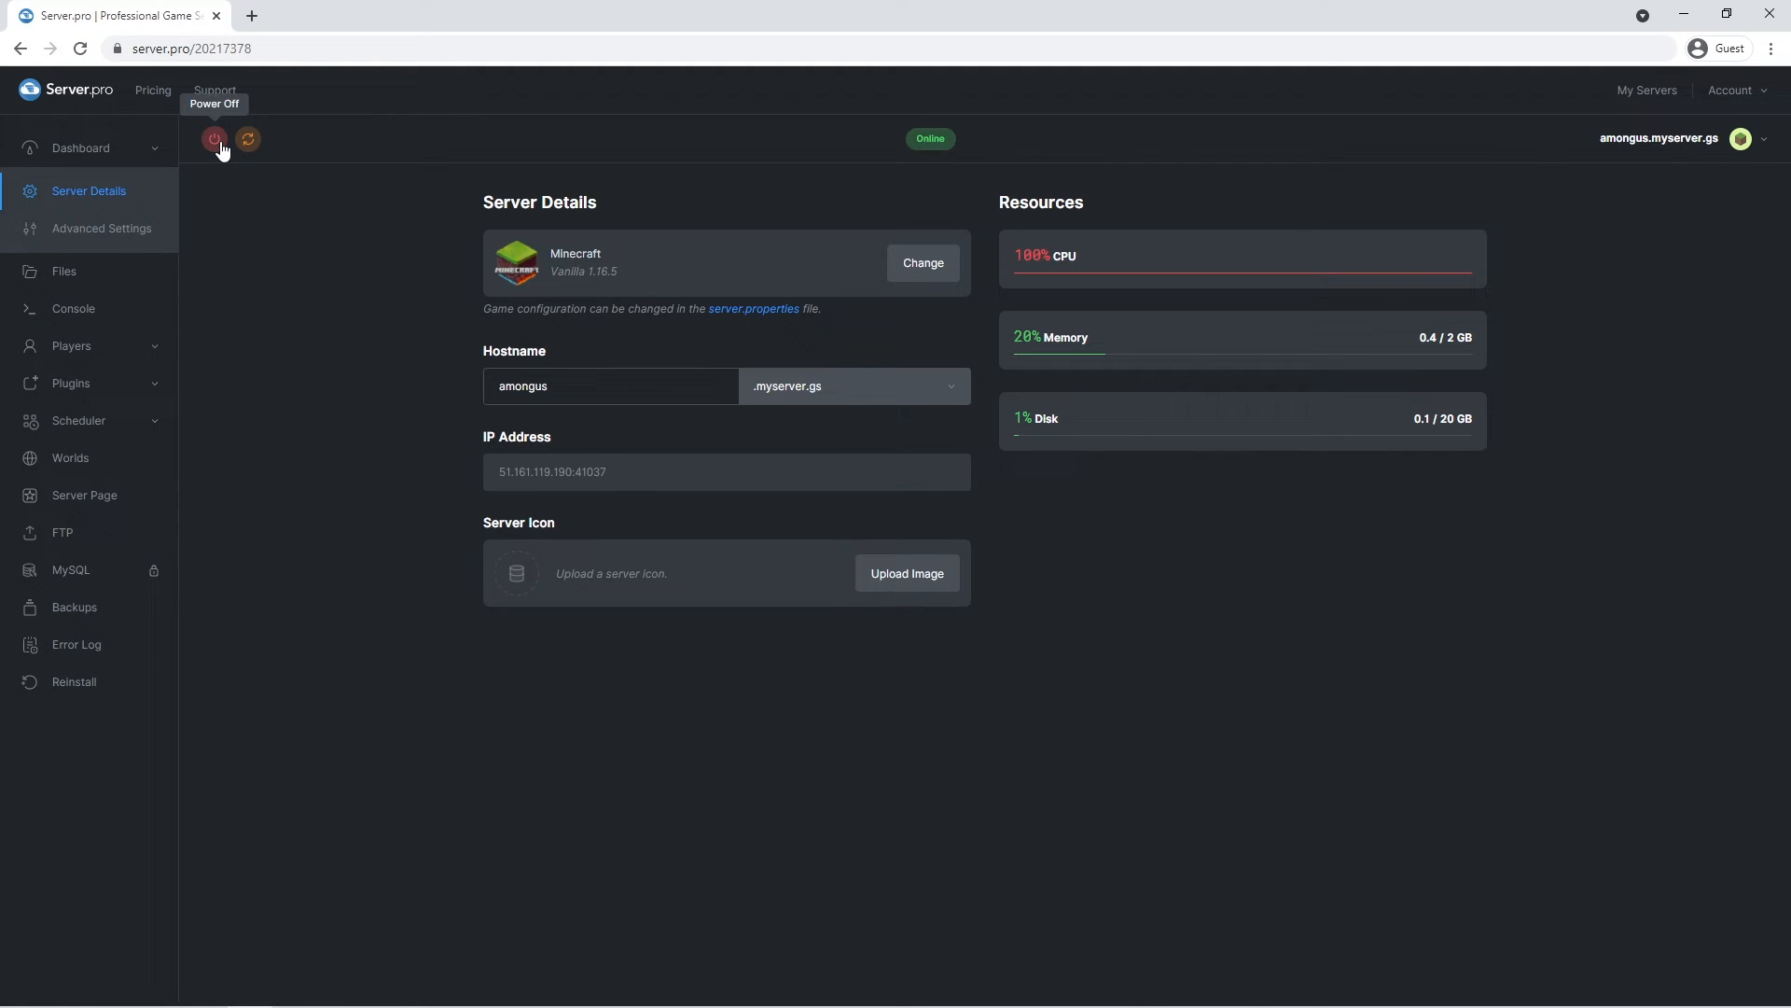
{"action": "mouse_move", "coordinate": [236, 204]}
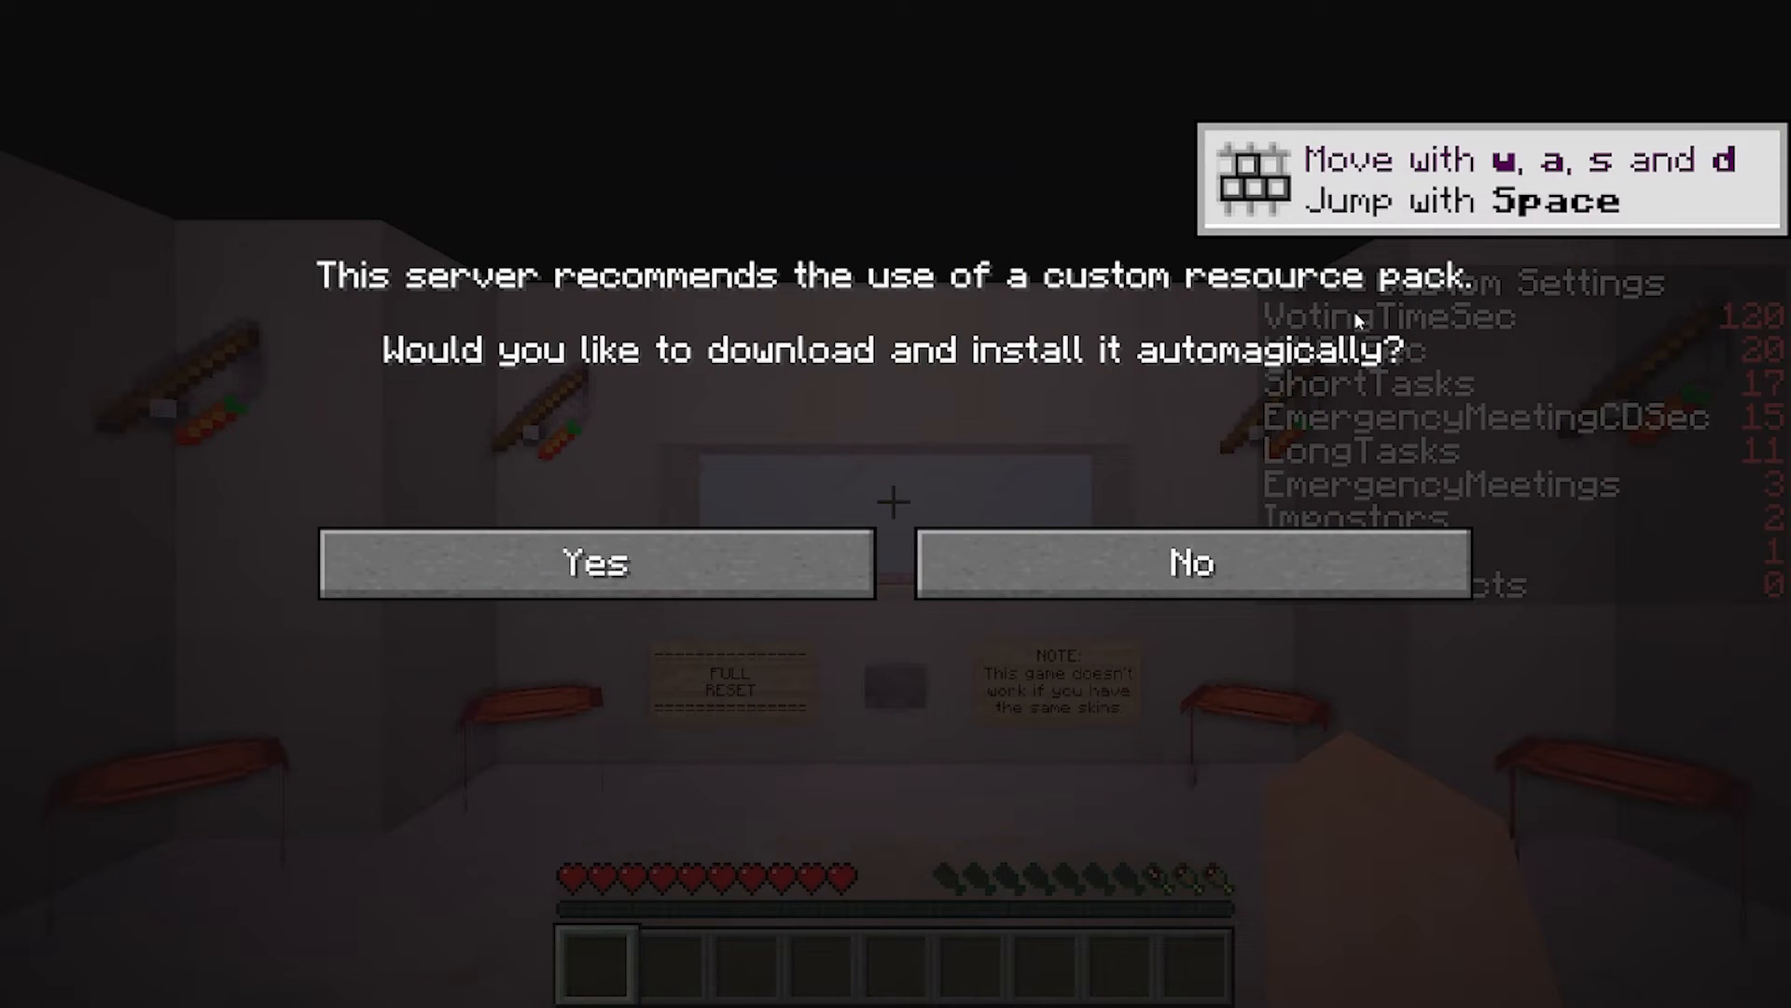
{"action": "mouse_move", "coordinate": [1377, 317]}
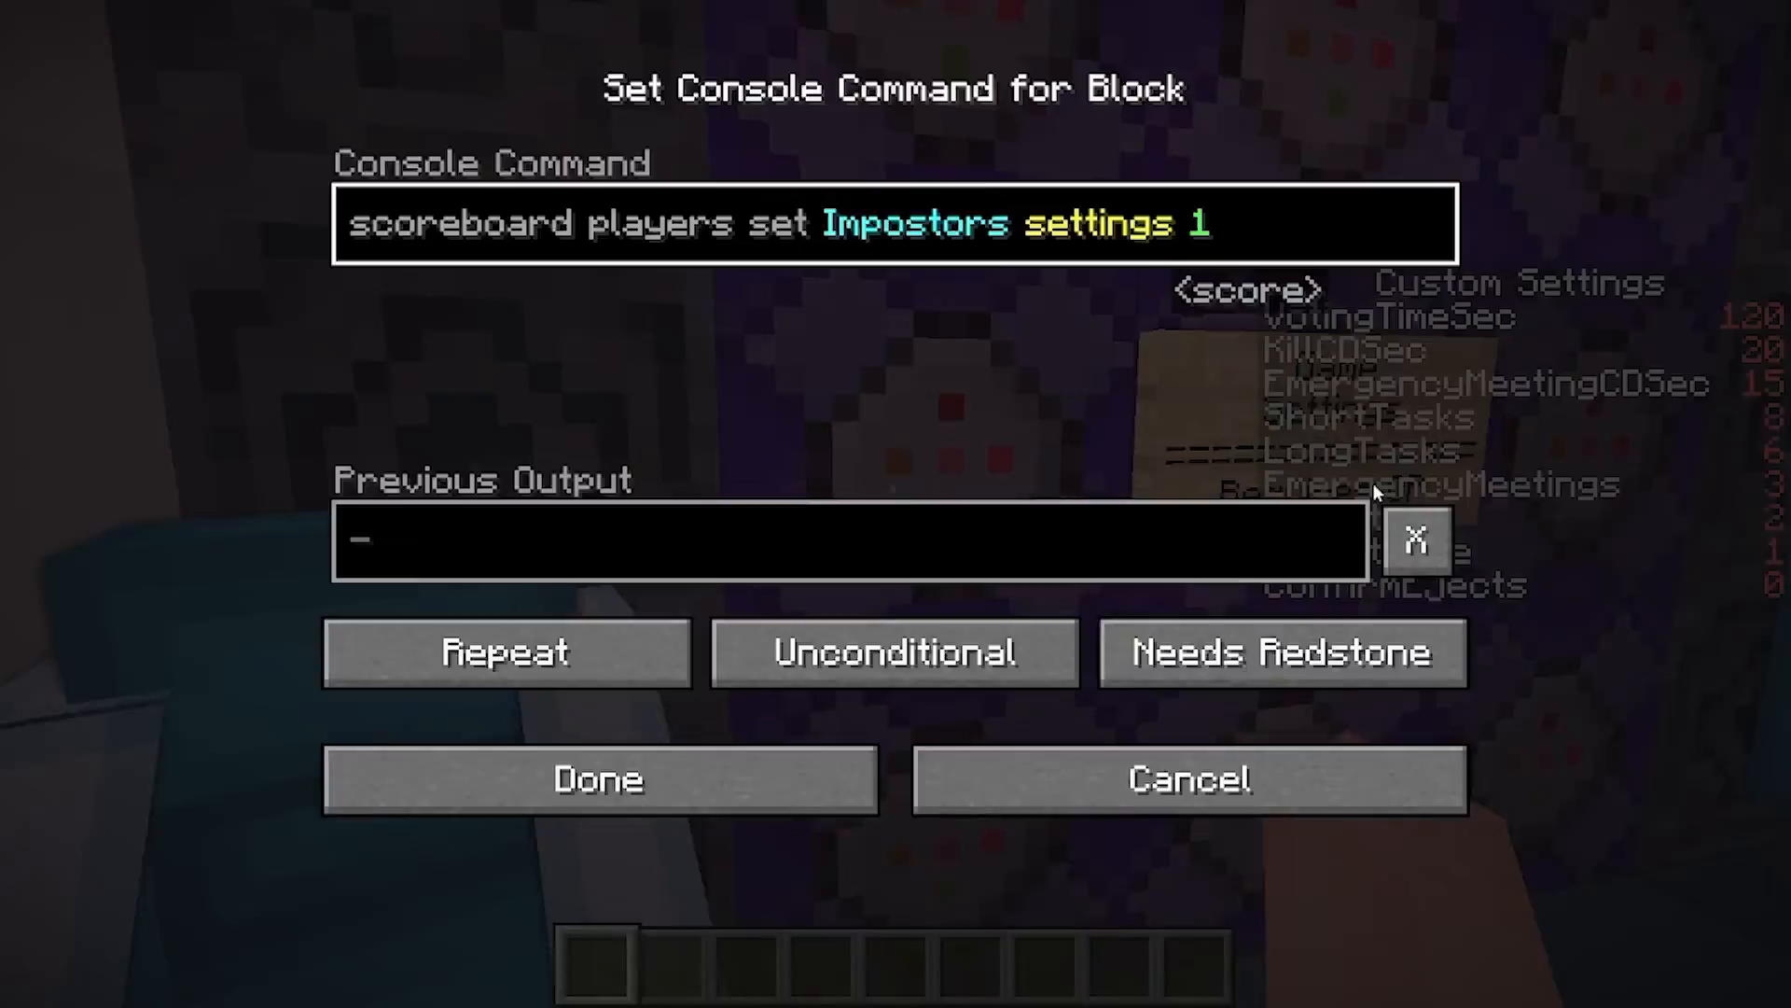
Step: Confirm the Impostors command block with a value of 1
{"action": "left_click", "coordinate": [599, 779]}
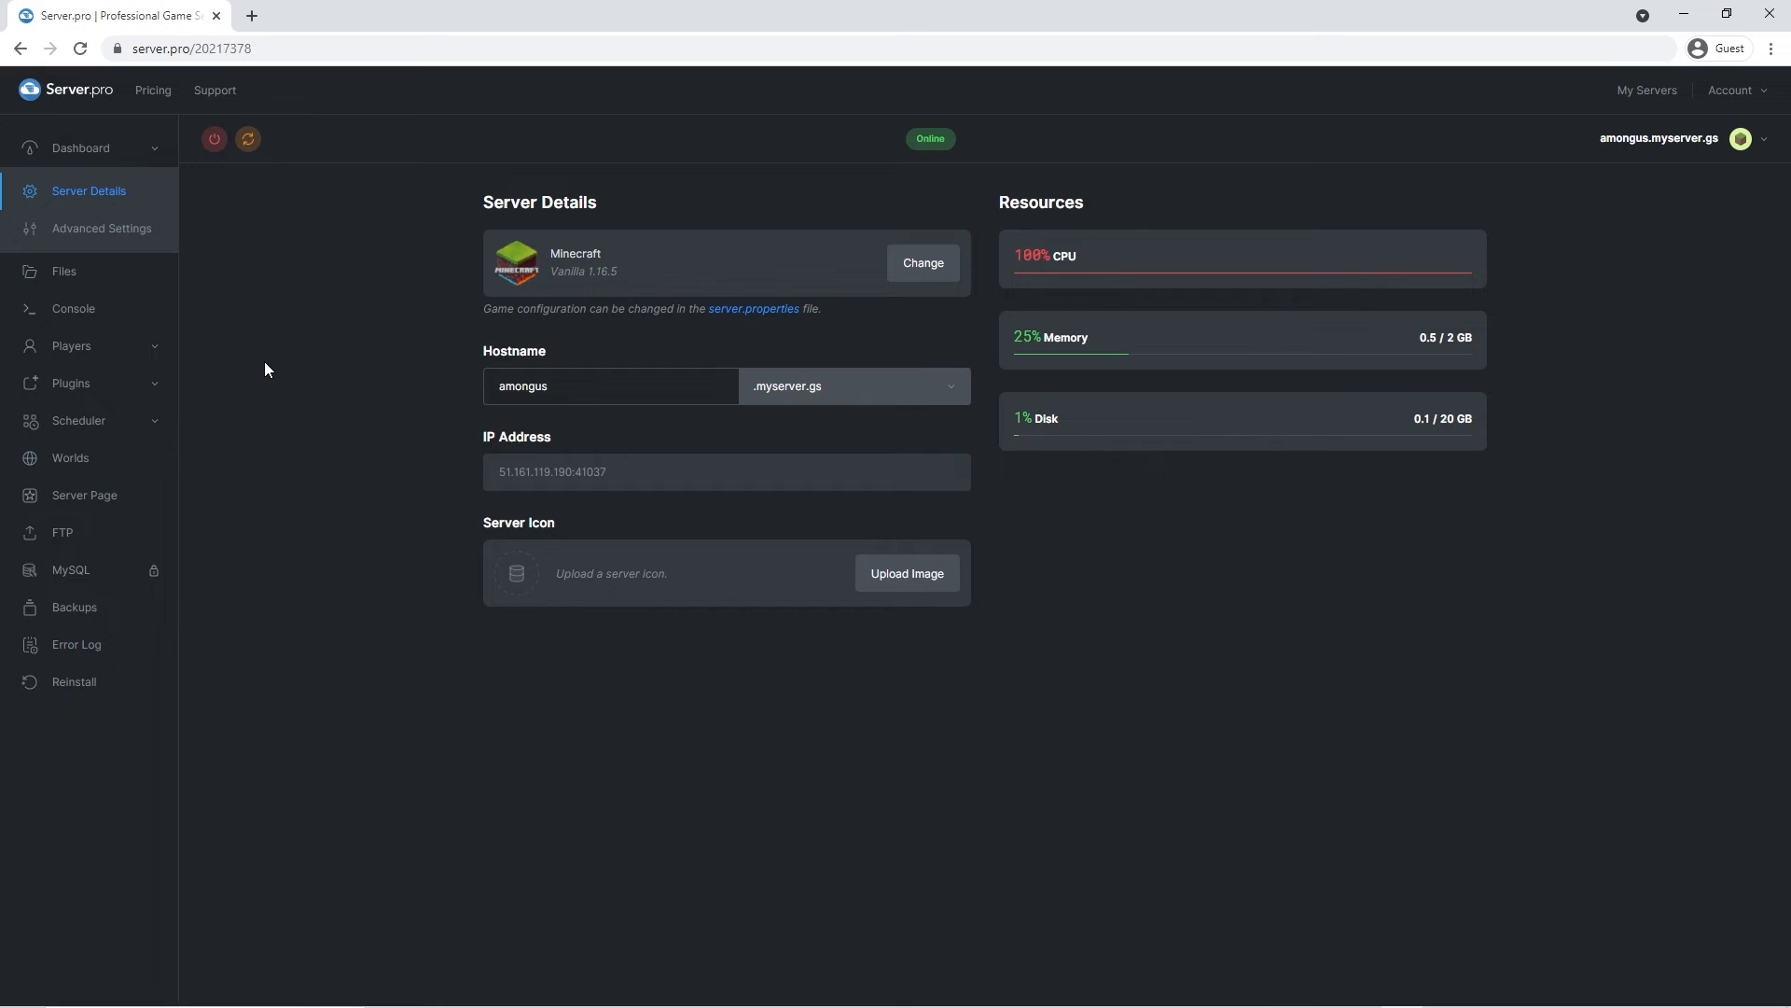
Step: Go to Players > Operators and focus the Player Name field for a new operator
{"action": "left_click", "coordinate": [71, 346]}
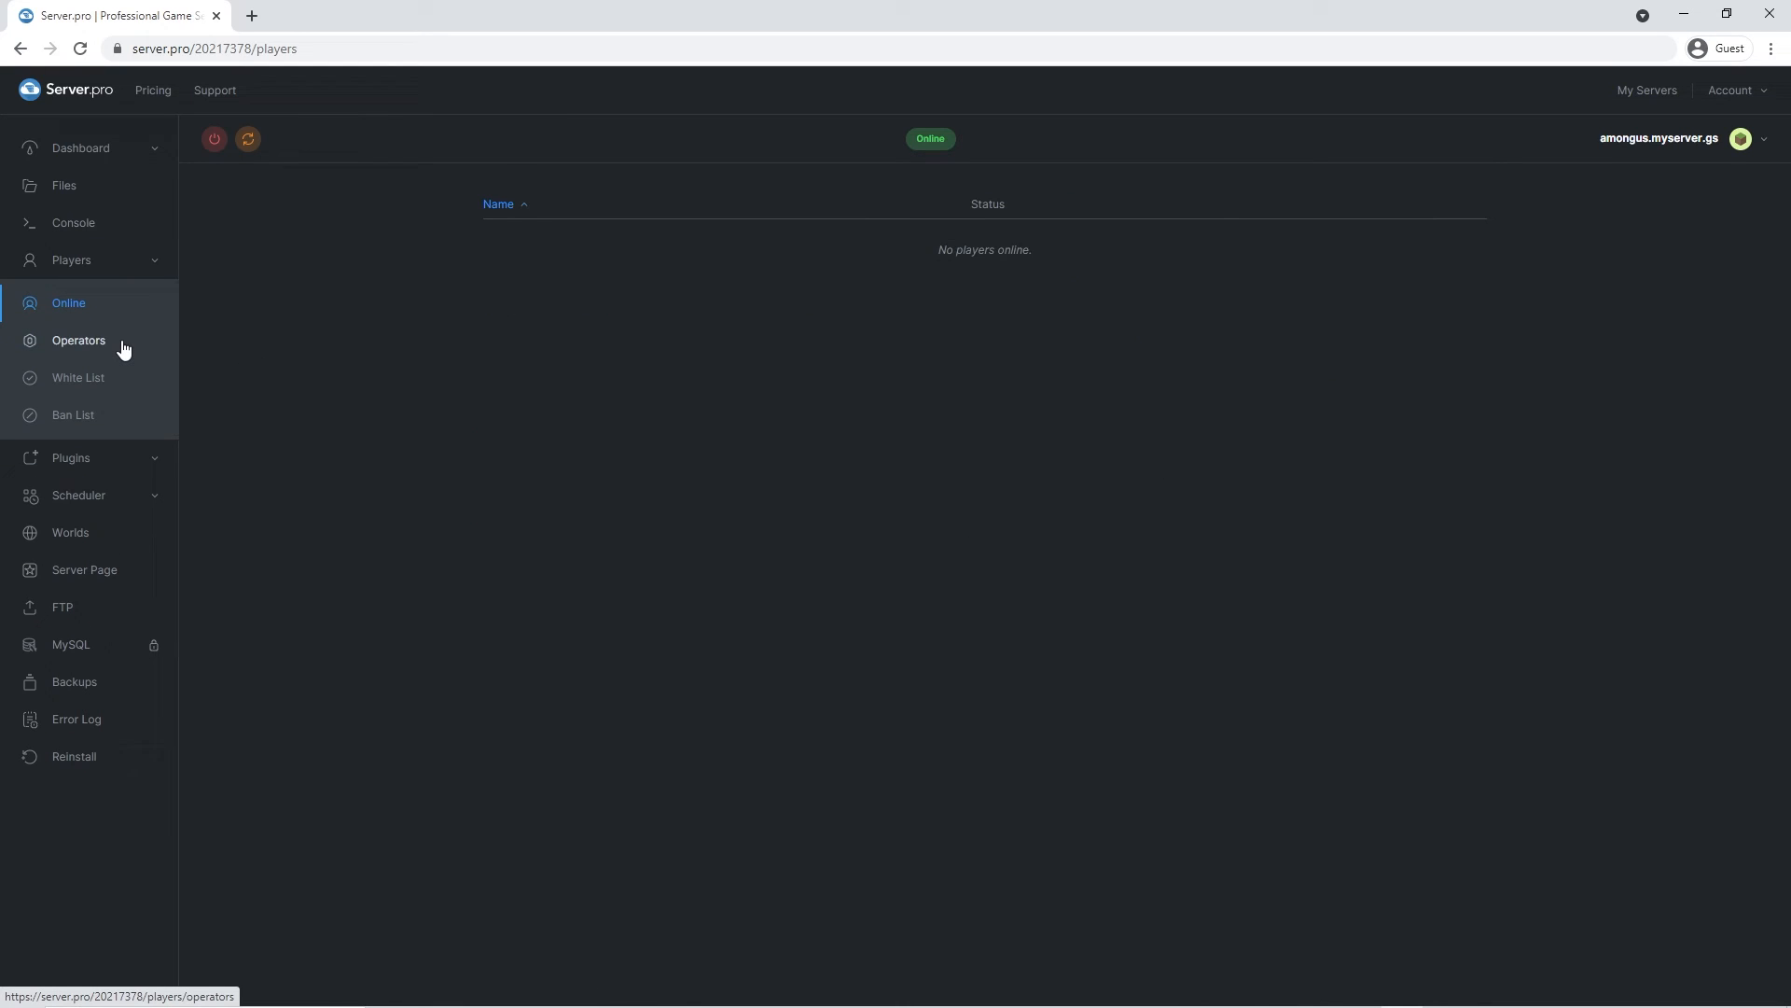
{"action": "left_click", "coordinate": [78, 341]}
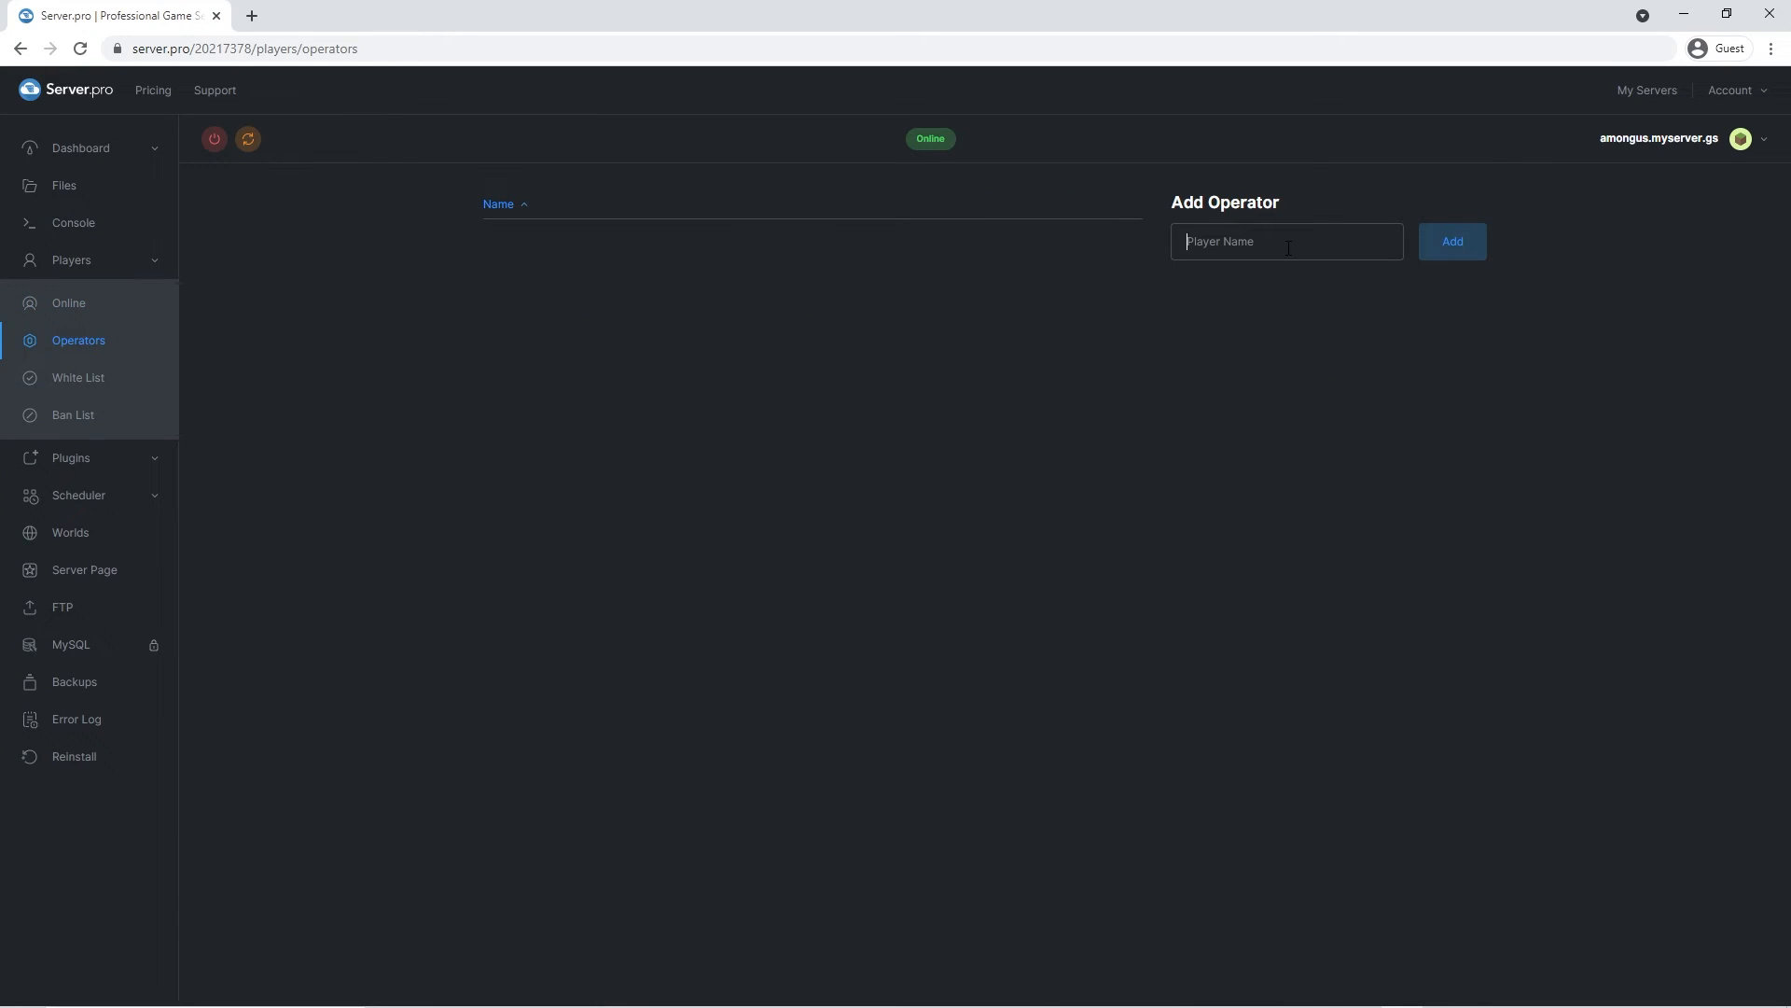
{"action": "left_click", "coordinate": [1451, 241]}
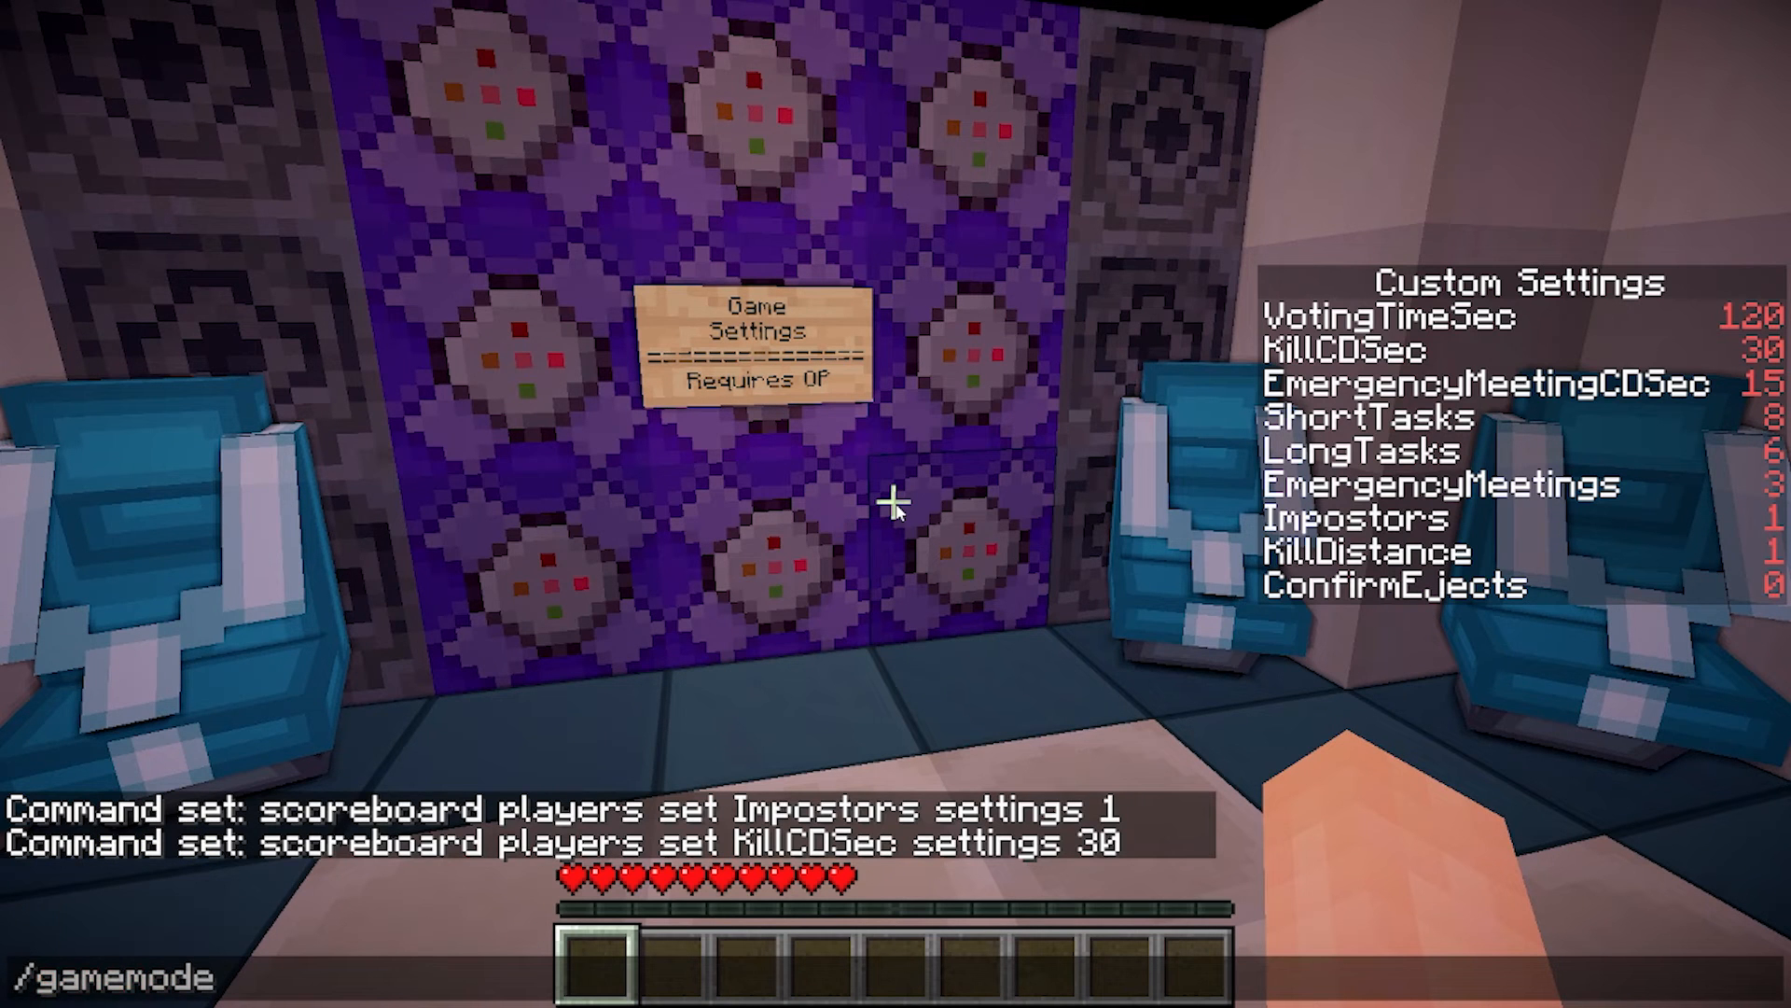
Step: Switch to creative mode with /gamemode creative and set LongTasks to 3
{"action": "type", "text": "creative"}
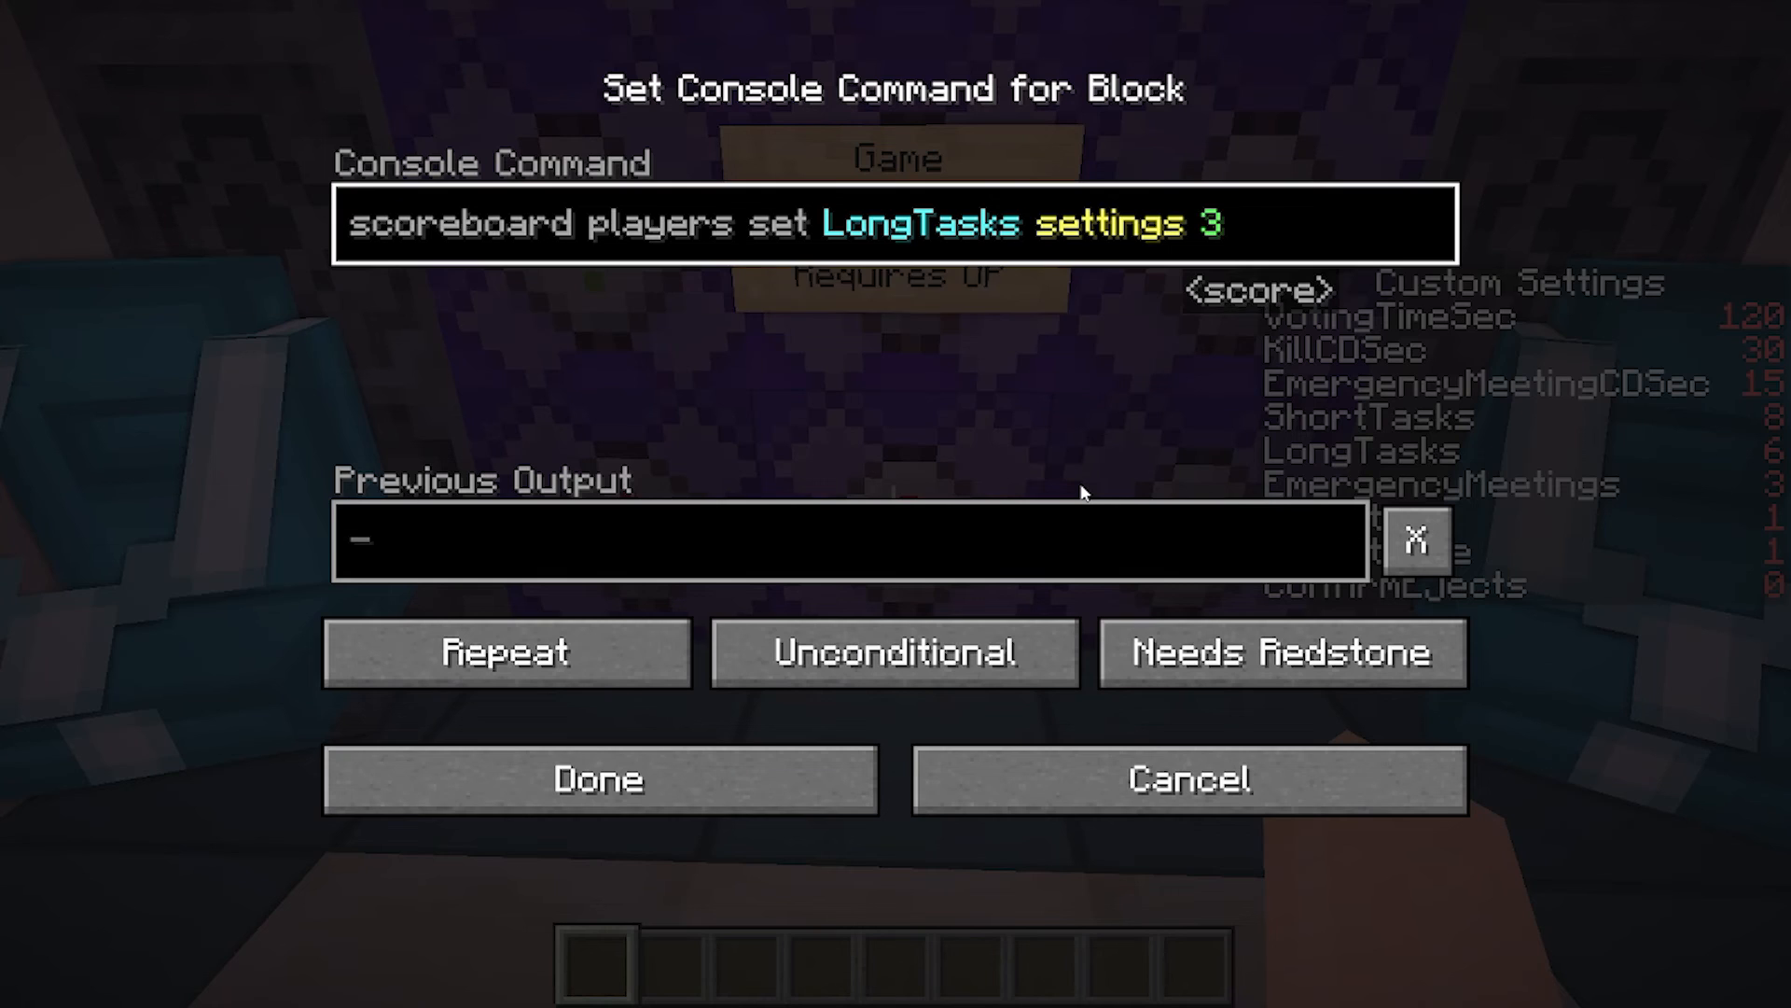
{"action": "left_click", "coordinate": [599, 780]}
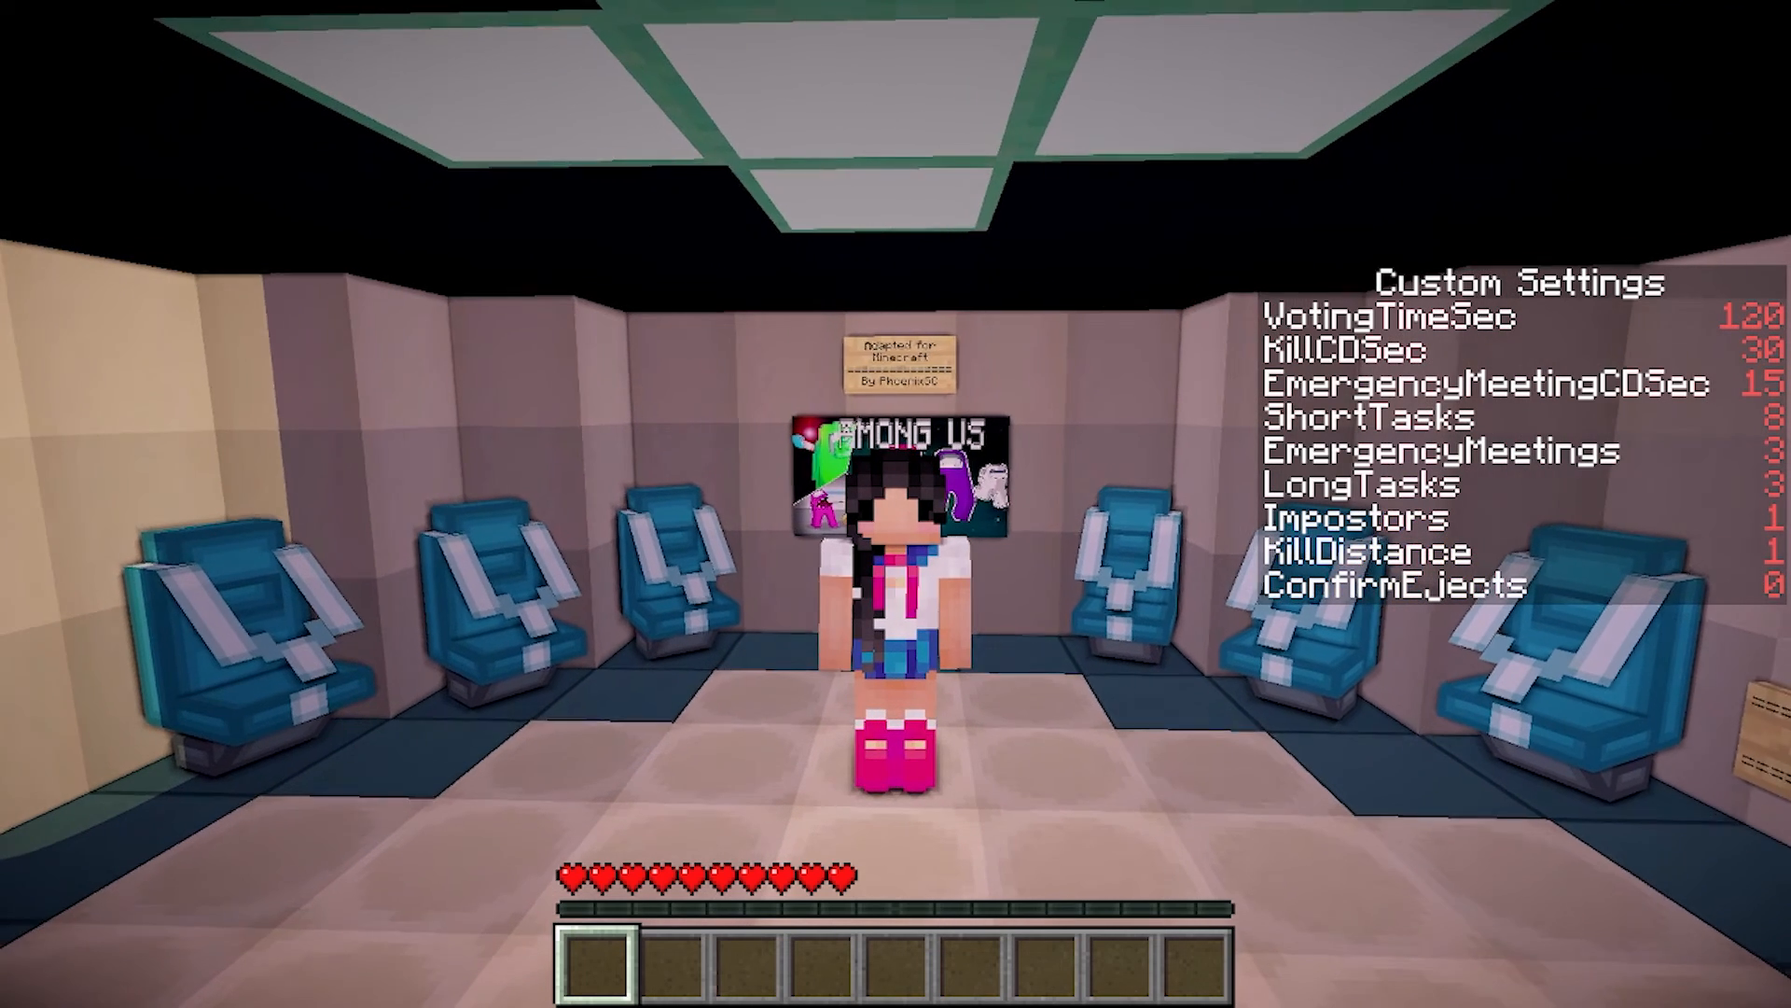